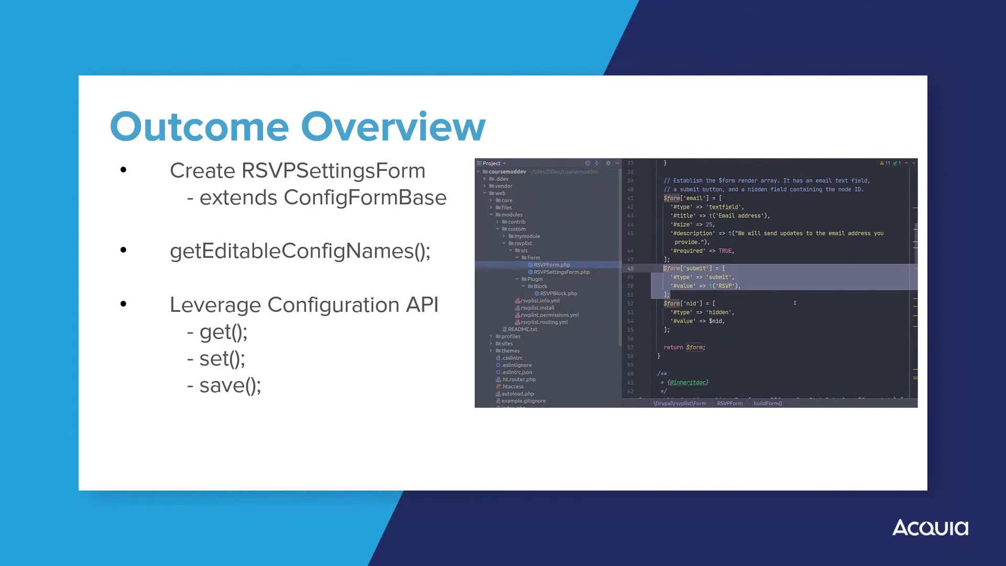
# Leave the Outcome Overview slide and return to rsvplist.info.yml in PhpStorm
pyautogui.click(559, 272)
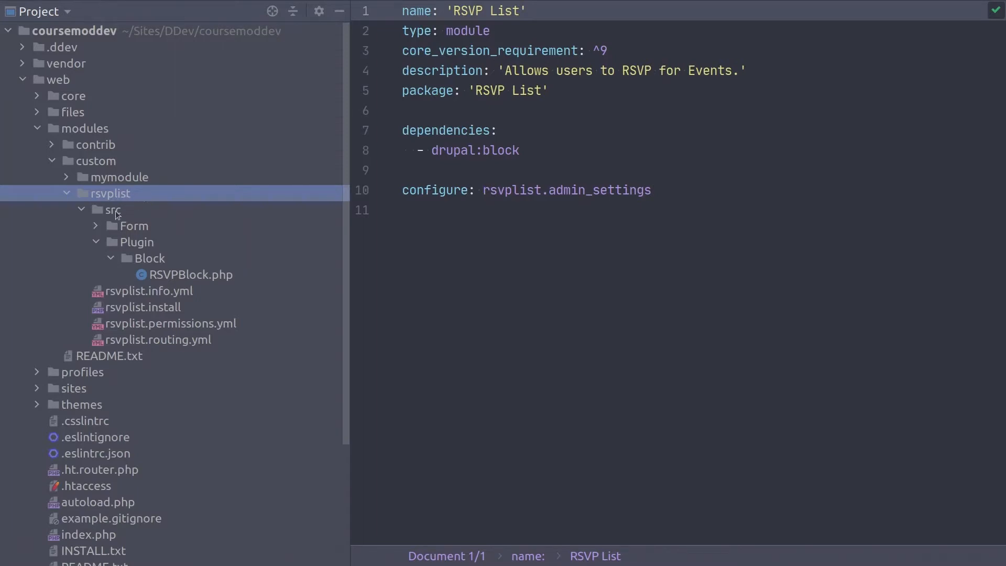
# Create RSVPSettingsForm.php inside the rsvplist src/Form folder
pyautogui.click(135, 225)
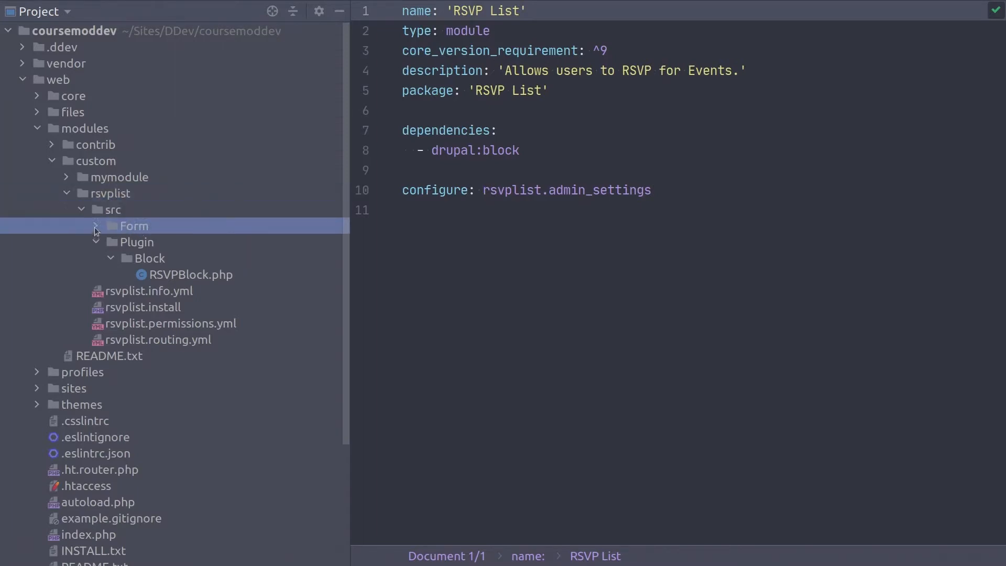
pyautogui.click(95, 226)
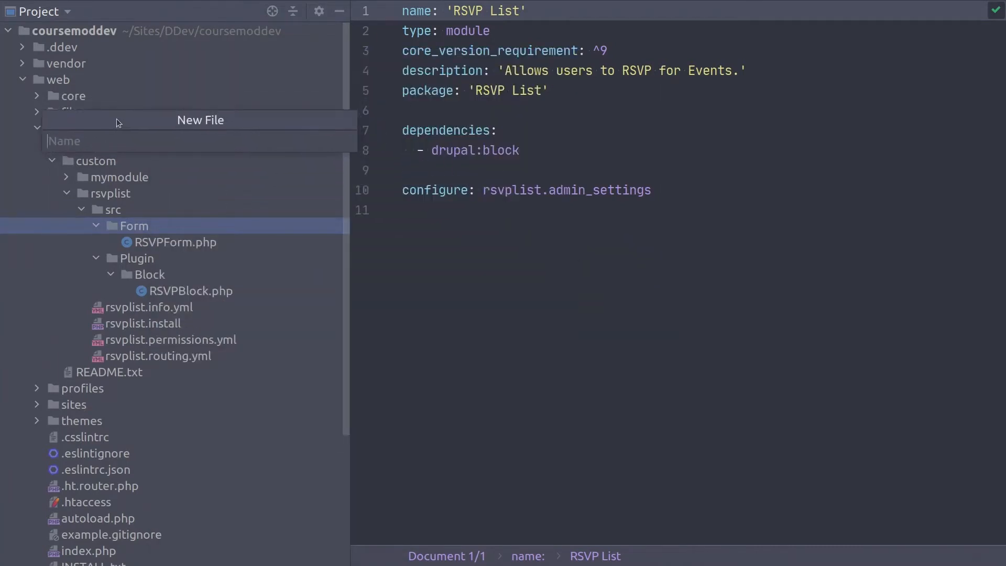
pyautogui.write('RSVPSettingsForm.p')
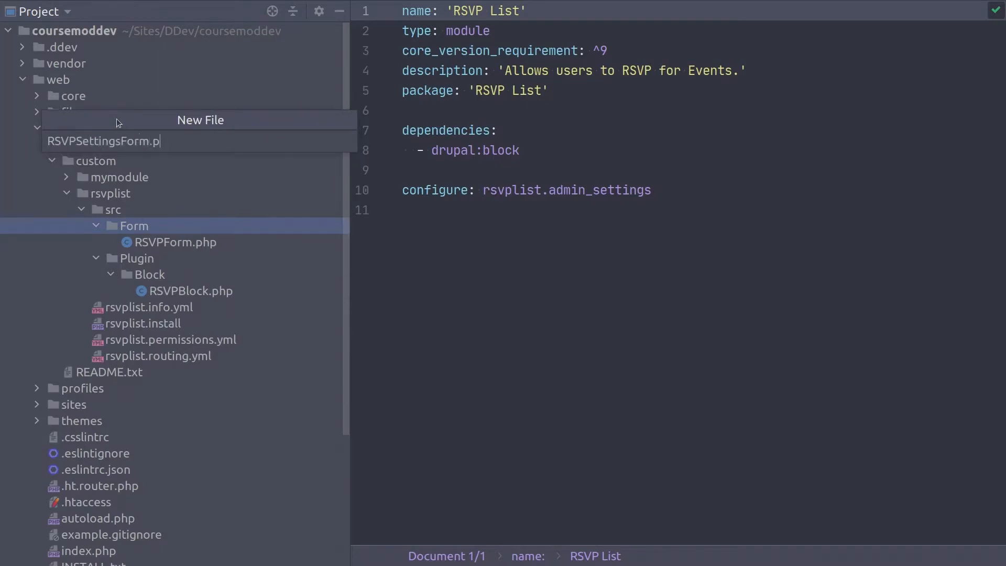
pyautogui.write('hp')
pyautogui.write('* Contains the settings for administering the RSVP Form')
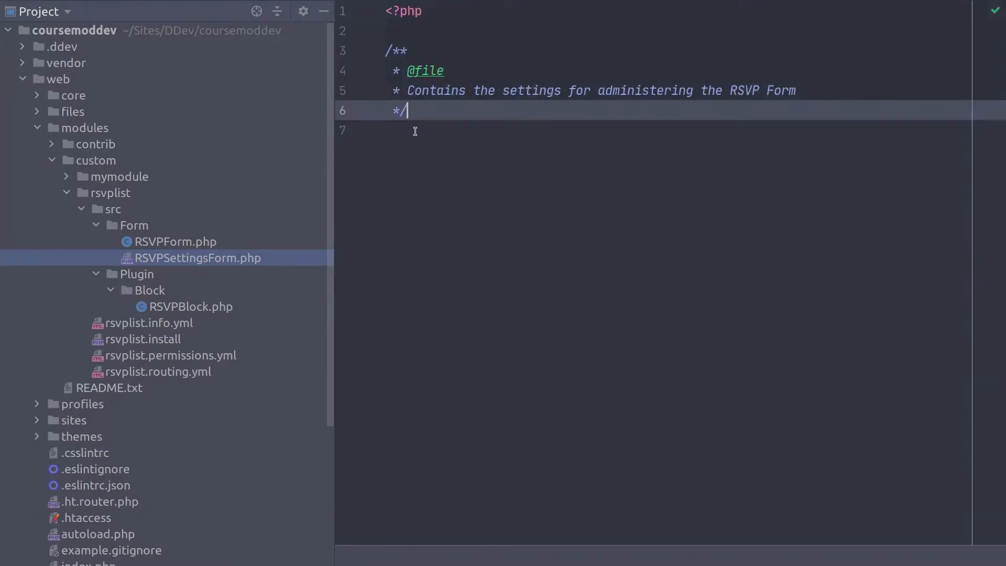
# Declare namespace Drupal\rsvplist\Form and class RSVPSettingsForm extending ConfigFormBase with form ID rsvplist_admin_settings
pyautogui.write('namespace Drupal\\rsvplist\\Form;')
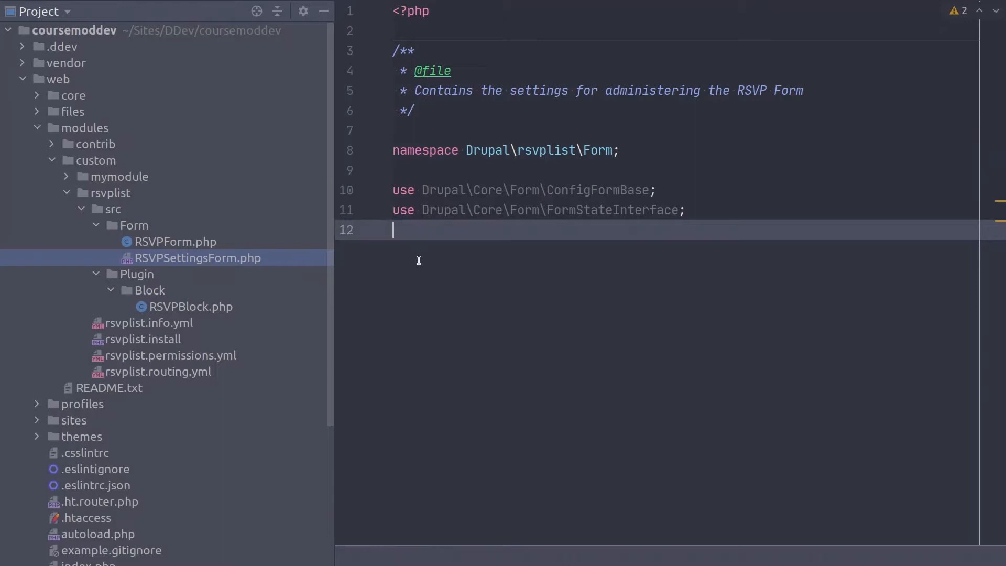
pyautogui.write('class RSVPSettingsForm extends ConfigFormBase {')
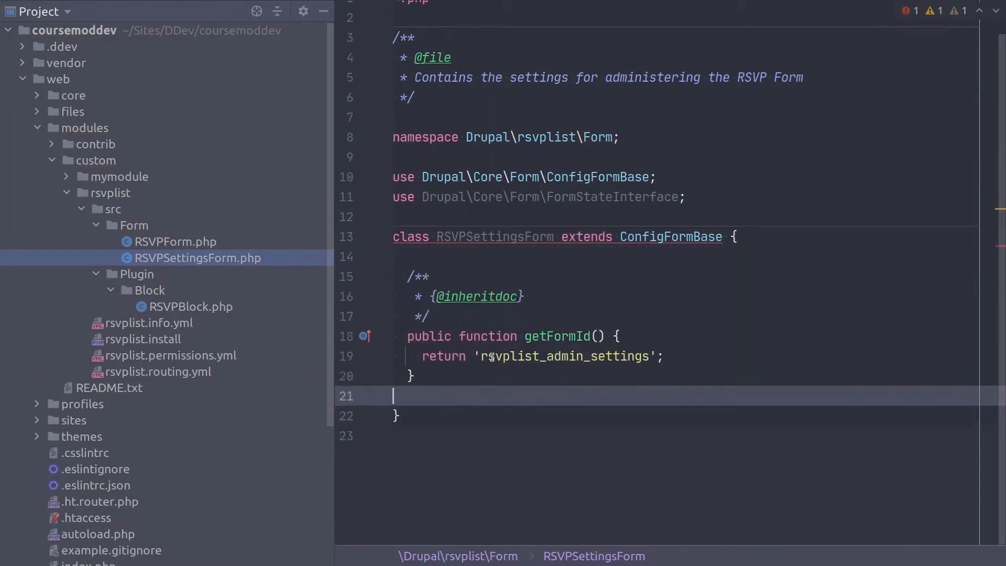
pyautogui.doubleClick(565, 356)
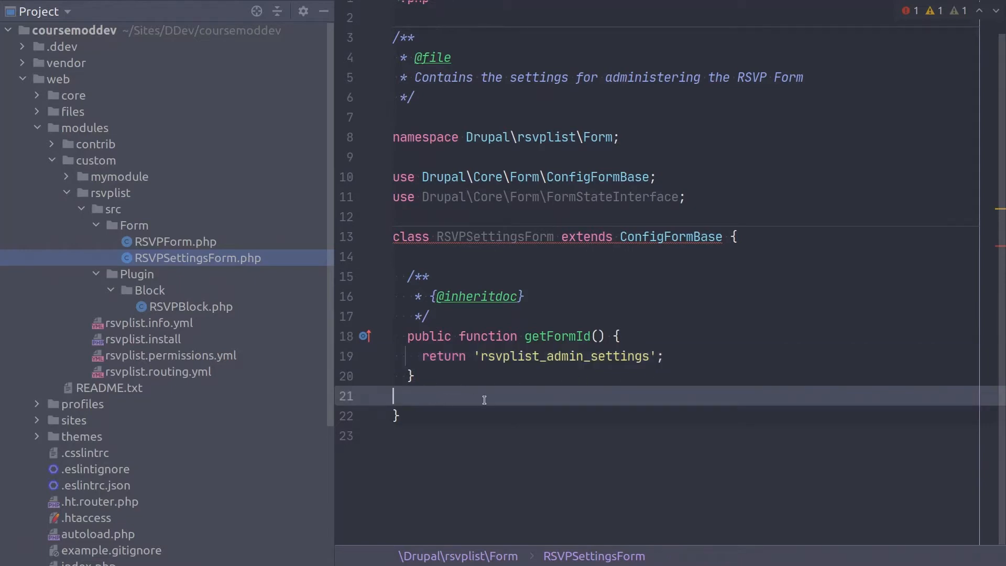
pyautogui.moveTo(486, 395)
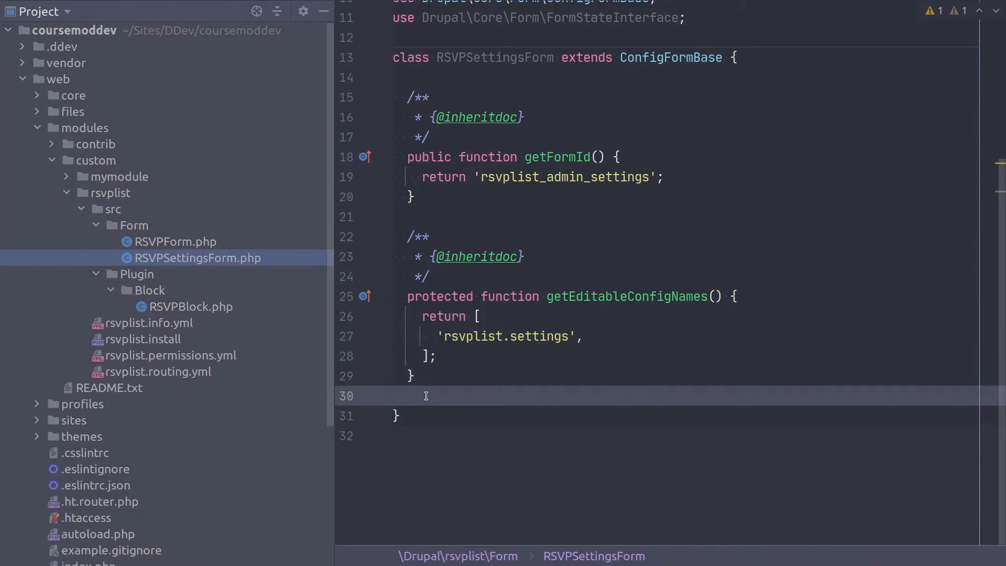
pyautogui.moveTo(427, 393)
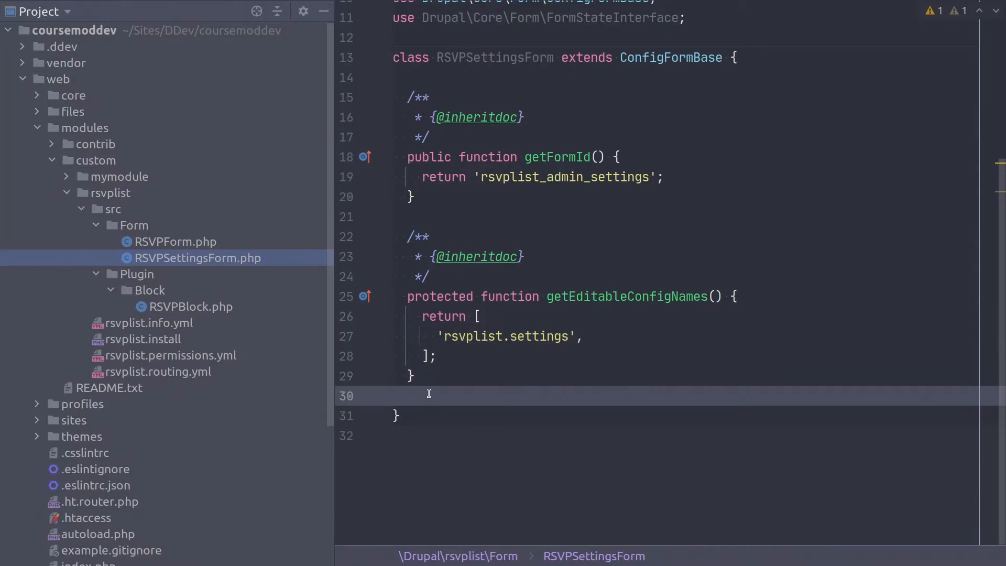
pyautogui.moveTo(442, 389)
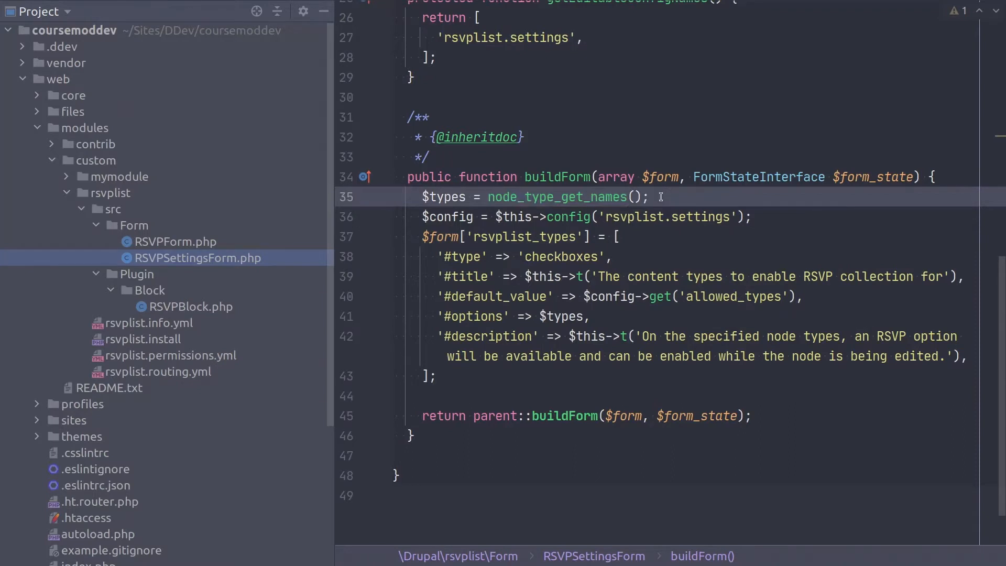
pyautogui.moveTo(449, 196)
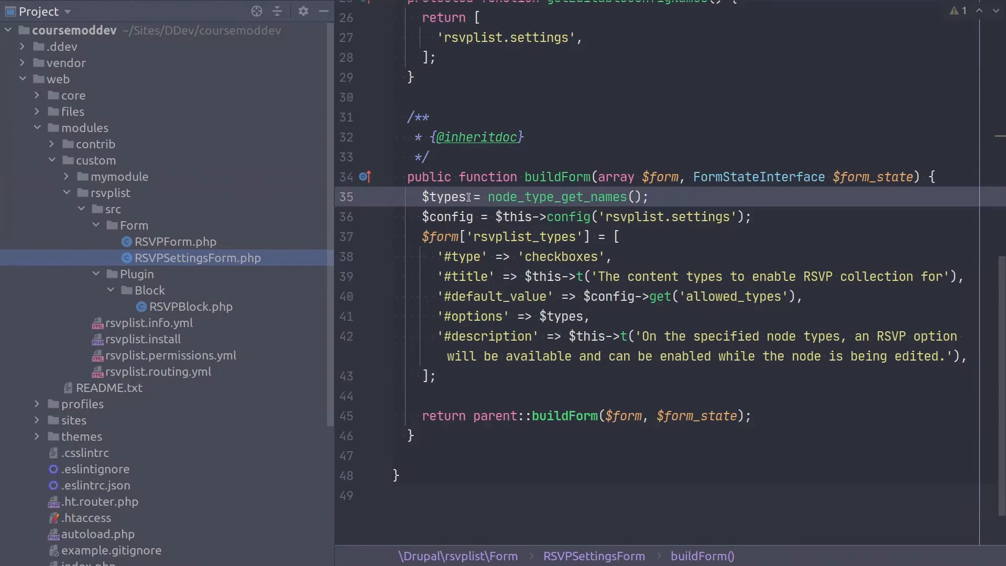
# Add buildForm with a $types node-type checkboxes element defaulting to saved allowed_types
pyautogui.click(649, 197)
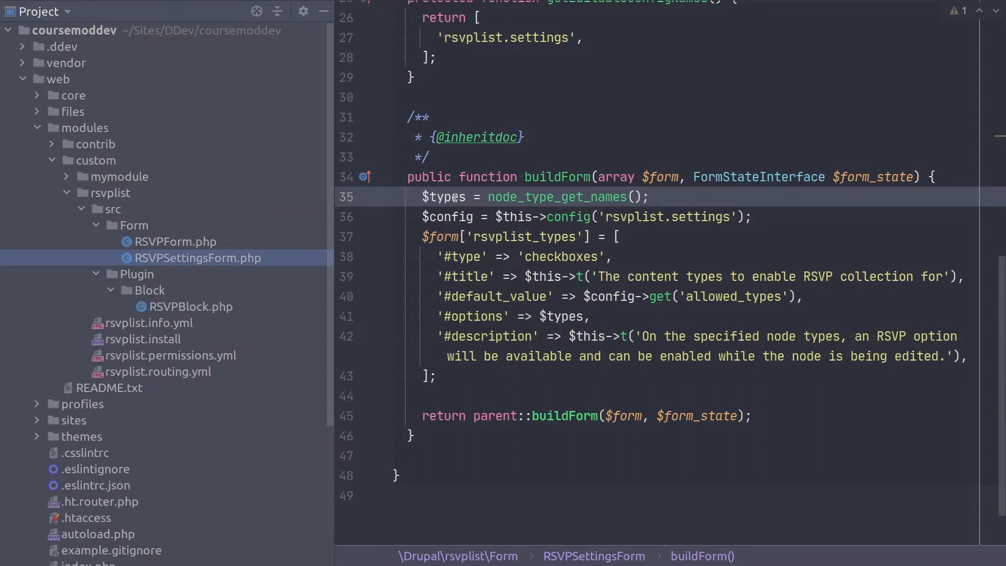
pyautogui.doubleClick(441, 196)
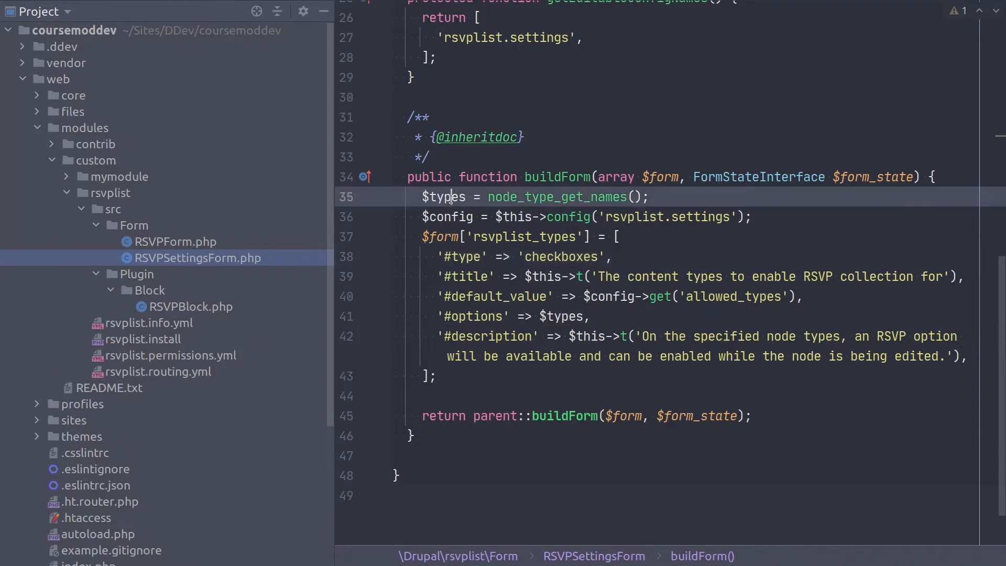
pyautogui.click(561, 315)
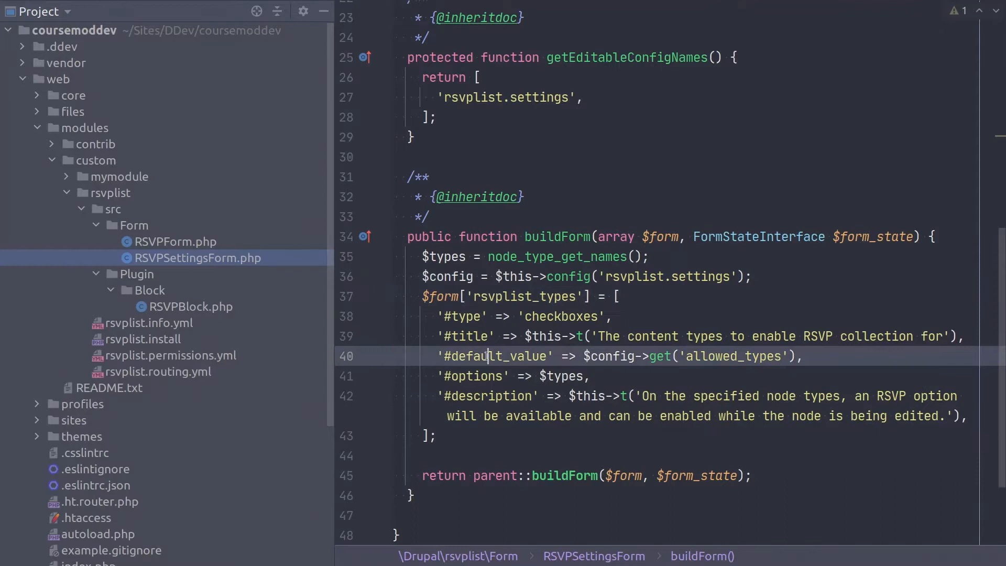
pyautogui.doubleClick(610, 356)
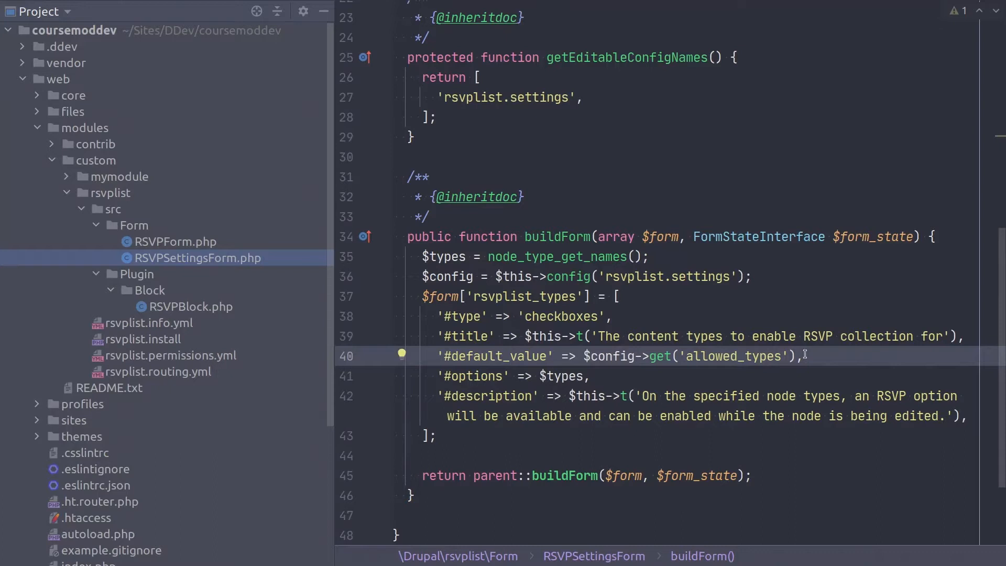
pyautogui.moveTo(808, 355)
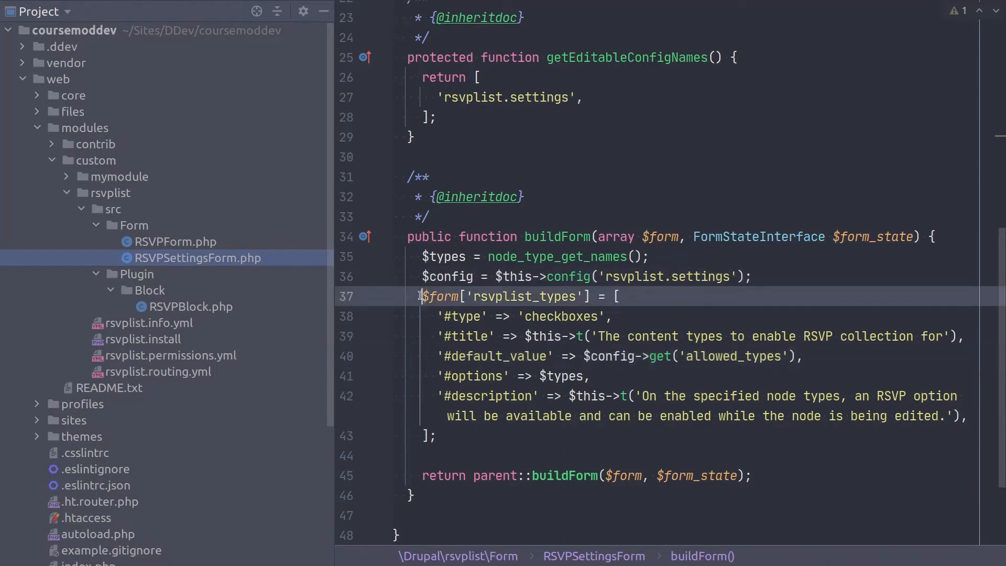
pyautogui.moveTo(420, 295); pyautogui.dragTo(435, 435)
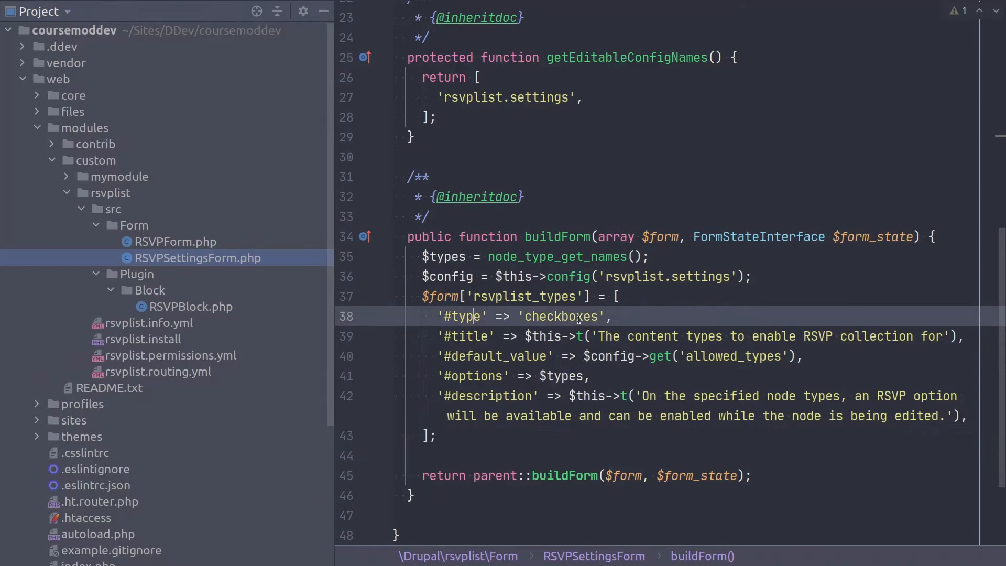
pyautogui.doubleClick(560, 316)
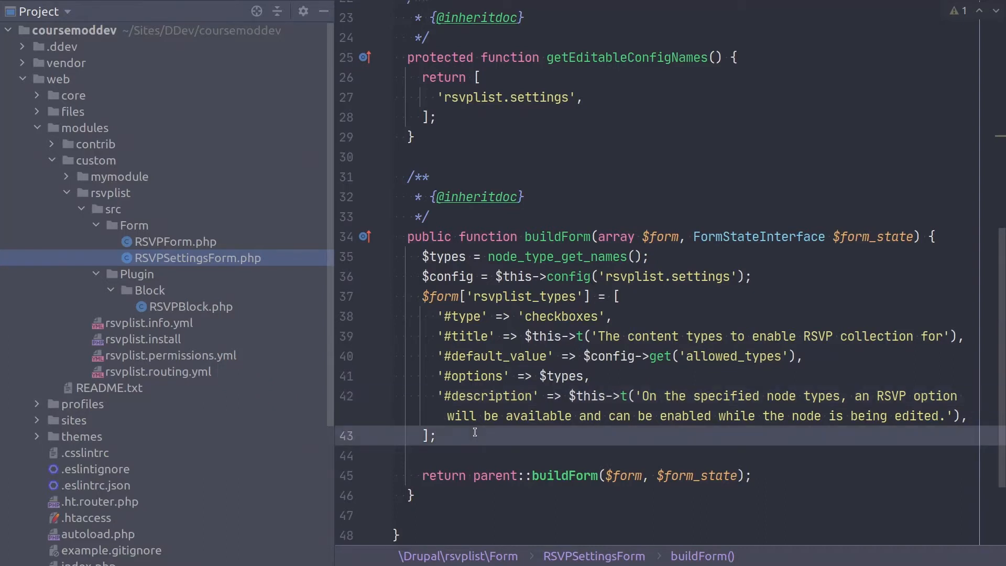
pyautogui.scroll(-3)
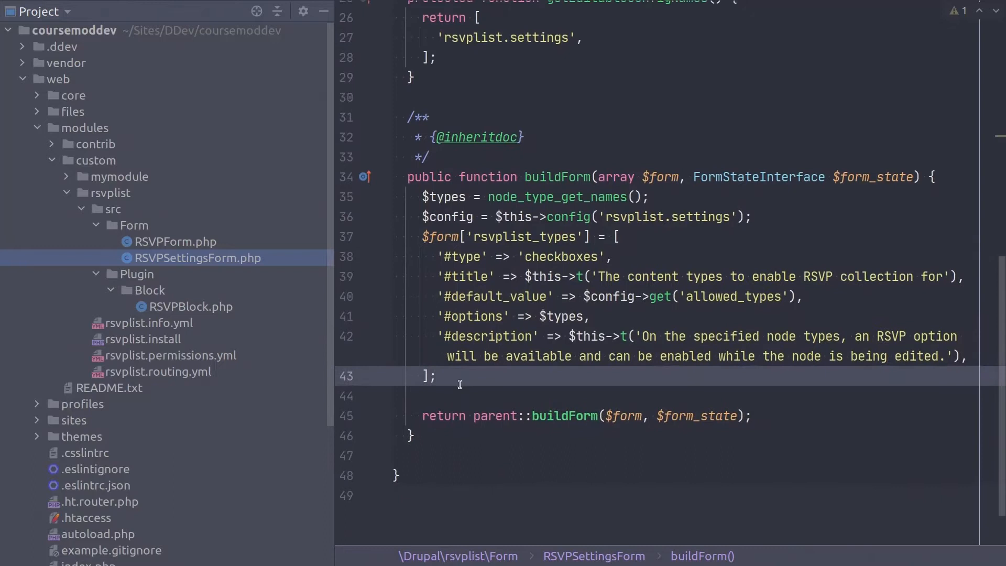
pyautogui.scroll(3)
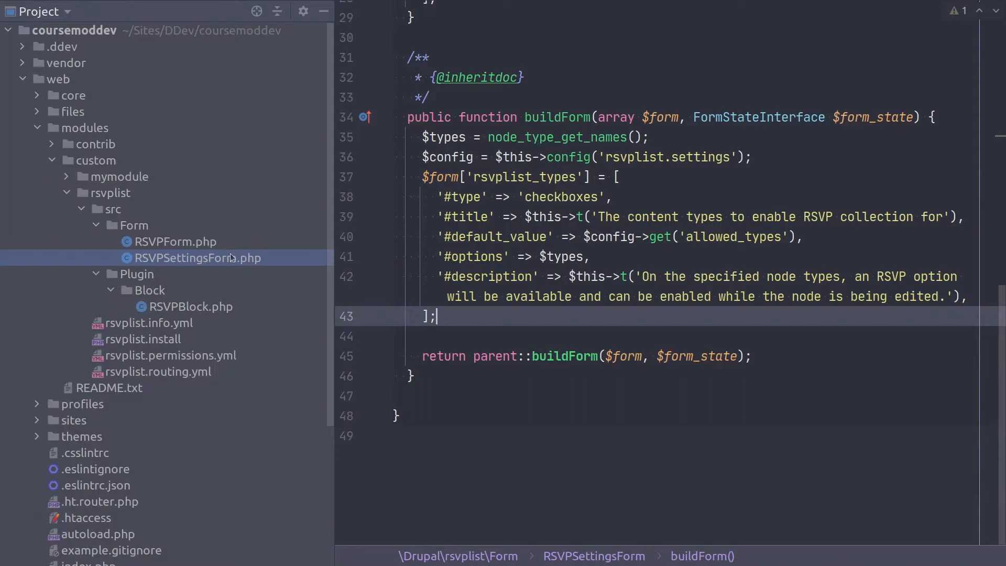
pyautogui.click(170, 241)
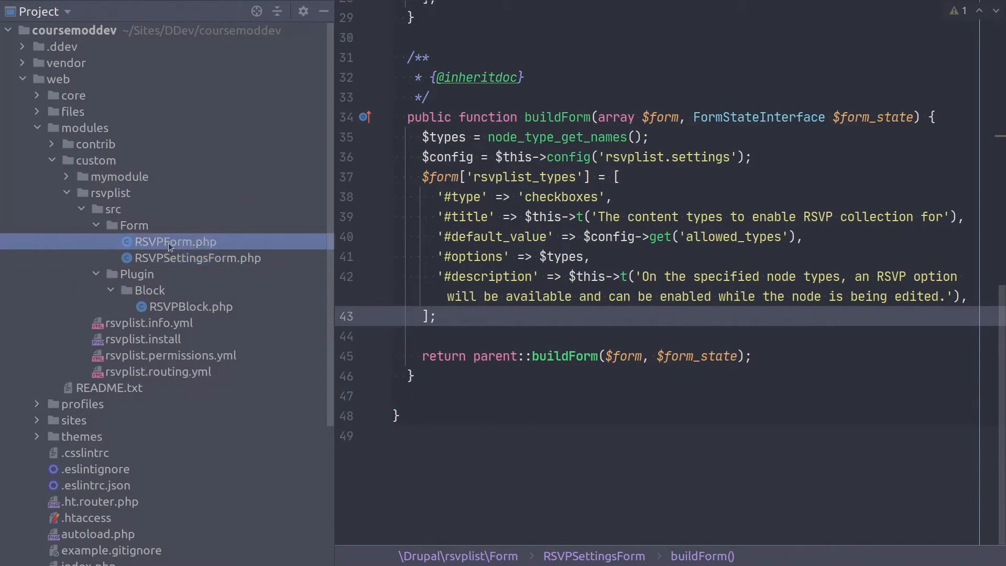
pyautogui.click(173, 242)
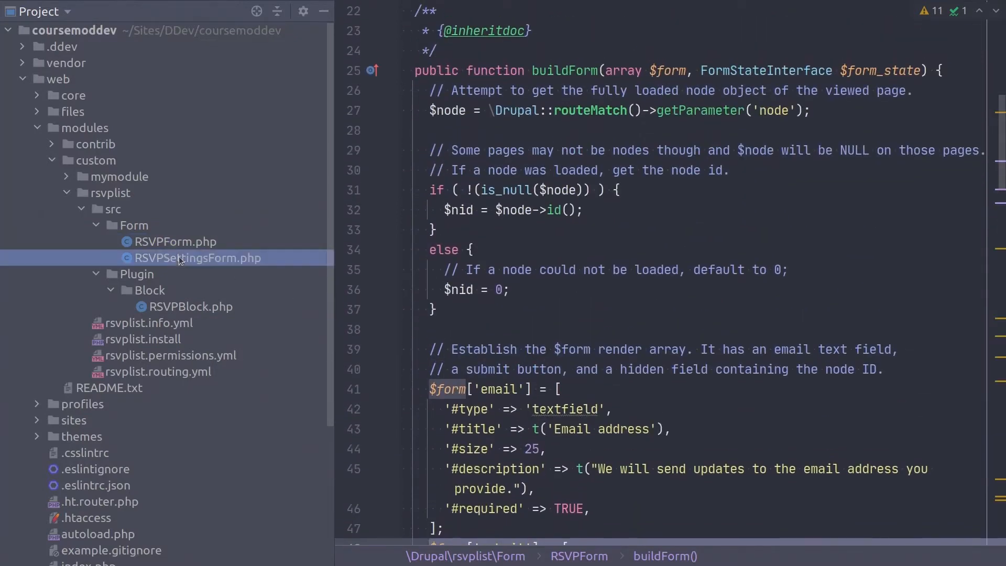
pyautogui.click(197, 258)
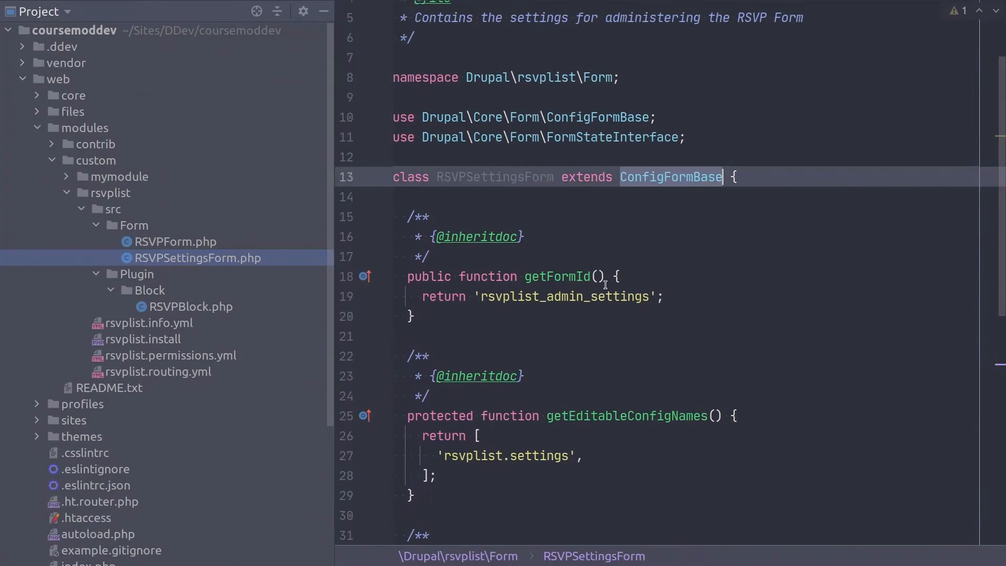
pyautogui.scroll(-3)
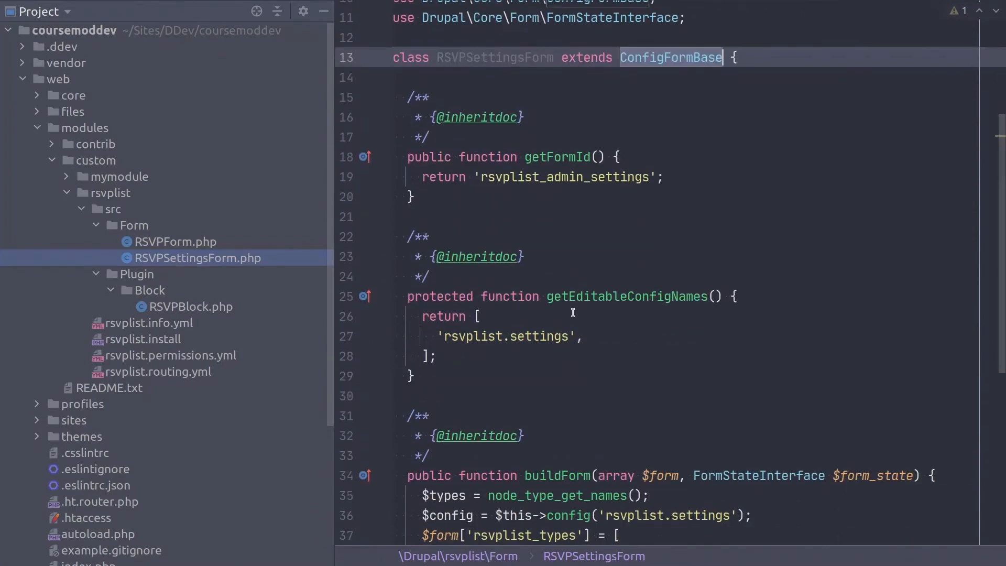
pyautogui.scroll(-3)
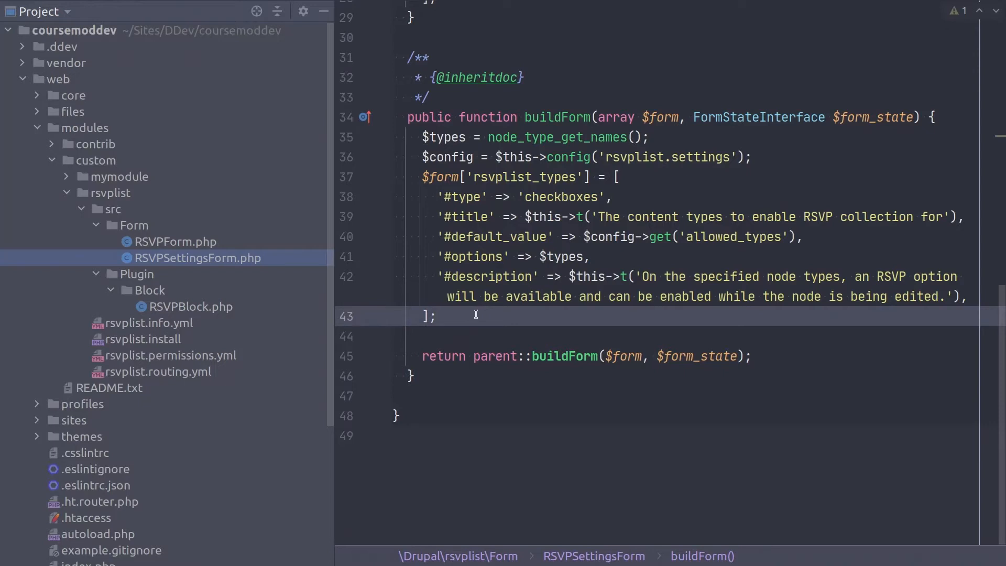
pyautogui.moveTo(469, 316)
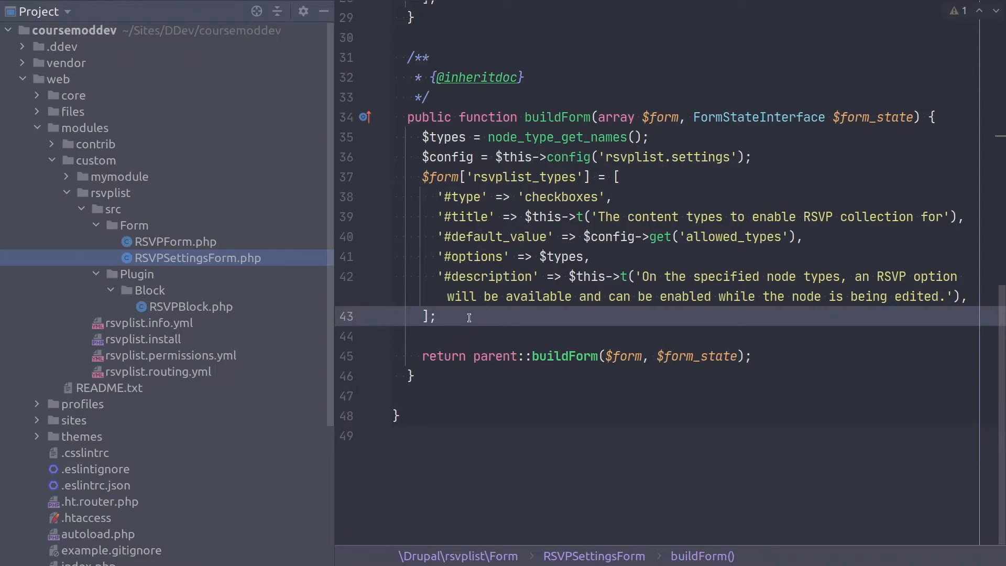
pyautogui.click(436, 317)
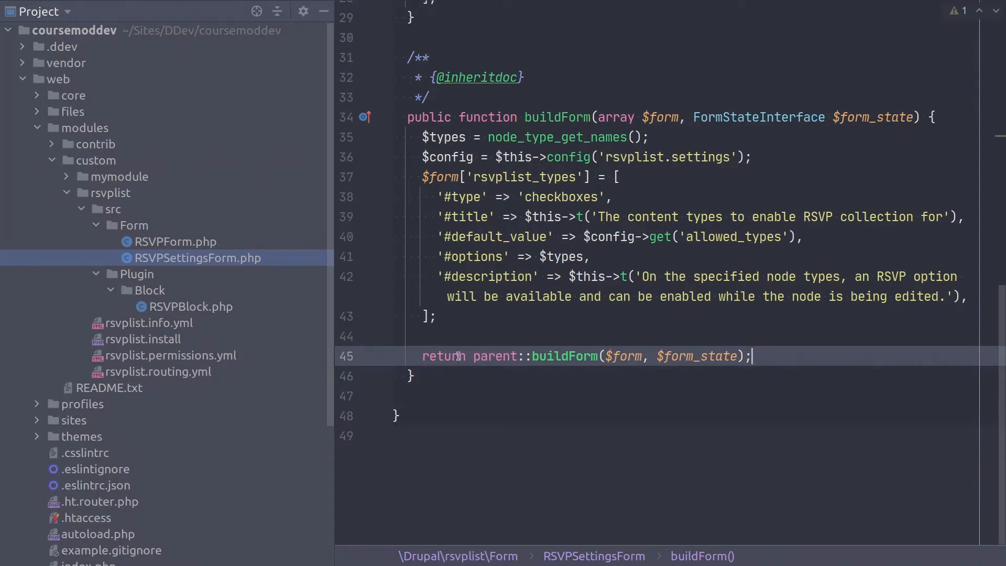
pyautogui.doubleClick(494, 356)
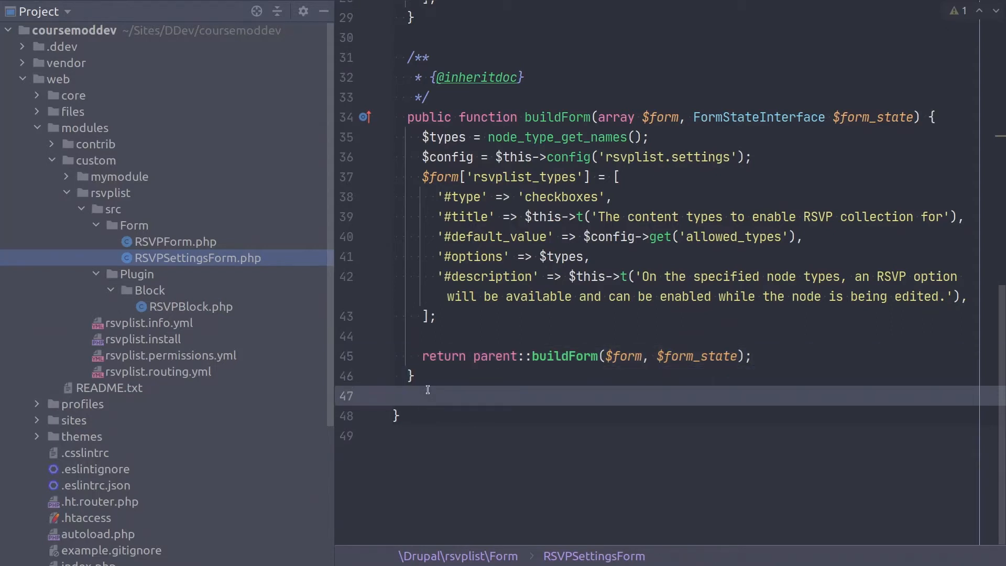
pyautogui.moveTo(455, 396)
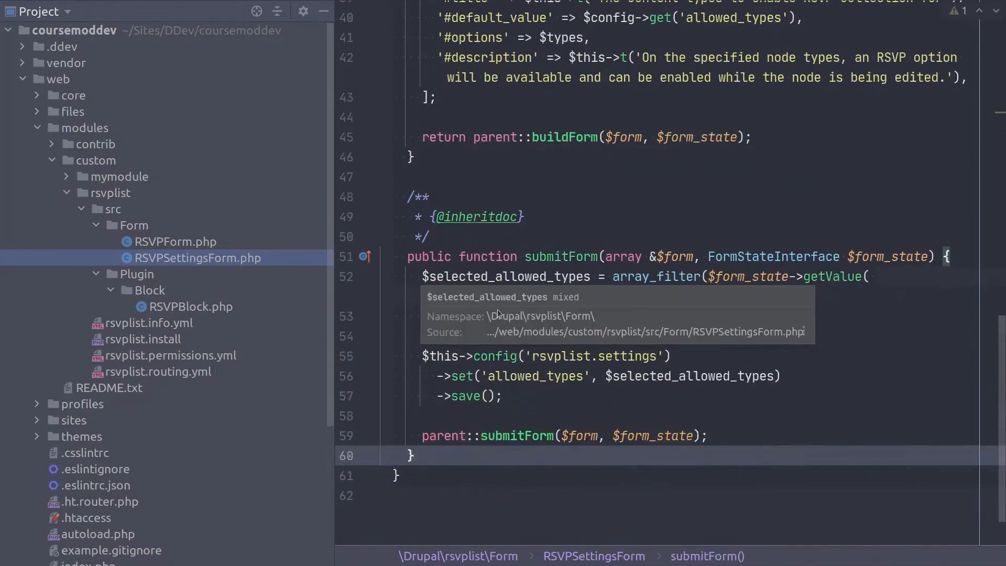
pyautogui.scroll(-3)
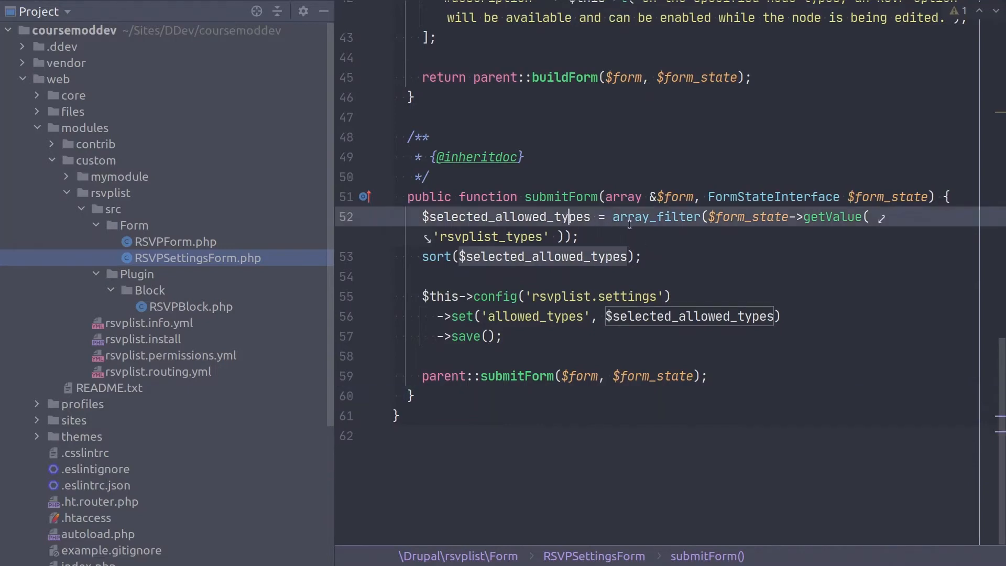
pyautogui.doubleClick(656, 217)
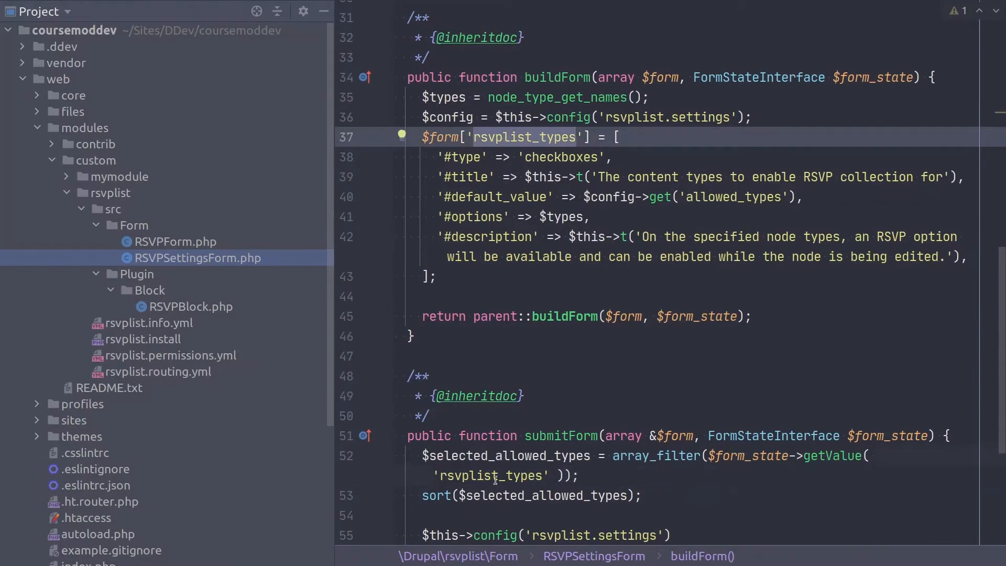
pyautogui.scroll(-3)
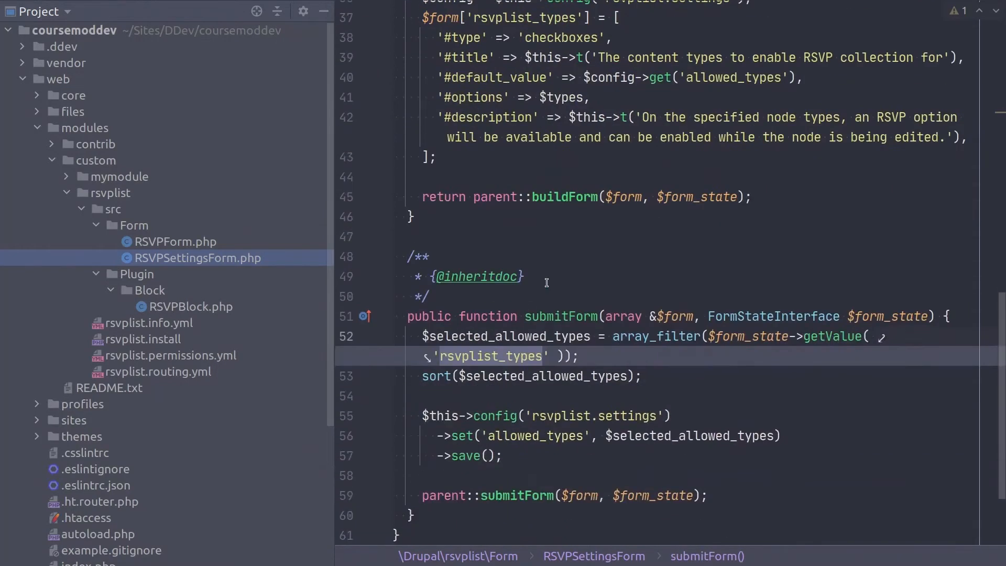
pyautogui.scroll(-3)
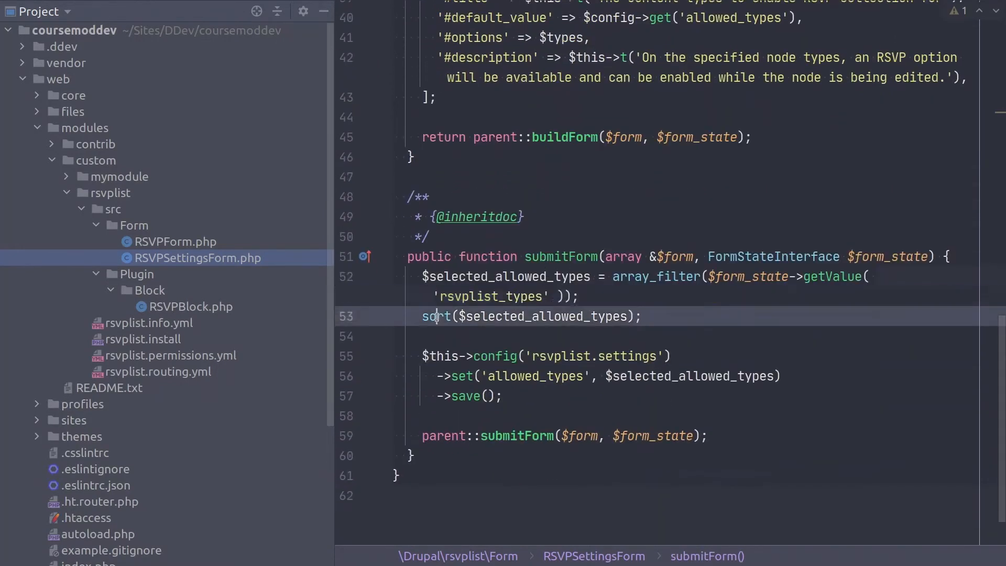
pyautogui.doubleClick(435, 315)
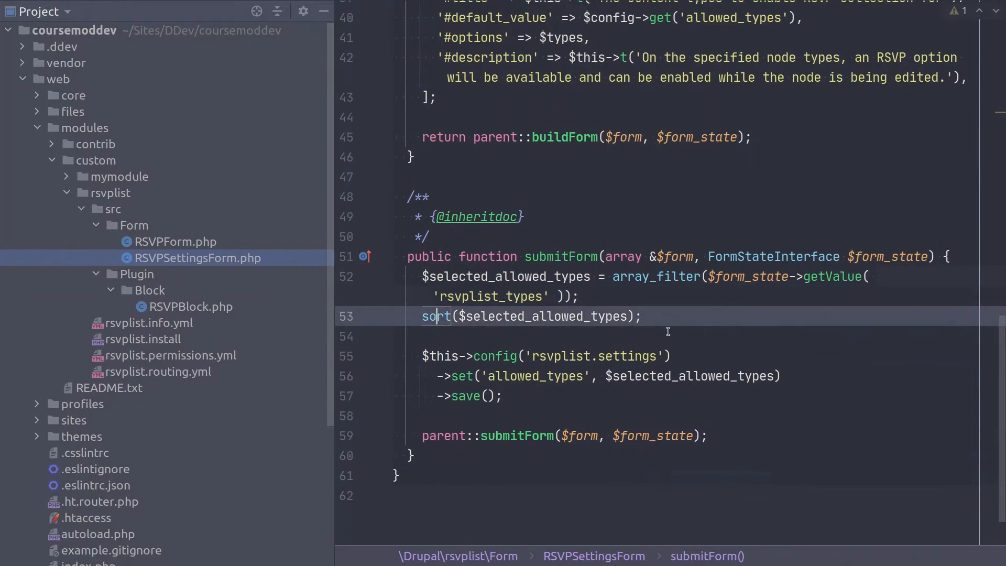
pyautogui.moveTo(648, 318)
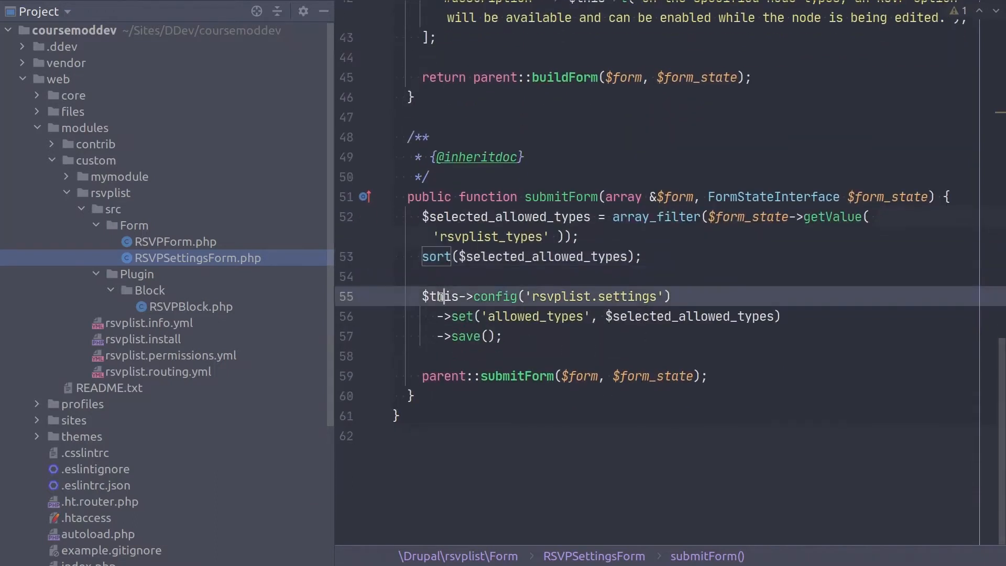
pyautogui.moveTo(442, 295); pyautogui.dragTo(502, 335)
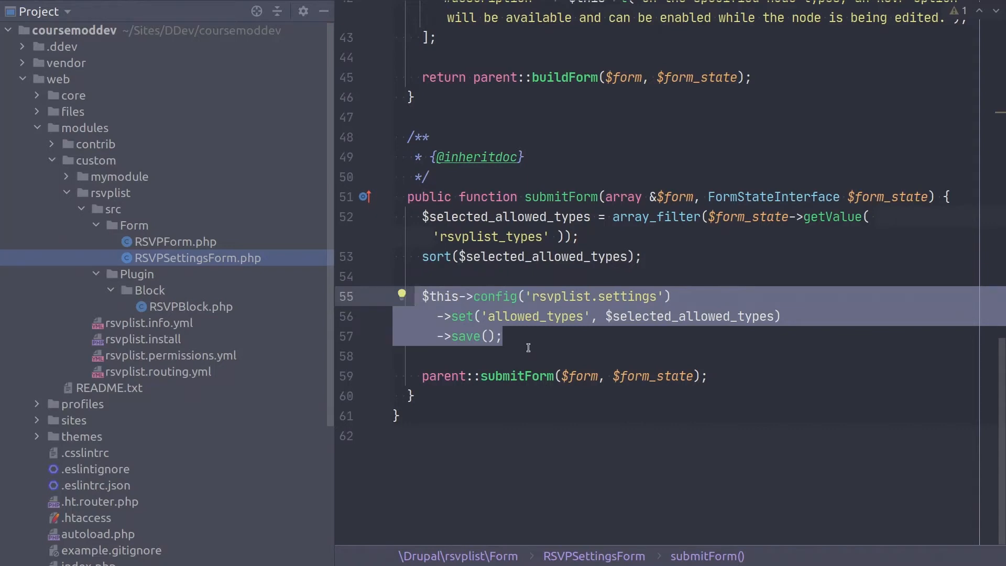
pyautogui.click(504, 337)
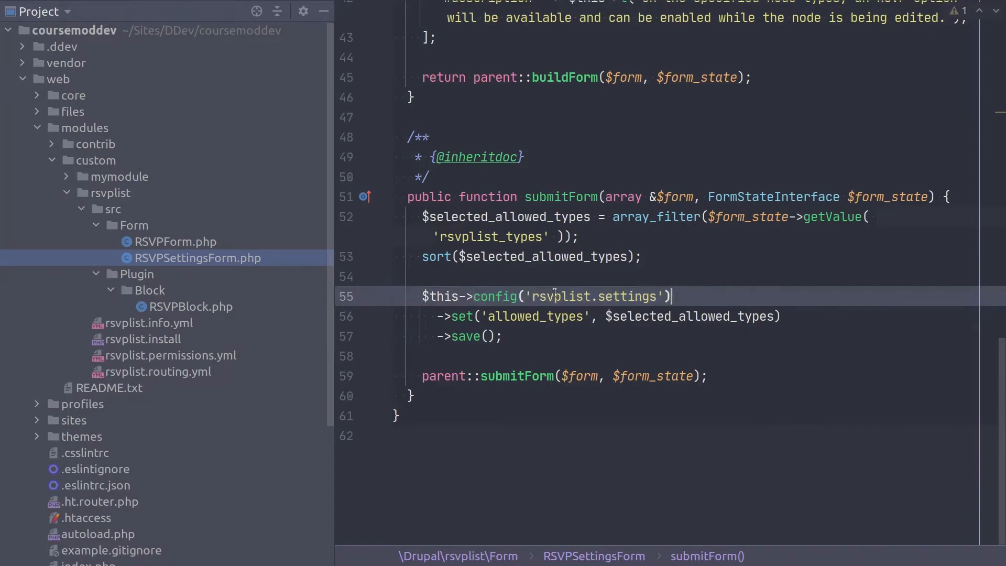
pyautogui.doubleClick(593, 295)
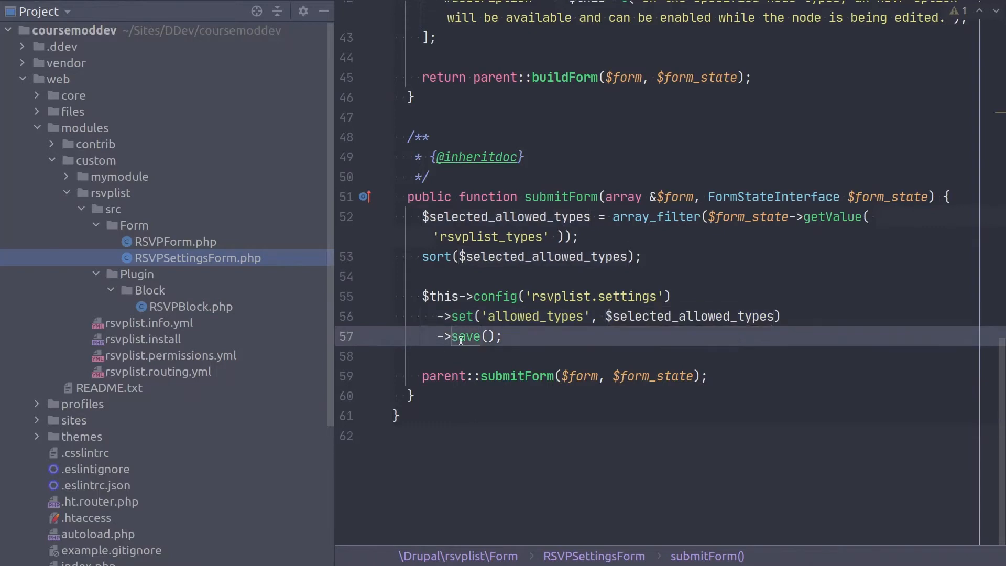
pyautogui.doubleClick(464, 337)
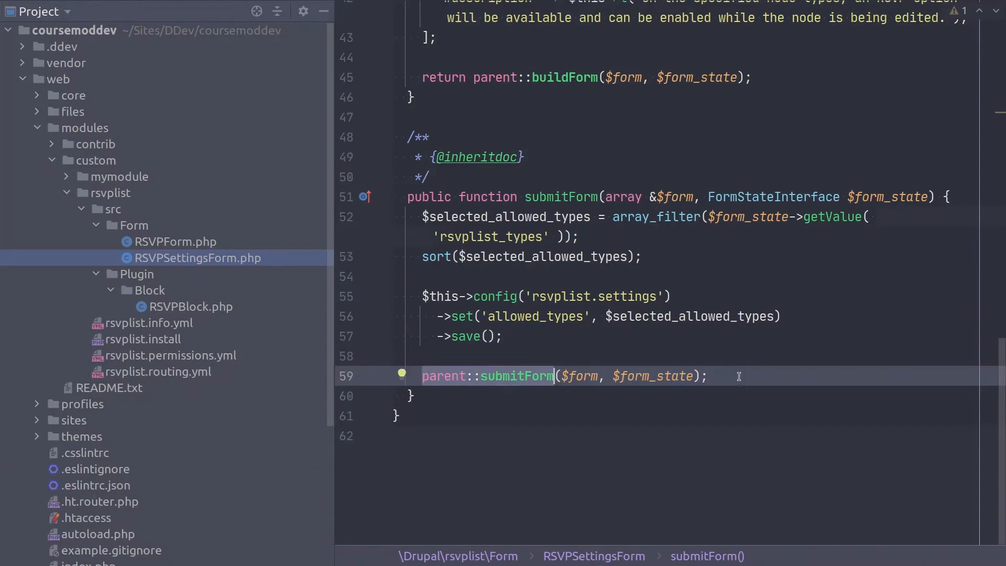
pyautogui.click(707, 376)
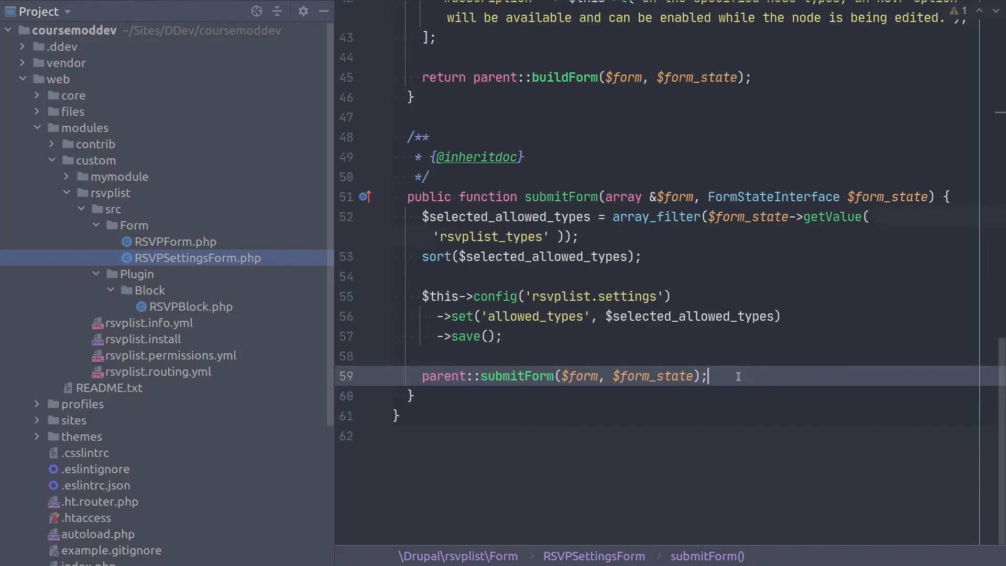
pyautogui.moveTo(523, 119)
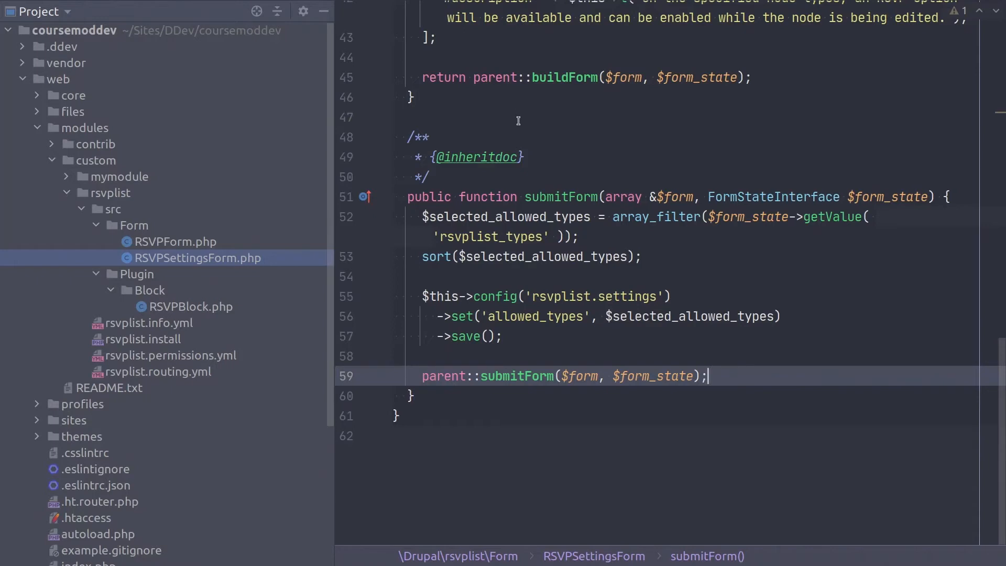
pyautogui.moveTo(732, 376)
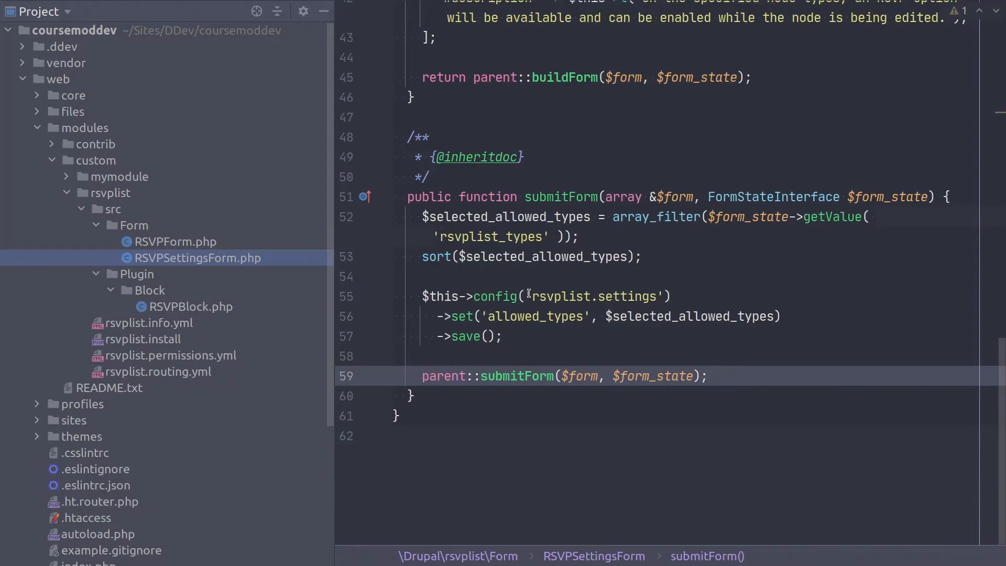
pyautogui.doubleClick(595, 296)
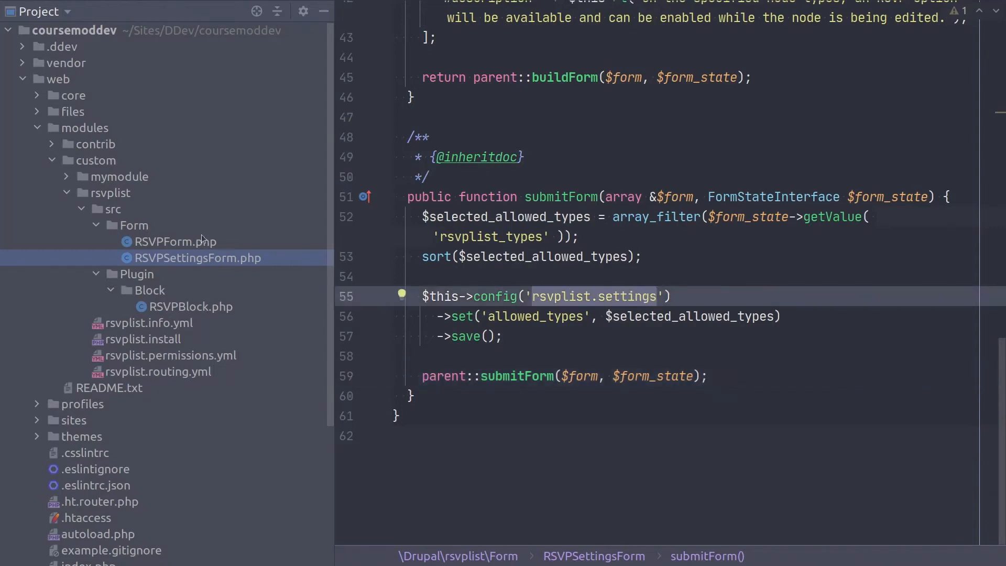
pyautogui.moveTo(467, 323)
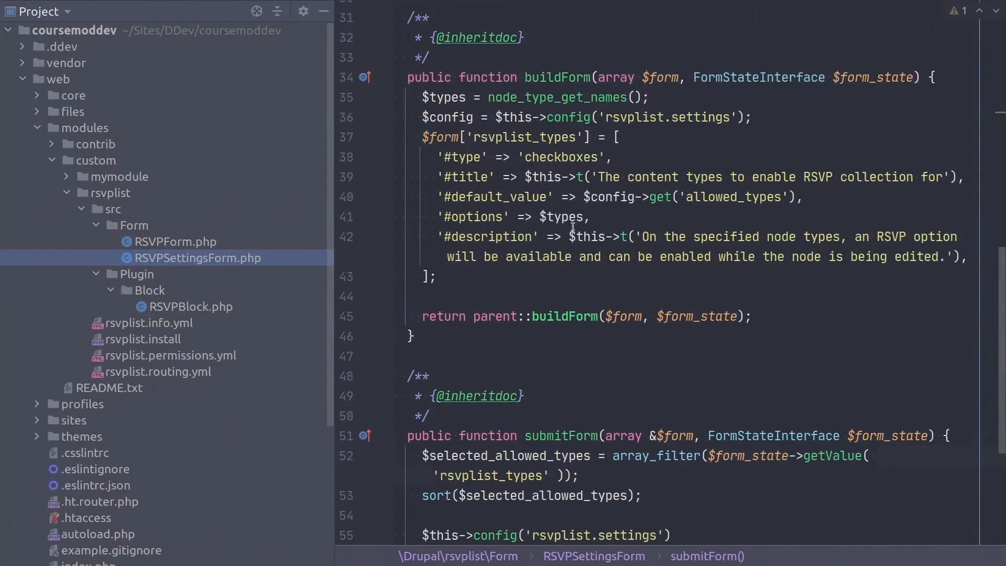
pyautogui.scroll(-3)
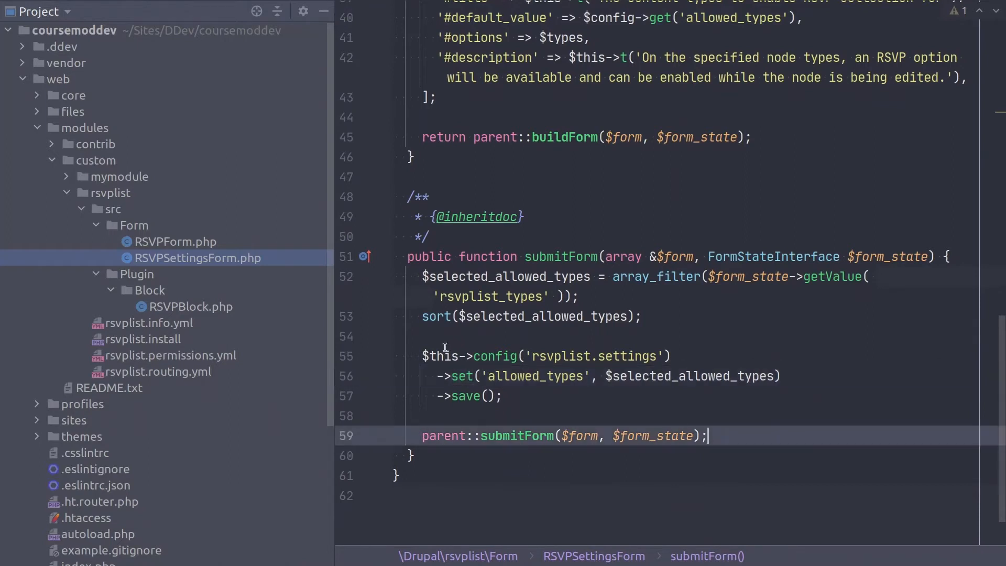
pyautogui.click(97, 160)
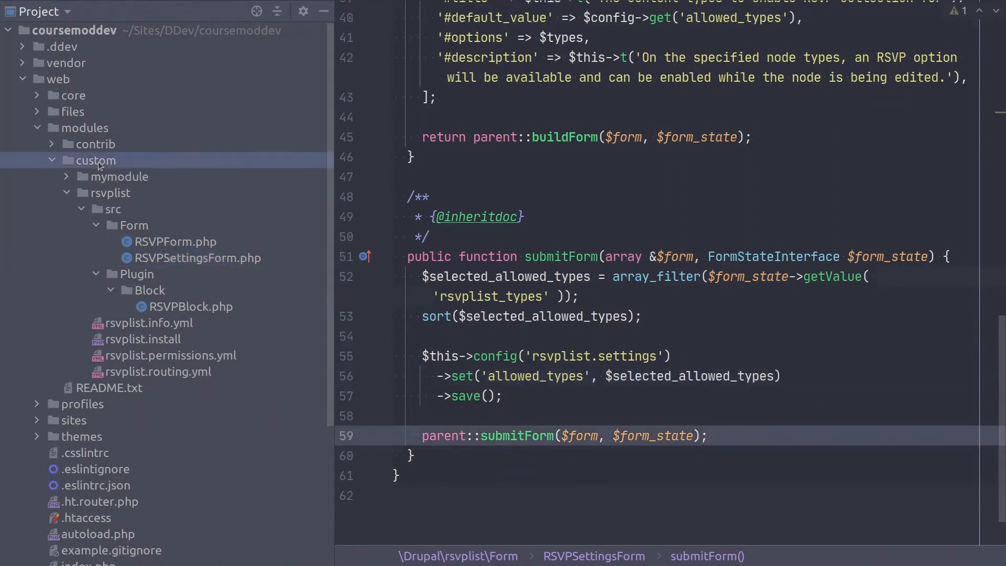
# Create a config directory inside the rsvplist module
pyautogui.click(113, 193)
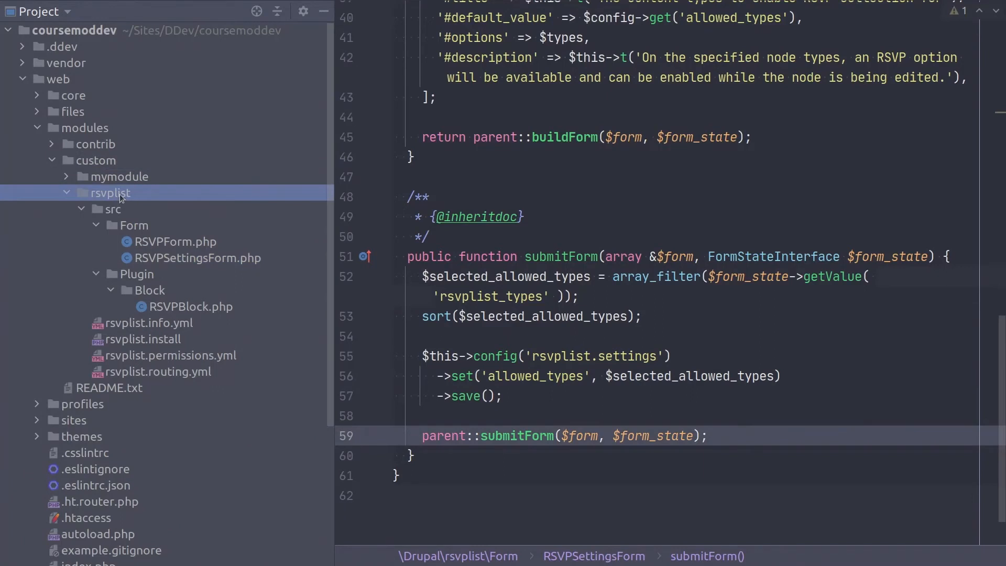
pyautogui.moveTo(140, 197)
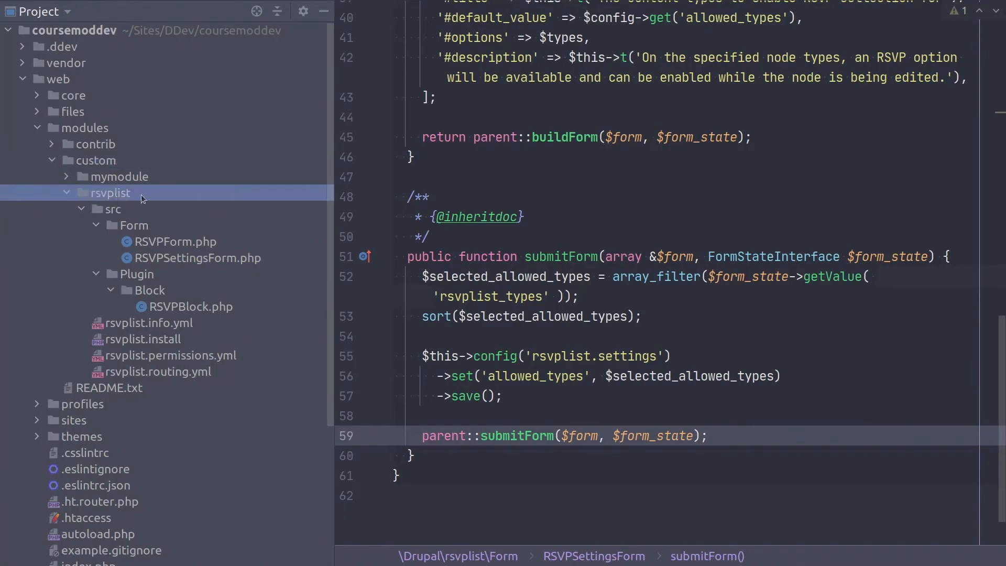
pyautogui.rightClick(112, 193)
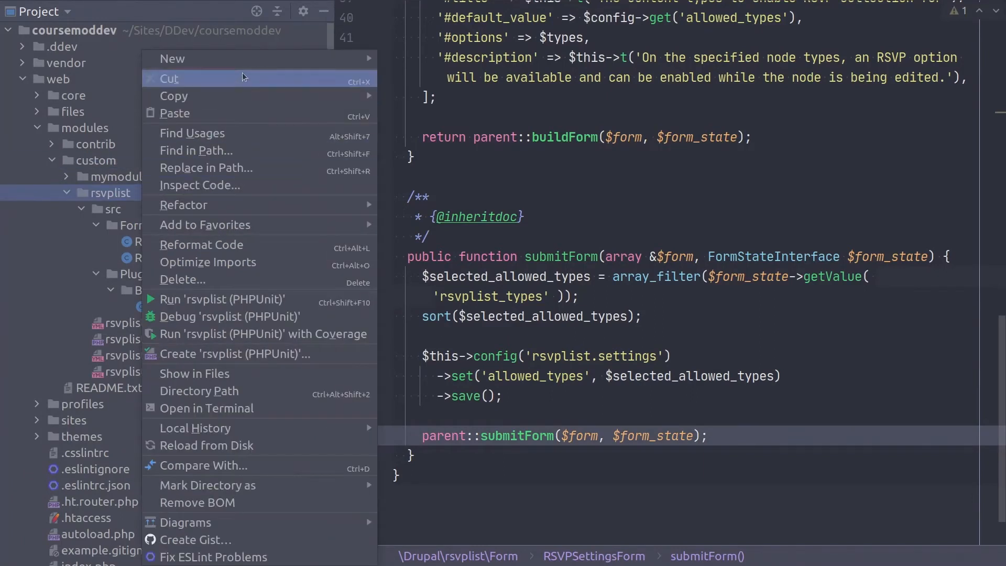
pyautogui.moveTo(172, 59)
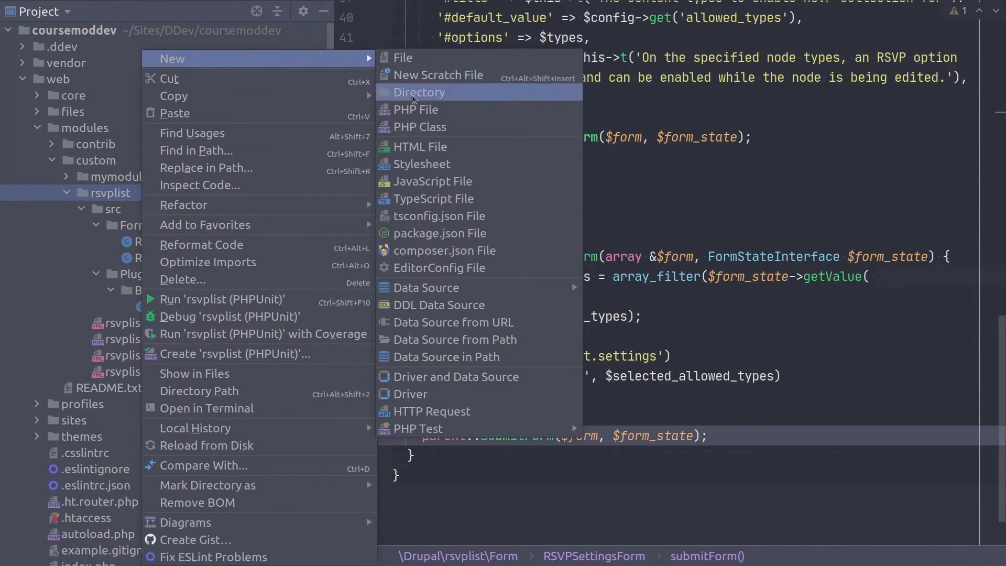
pyautogui.click(419, 92)
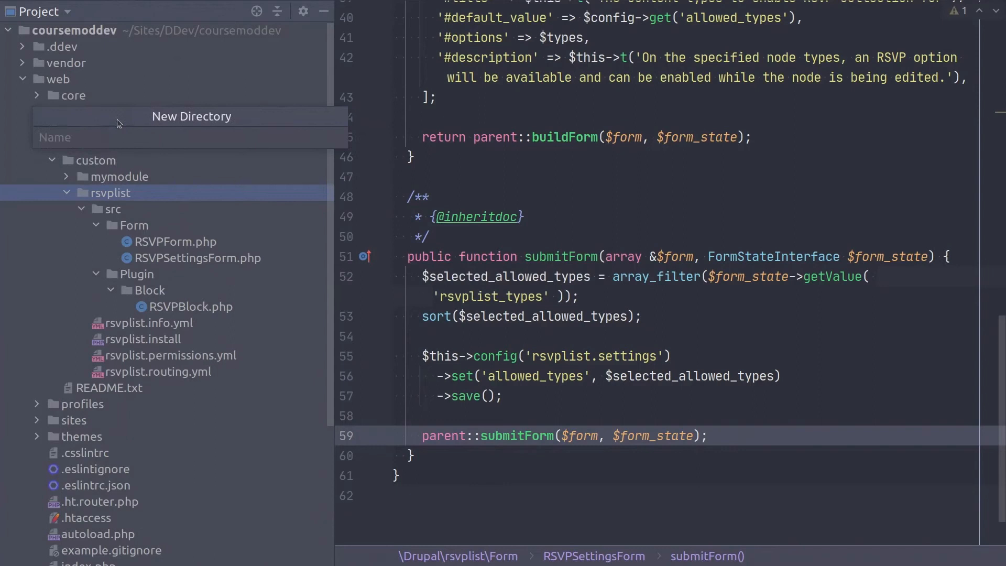
pyautogui.write('config')
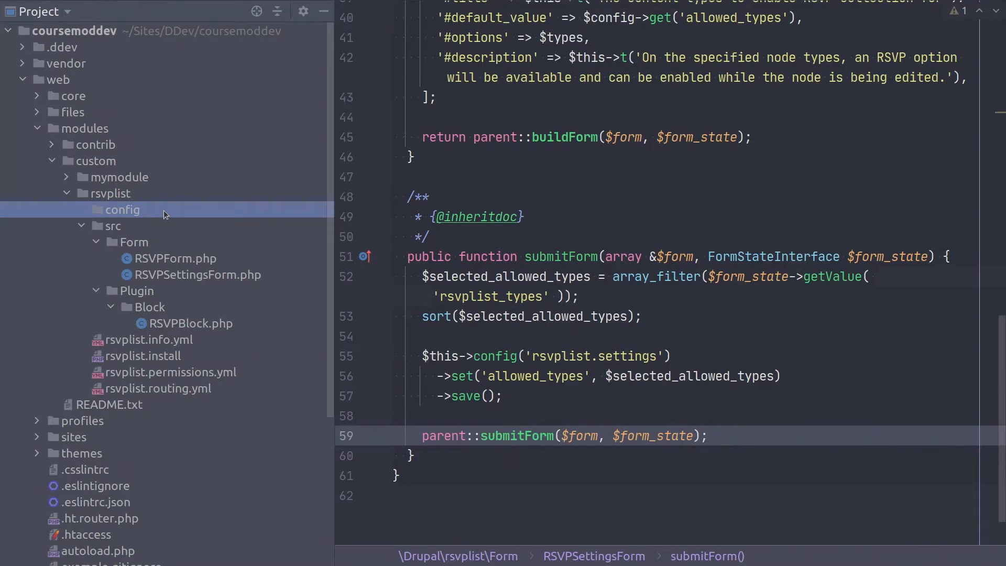
pyautogui.moveTo(173, 213)
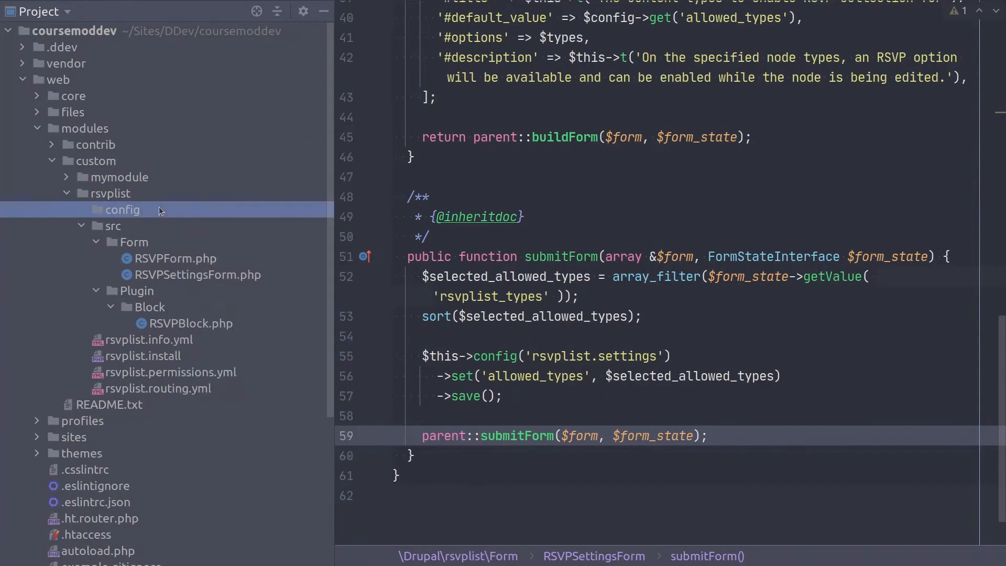
pyautogui.moveTo(187, 220)
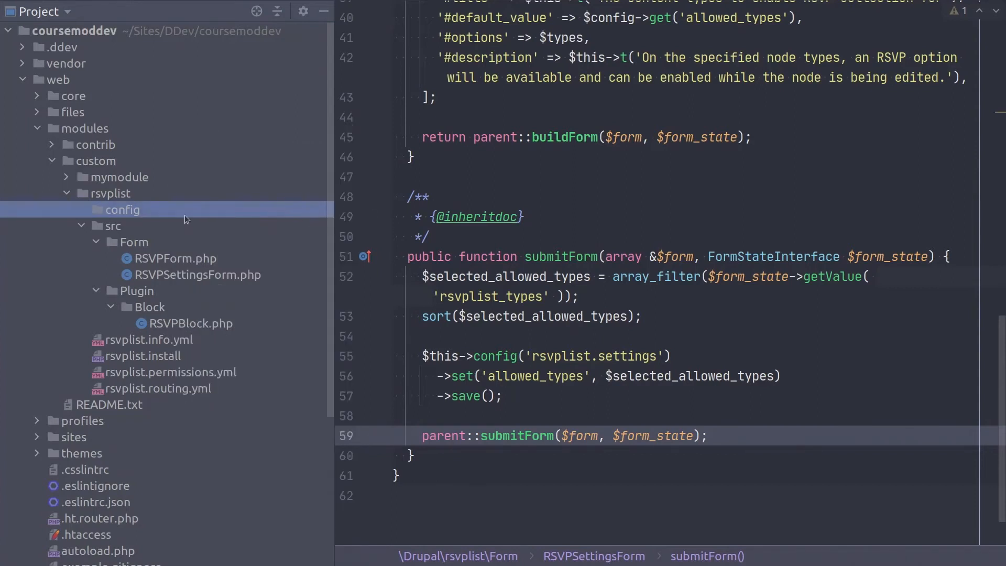
pyautogui.rightClick(124, 210)
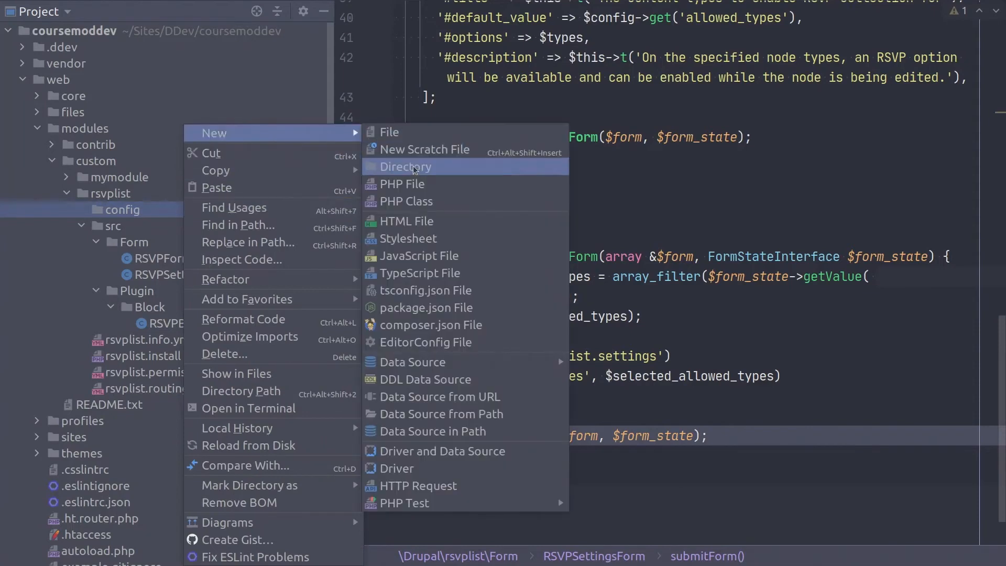
# Create an install directory inside the config folder
pyautogui.click(404, 167)
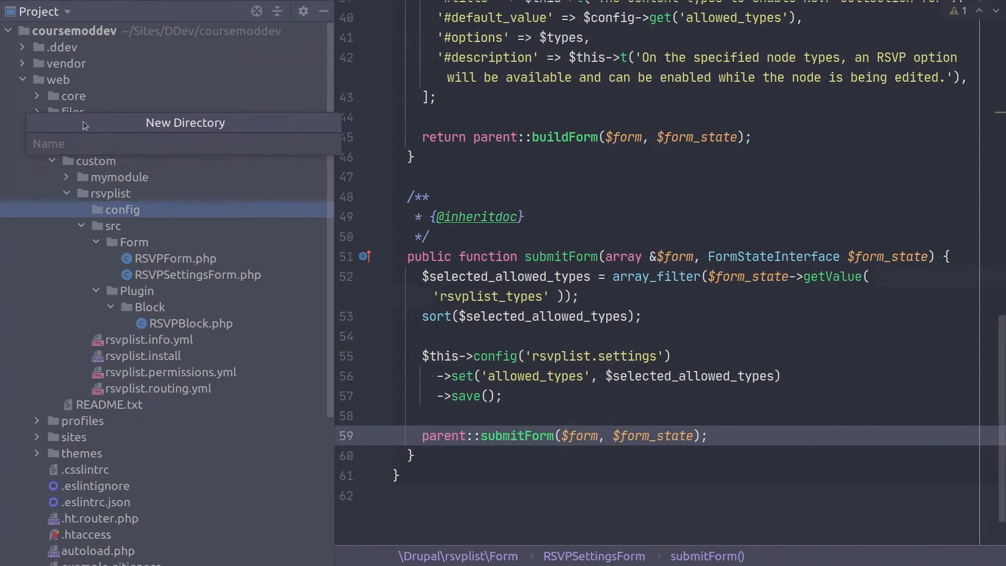
pyautogui.write('install')
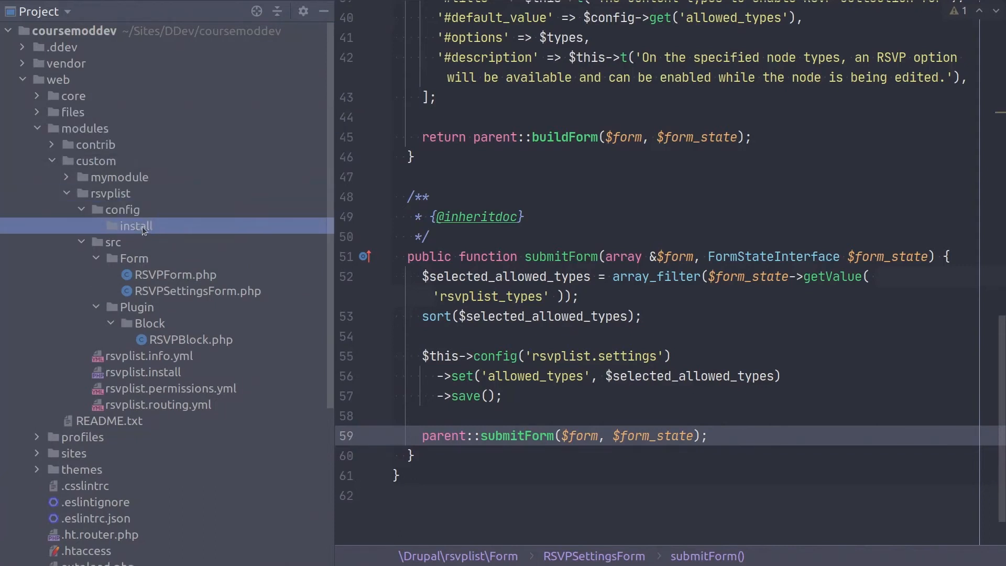
pyautogui.moveTo(149, 217)
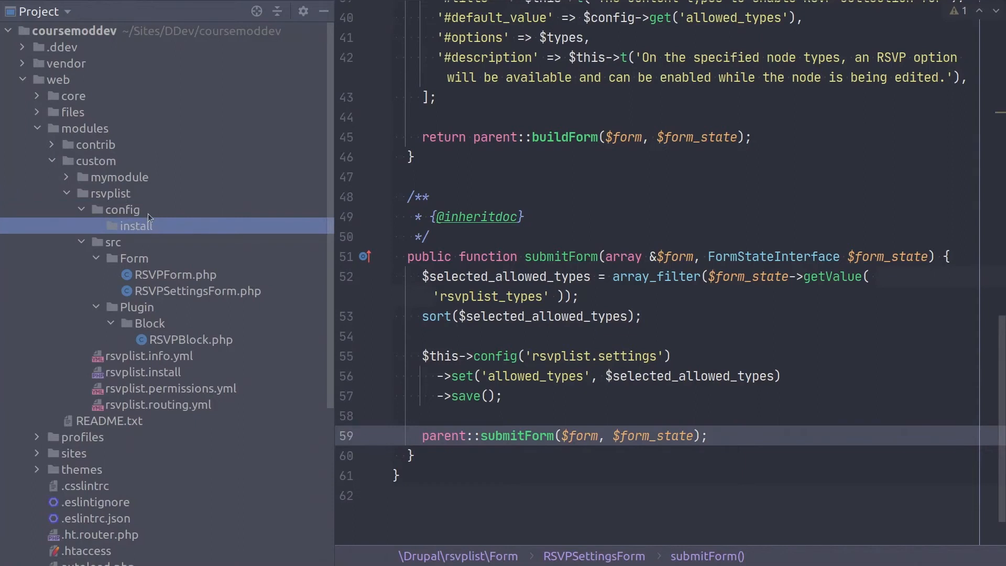
pyautogui.moveTo(177, 233)
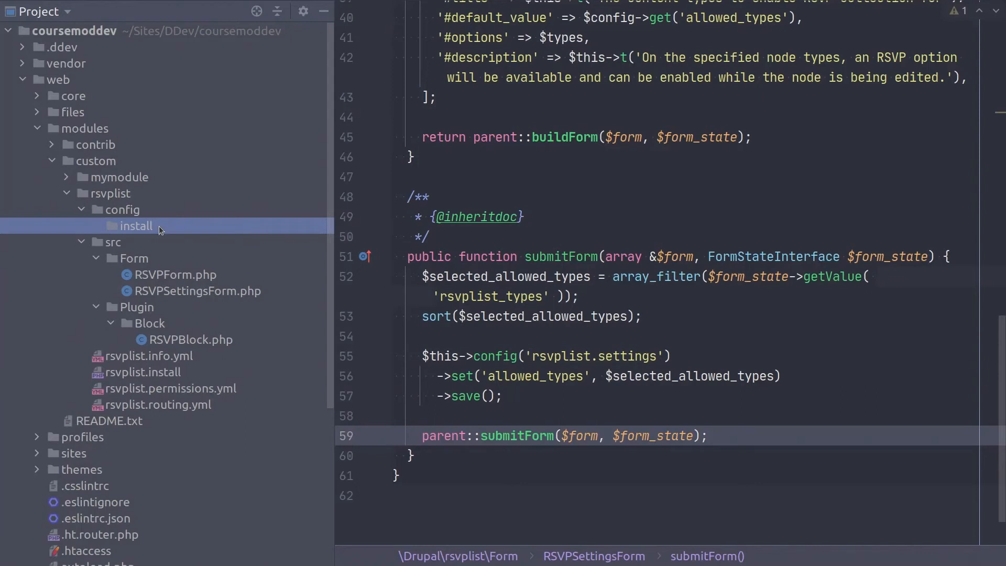
pyautogui.moveTo(163, 231)
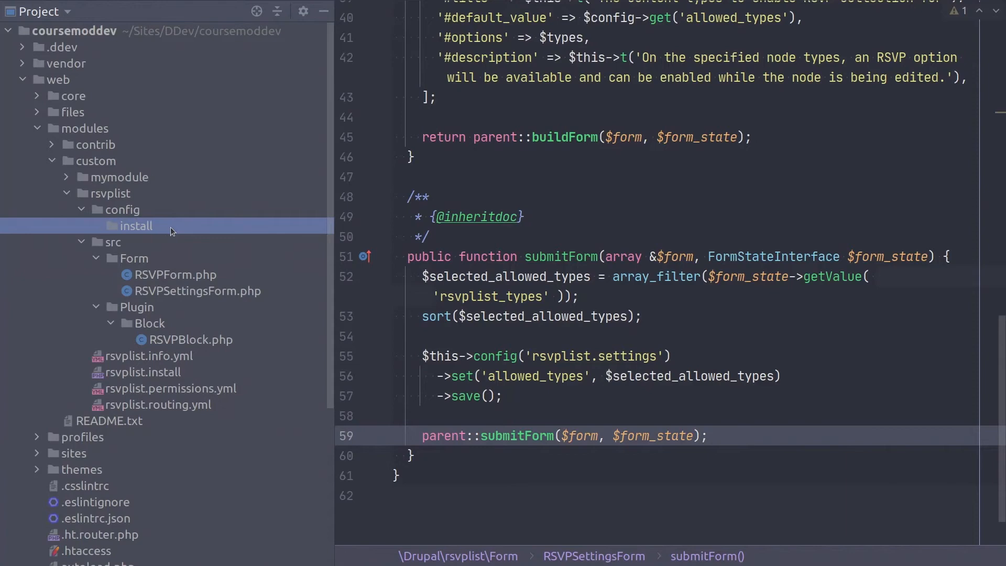
pyautogui.rightClick(135, 226)
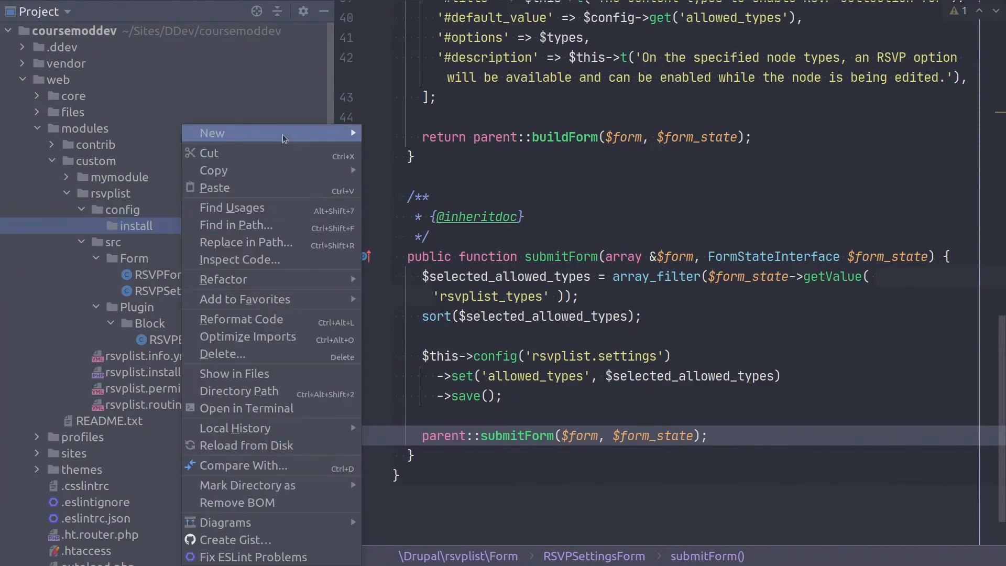
# Create an empty rsvplist.settings.yml file in config/install
pyautogui.click(213, 133)
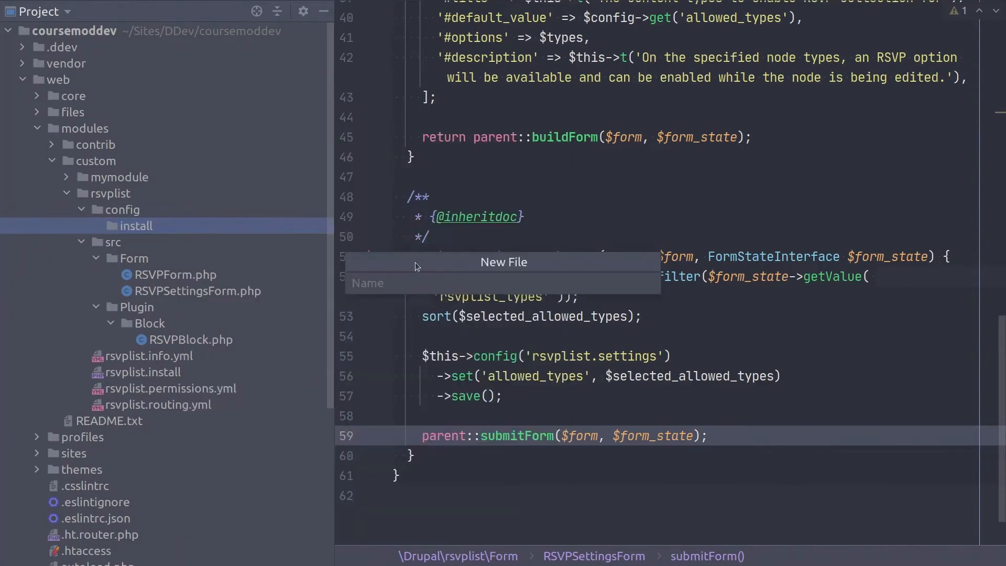
pyautogui.write('r')
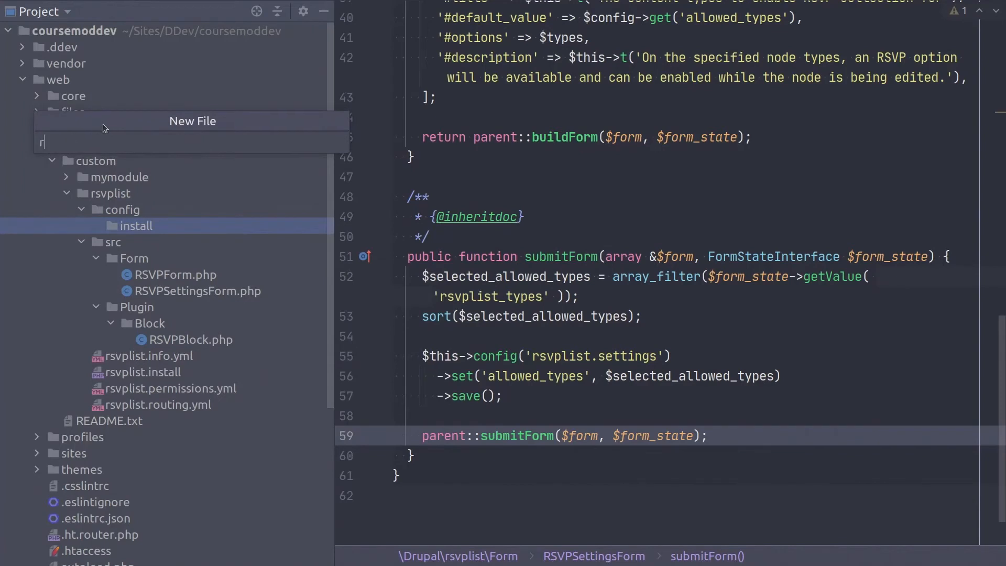
pyautogui.write('svplist.settings')
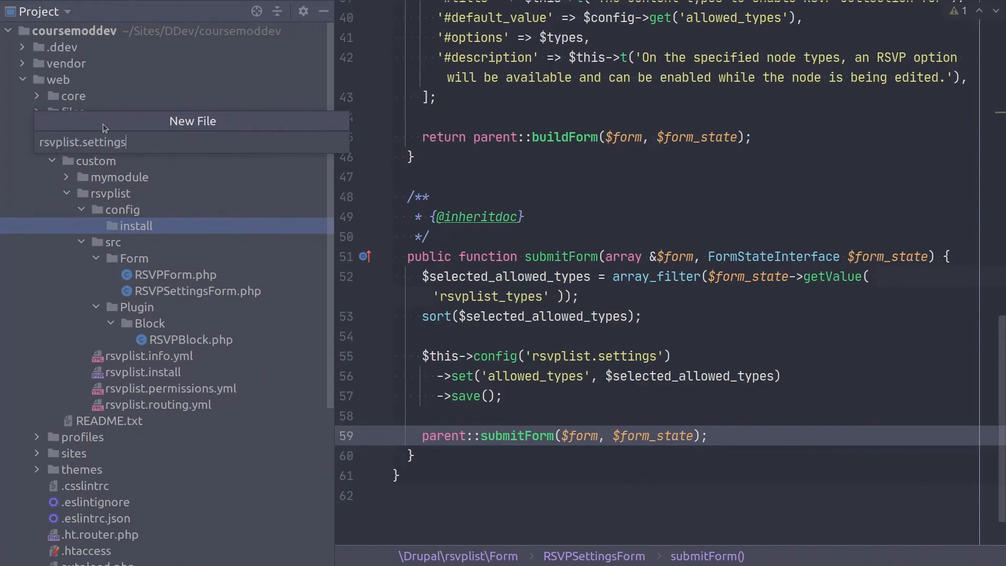
pyautogui.write('.ym')
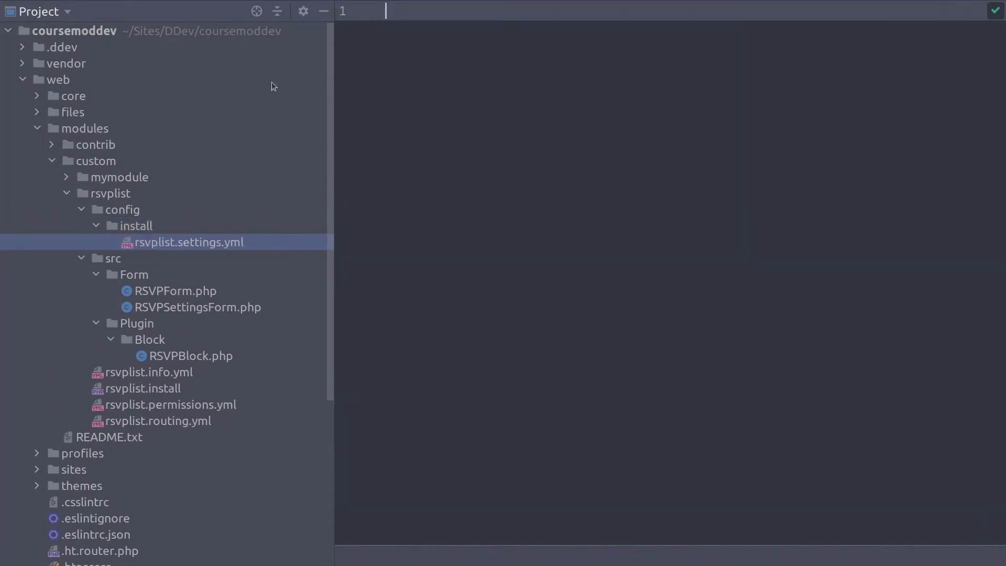
pyautogui.moveTo(409, 69)
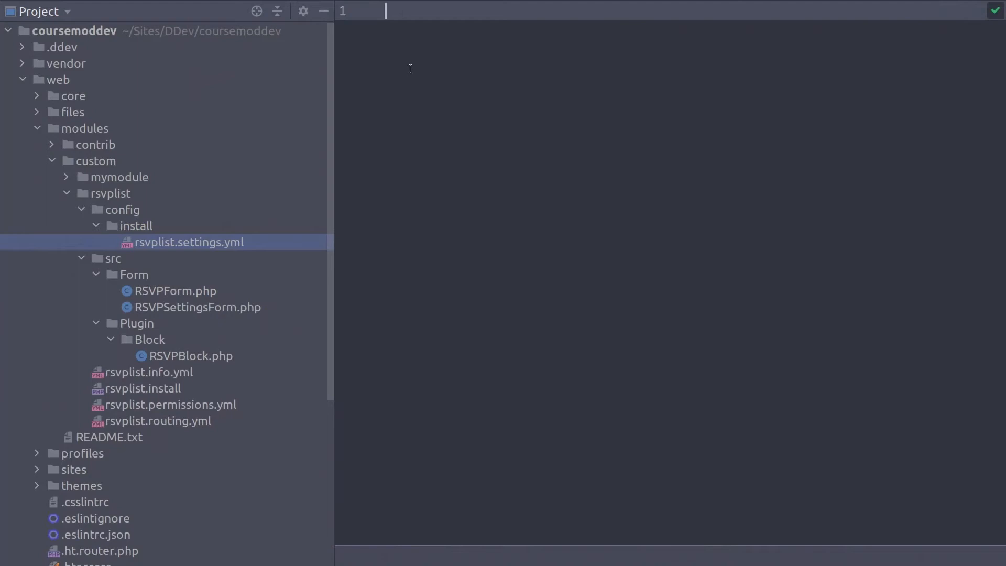
# Write allowed_types with '- article' as its only entry in rsvplist.settings.yml
pyautogui.write('allowed_types:')
pyautogui.write('- article')
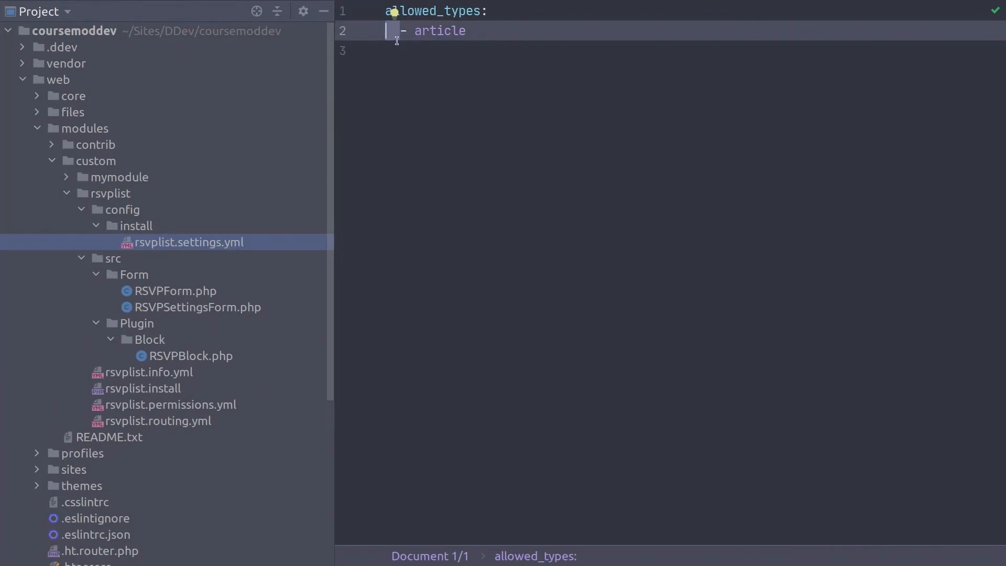
pyautogui.click(404, 30)
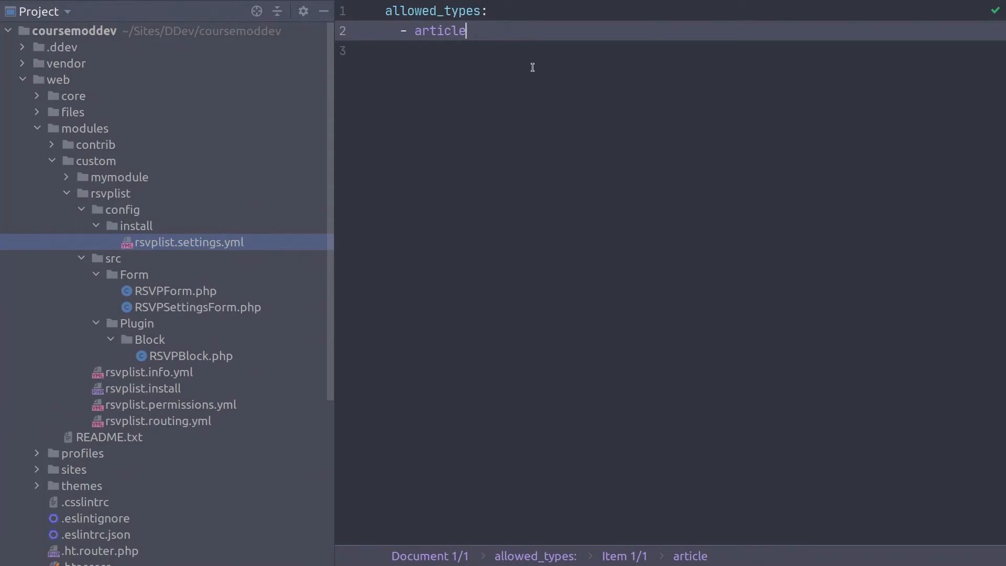
pyautogui.moveTo(525, 76)
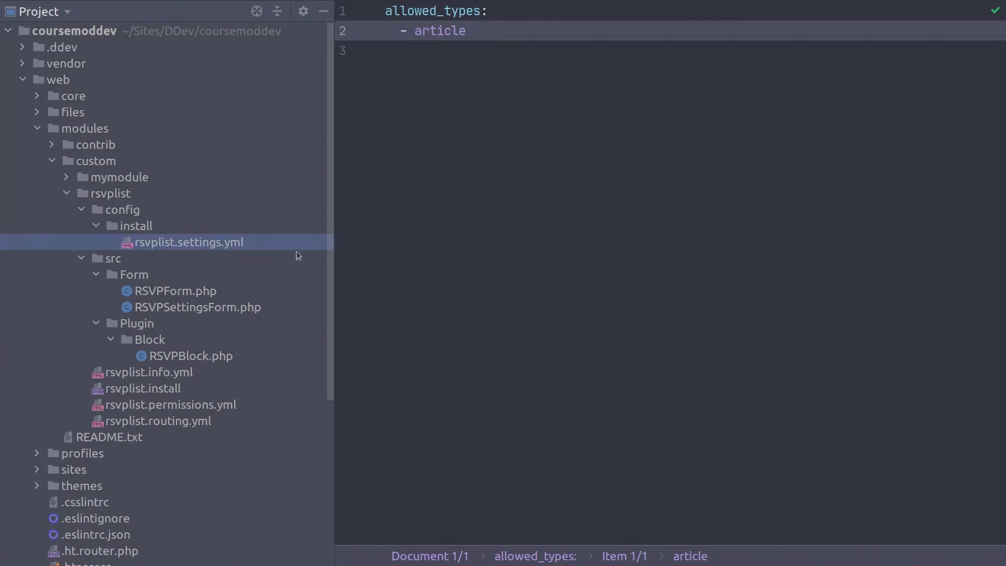
pyautogui.click(465, 30)
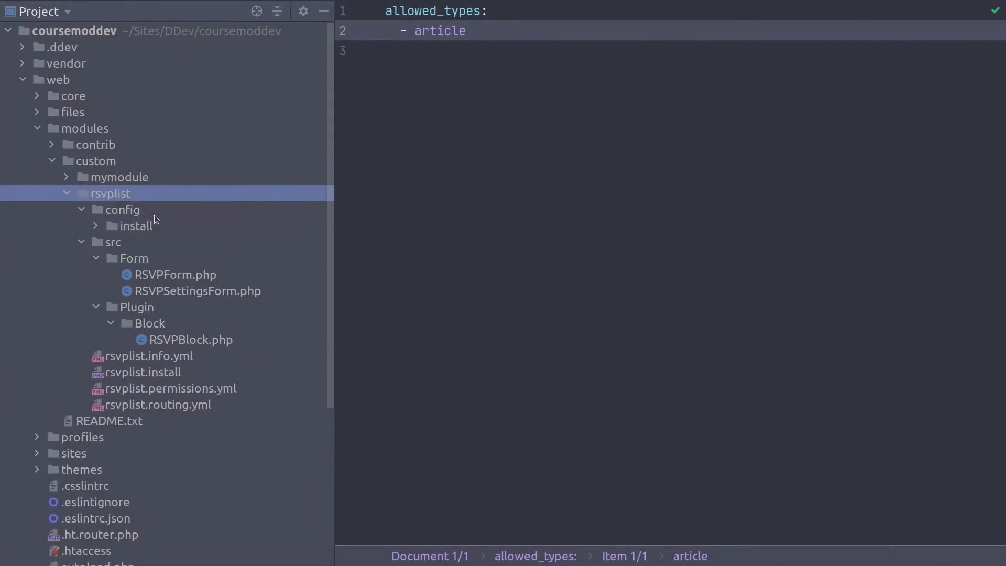
pyautogui.click(122, 209)
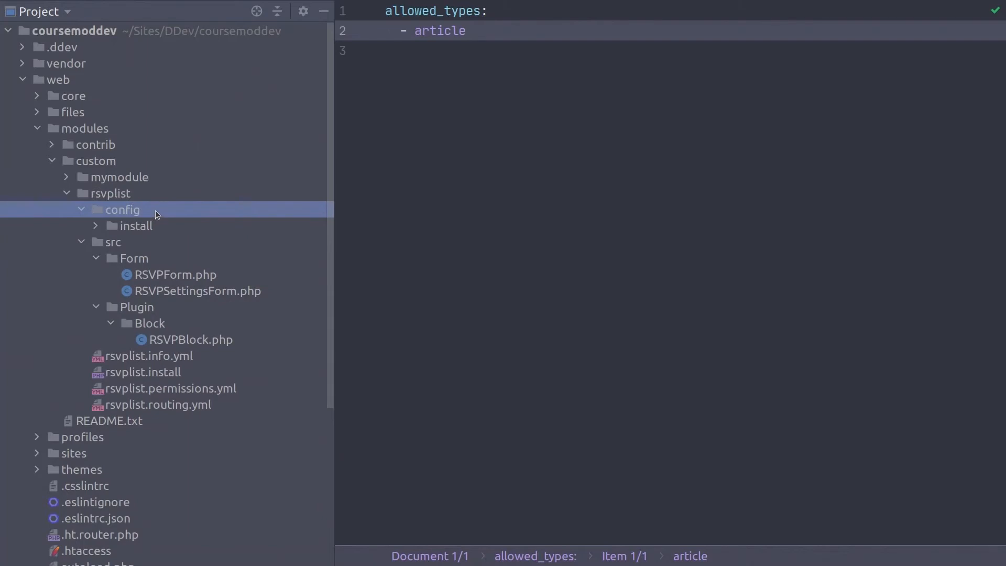
# Create a schema directory under the config folder
pyautogui.rightClick(121, 209)
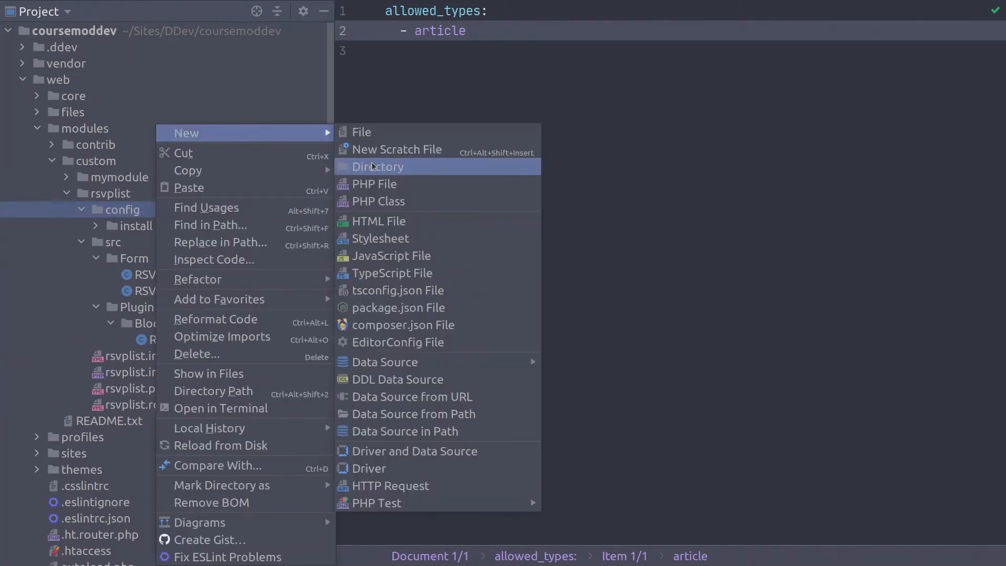
pyautogui.click(378, 167)
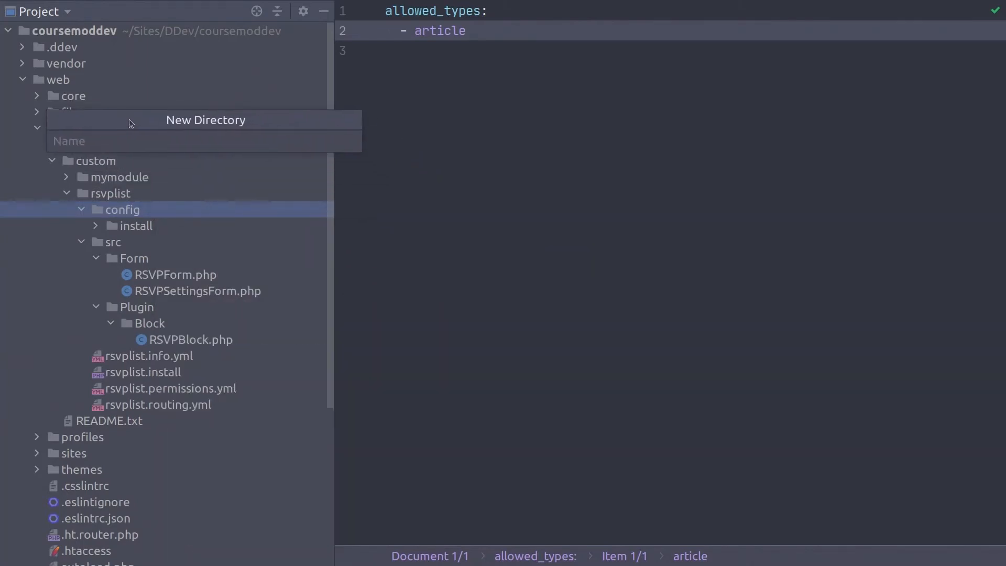
pyautogui.write('schema')
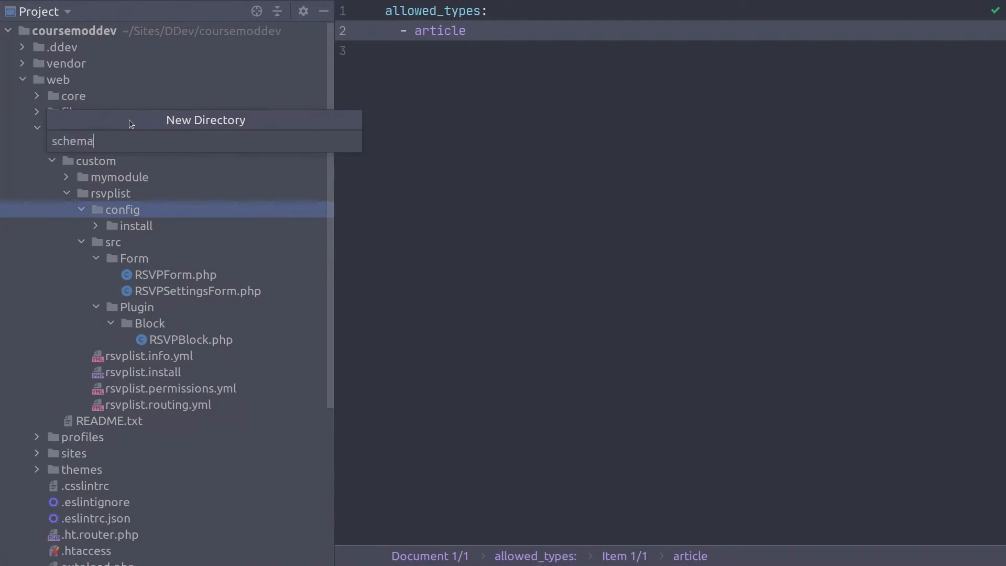
pyautogui.press('Enter')
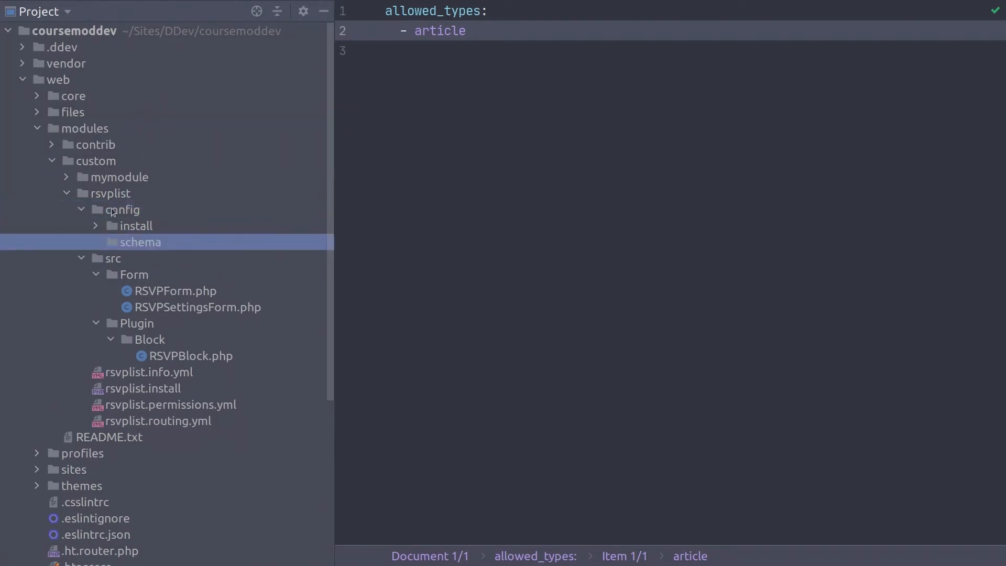
# Create rsvplist.schema.yml inside the schema folder
pyautogui.rightClick(140, 242)
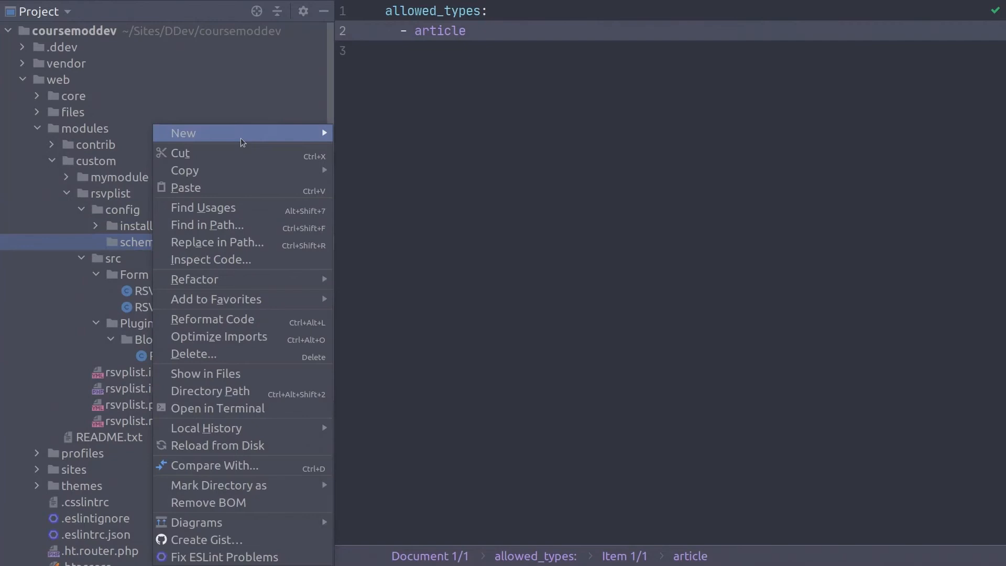
pyautogui.click(193, 150)
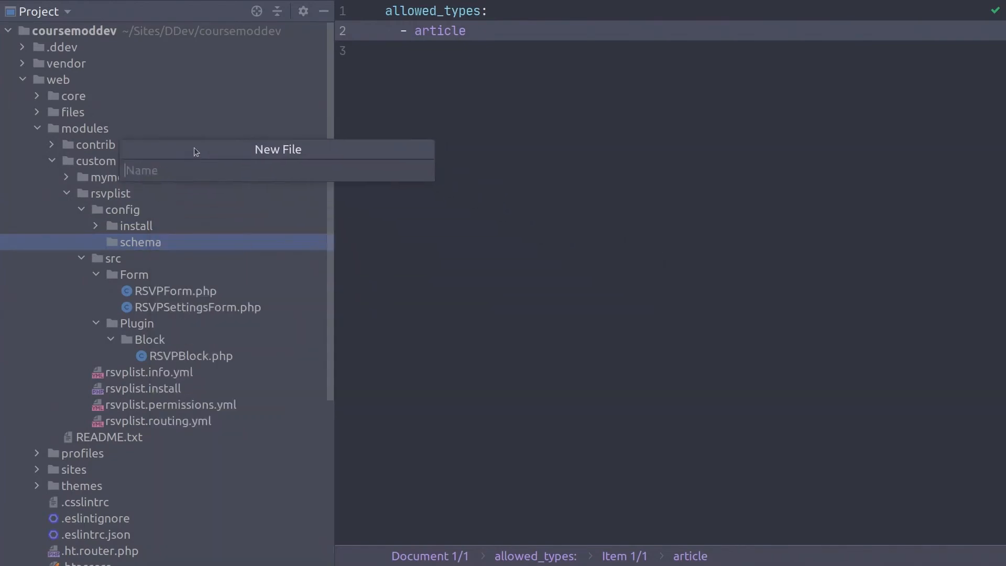
pyautogui.write('rsvplist.schema.yml')
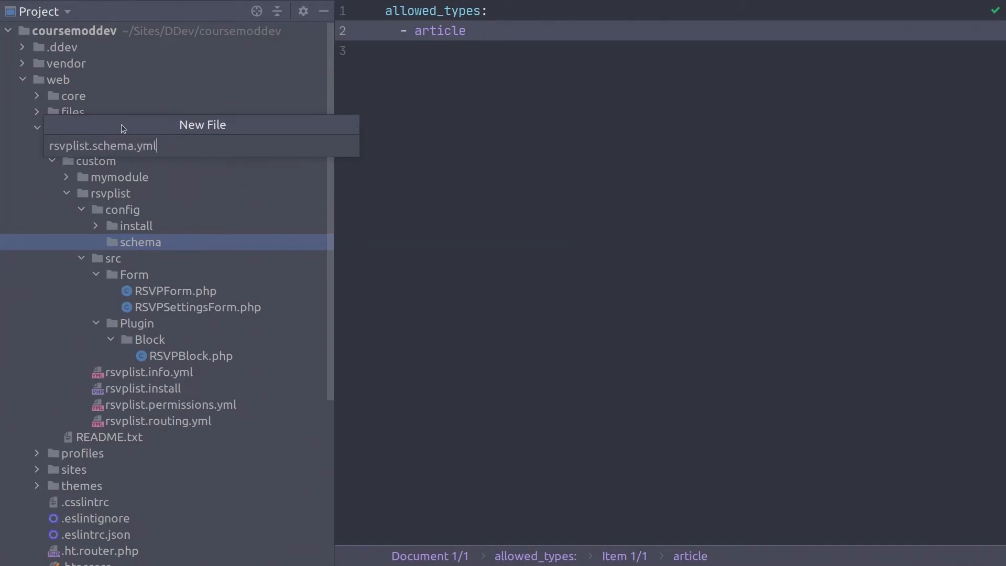
pyautogui.press('Enter')
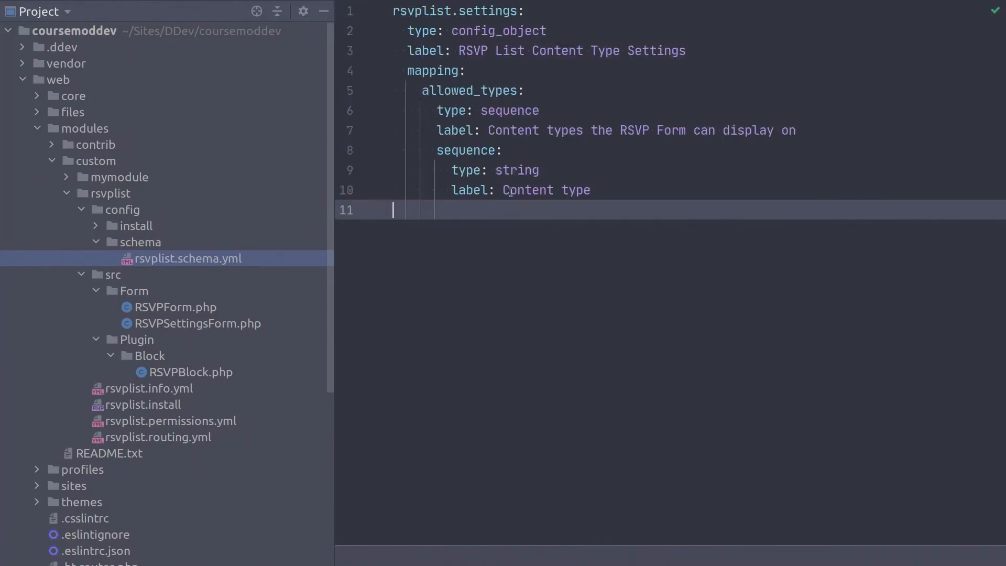
pyautogui.moveTo(442, 110)
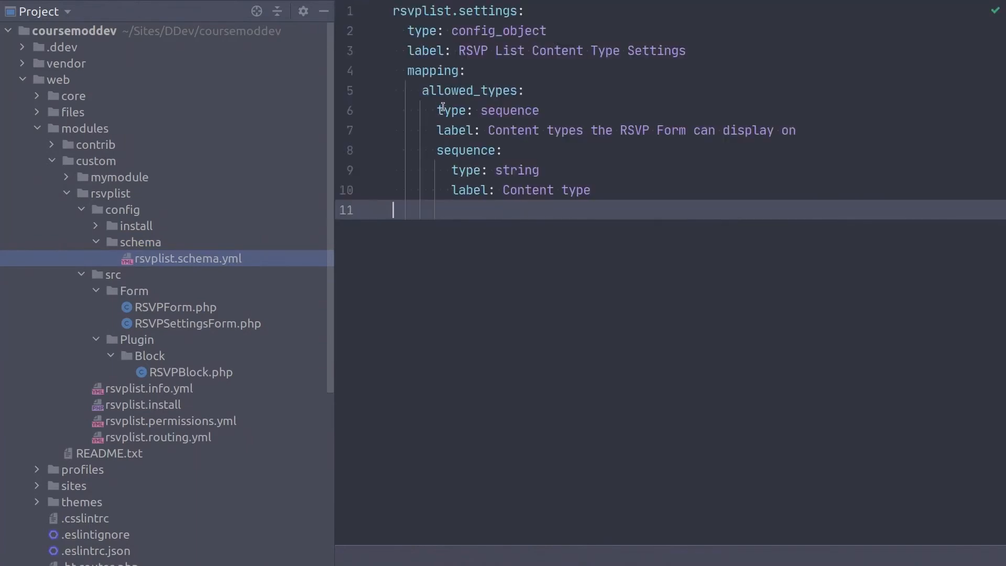
pyautogui.moveTo(418, 84)
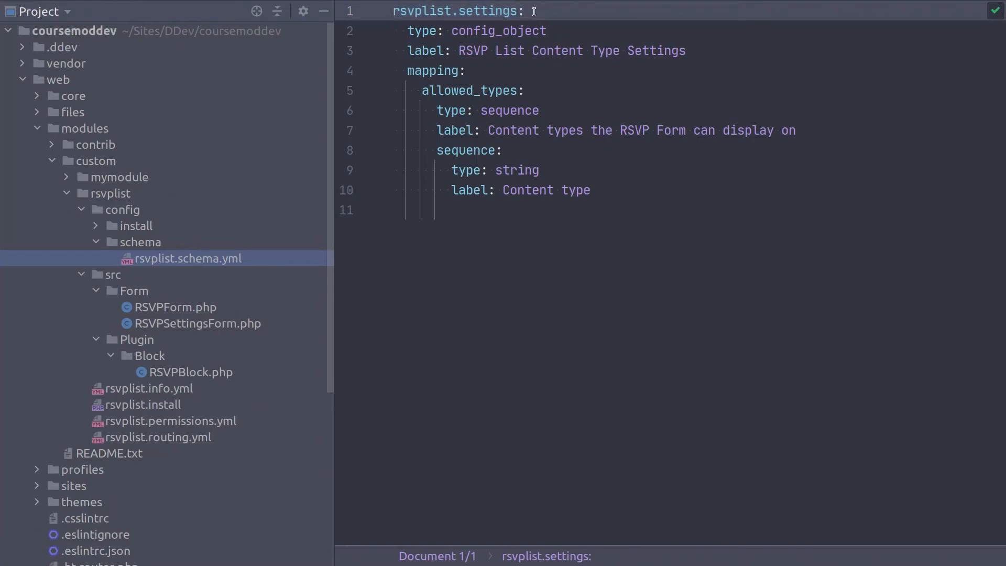
# Review the schema: rsvplist.settings config_object with allowed_types as a sequence of strings
pyautogui.click(526, 11)
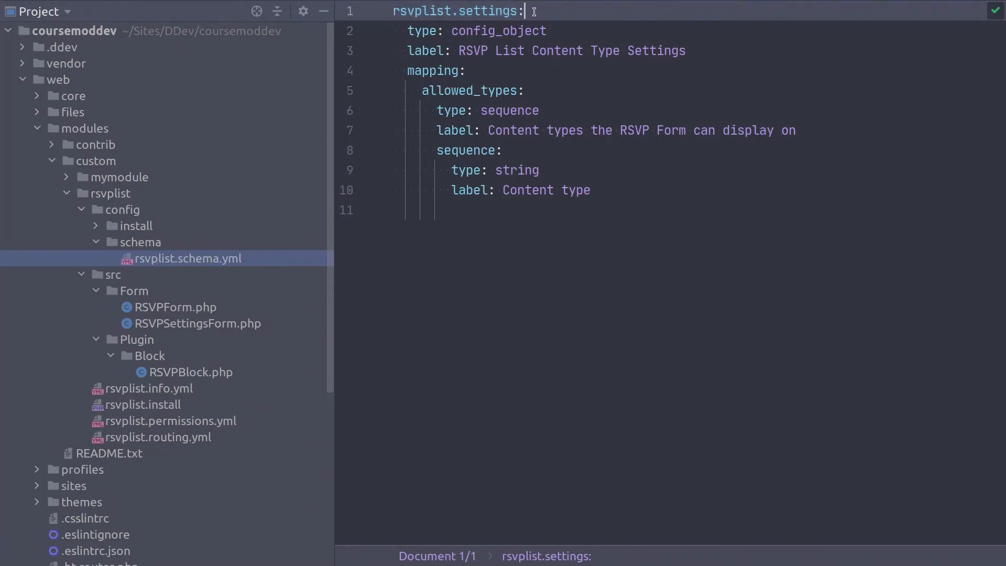
pyautogui.click(534, 215)
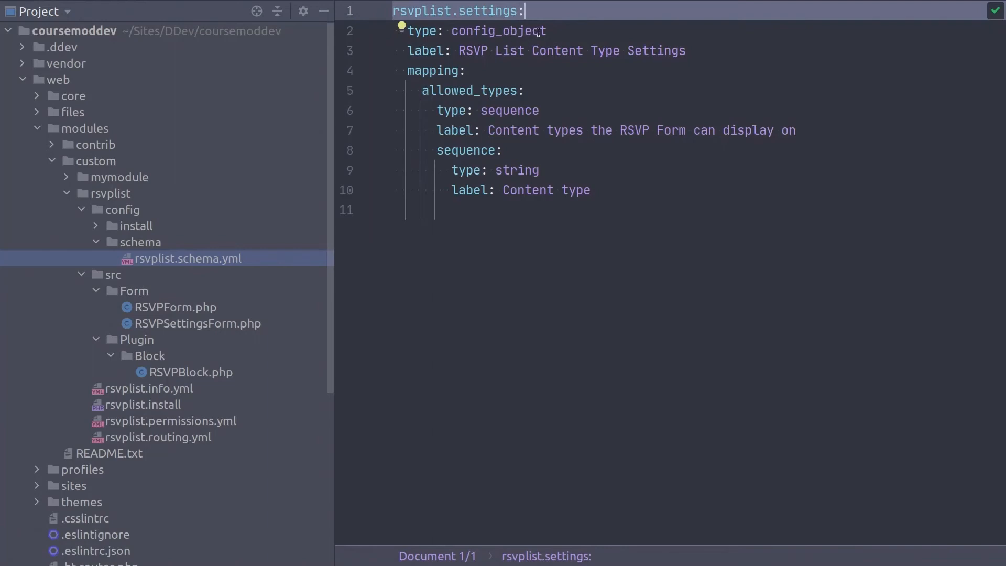
pyautogui.doubleClick(499, 31)
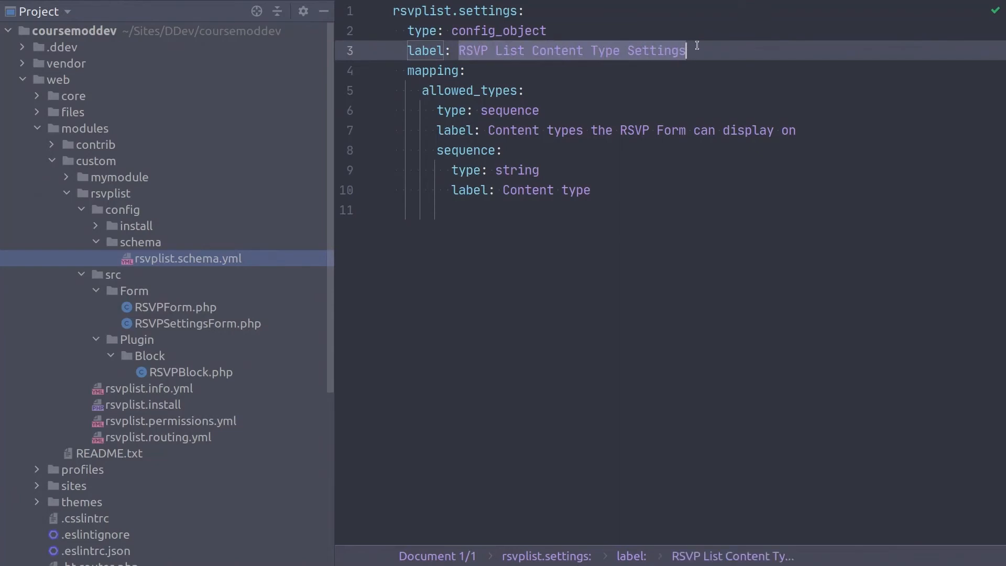
pyautogui.click(522, 90)
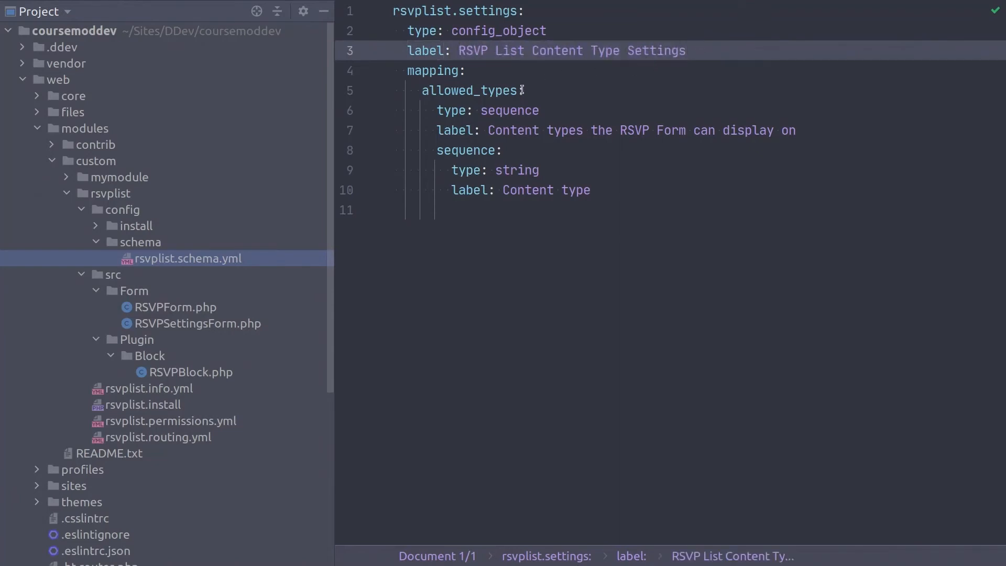
pyautogui.click(686, 50)
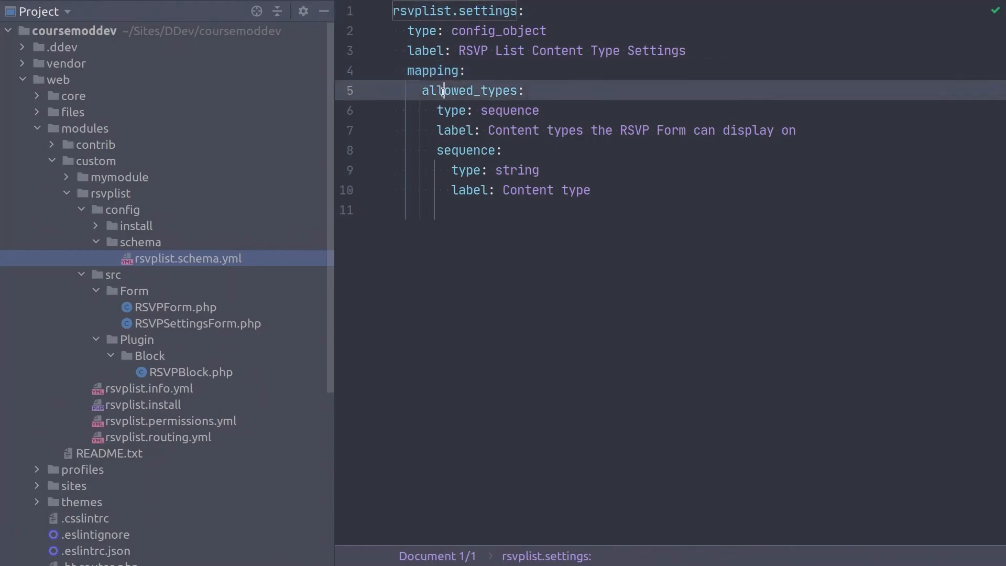
pyautogui.doubleClick(470, 90)
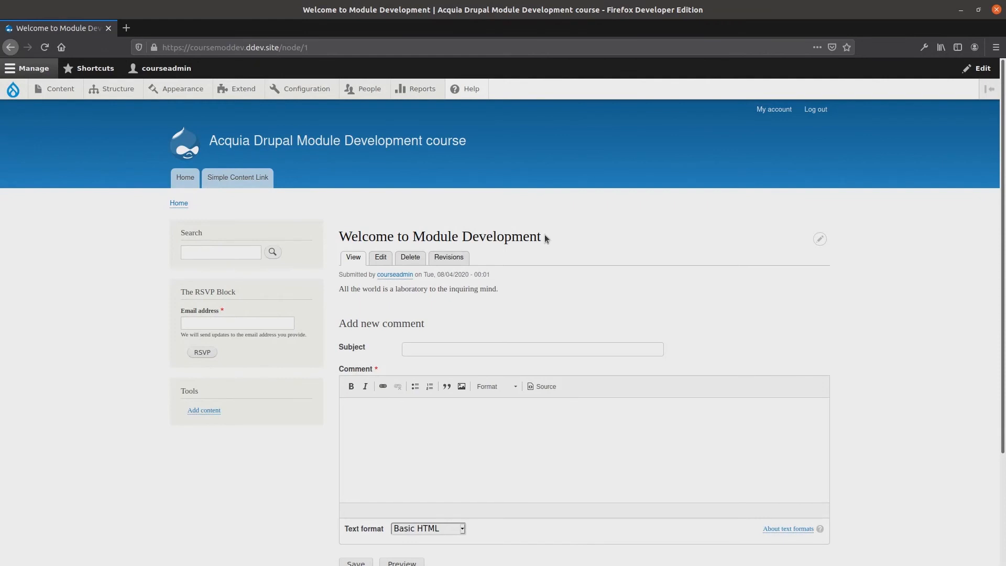
pyautogui.moveTo(546, 240)
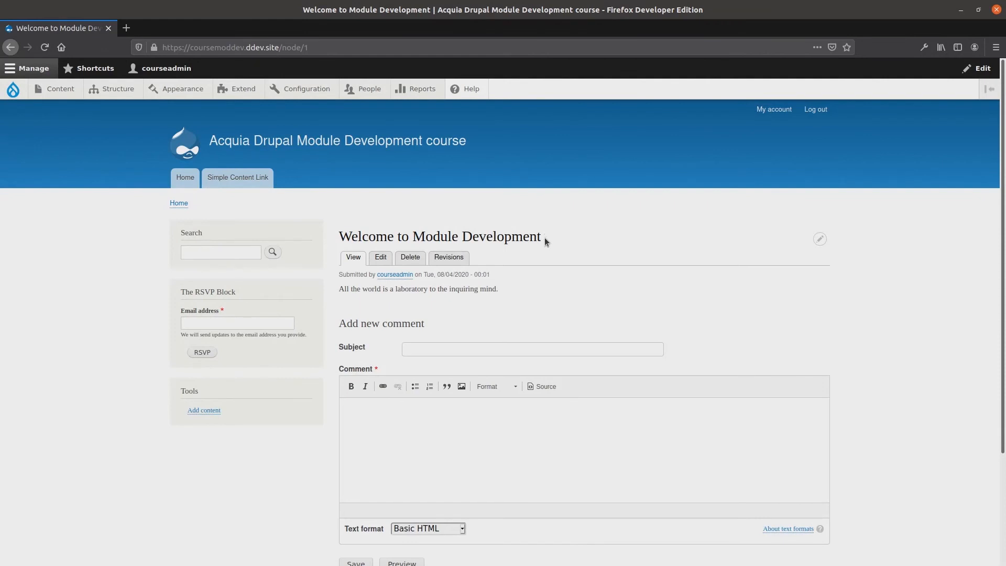
pyautogui.click(242, 88)
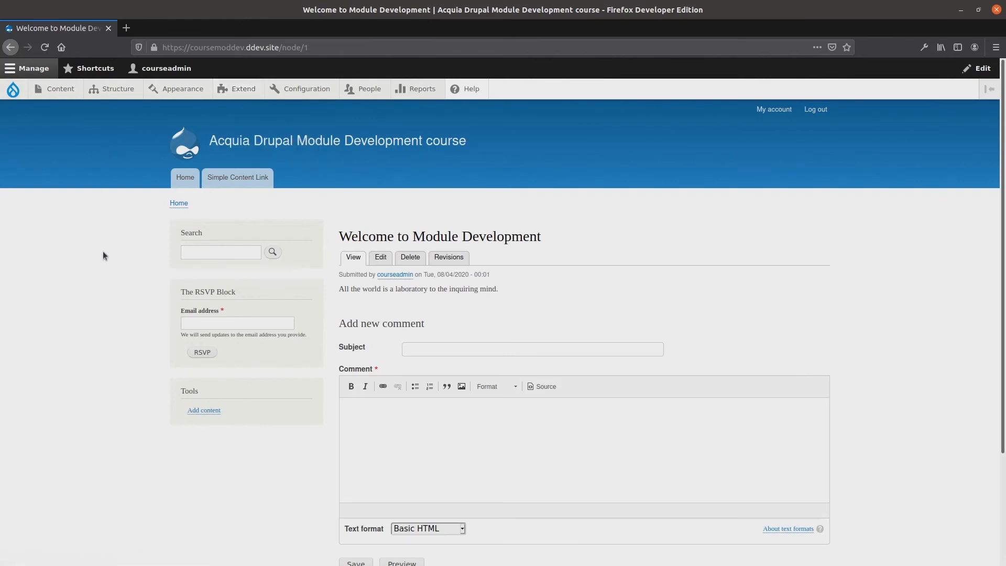
pyautogui.moveTo(145, 292)
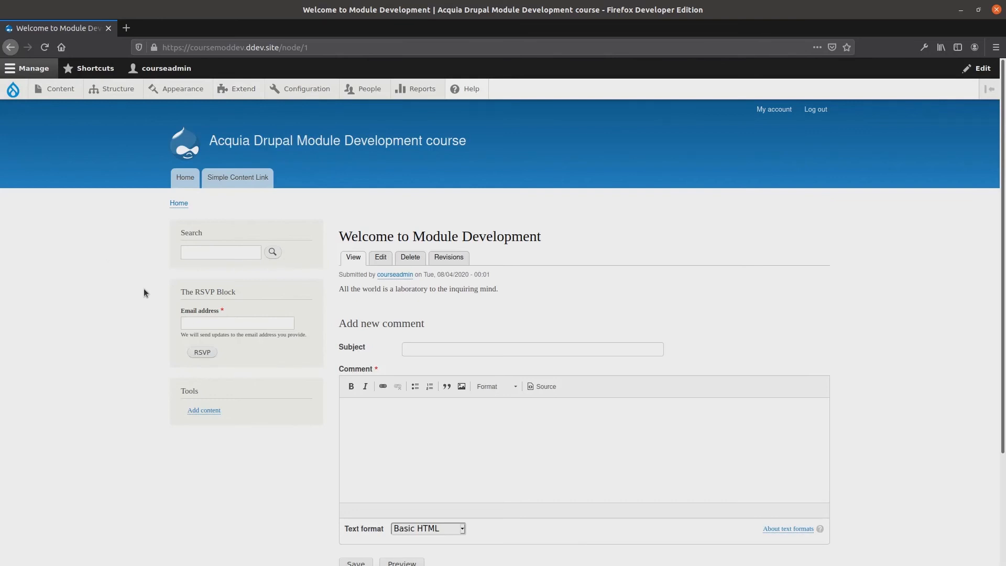
pyautogui.click(242, 88)
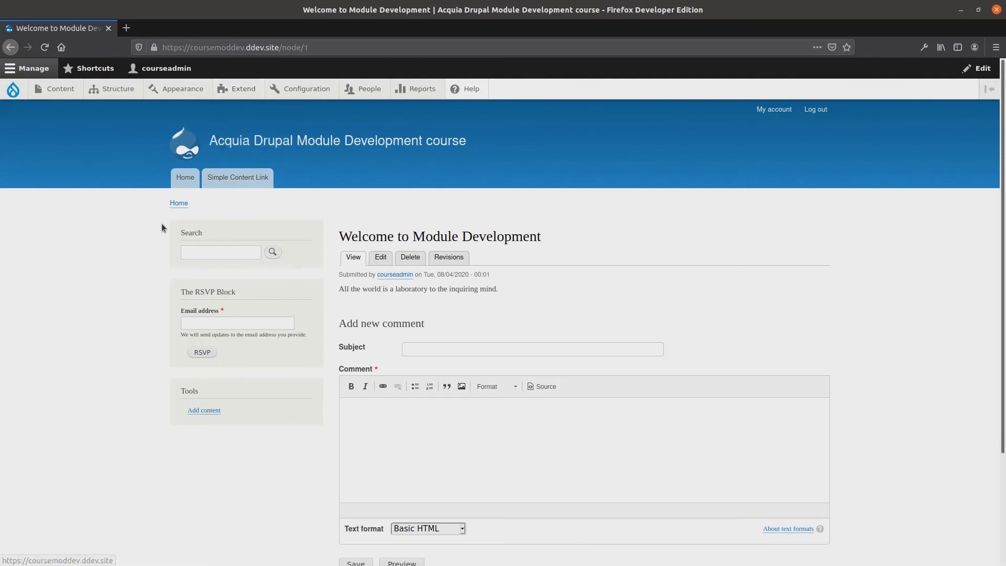
pyautogui.moveTo(133, 285)
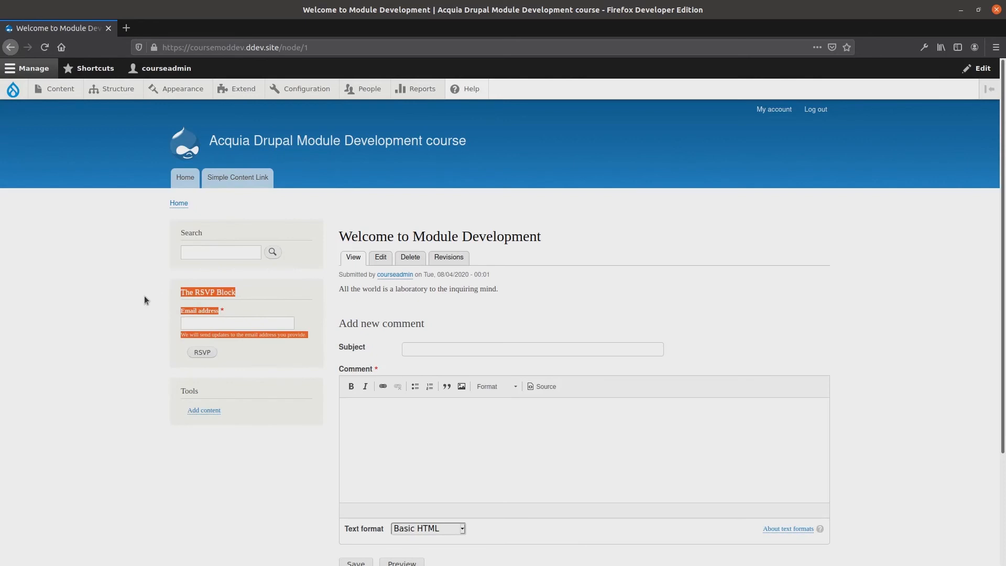
pyautogui.moveTo(142, 300)
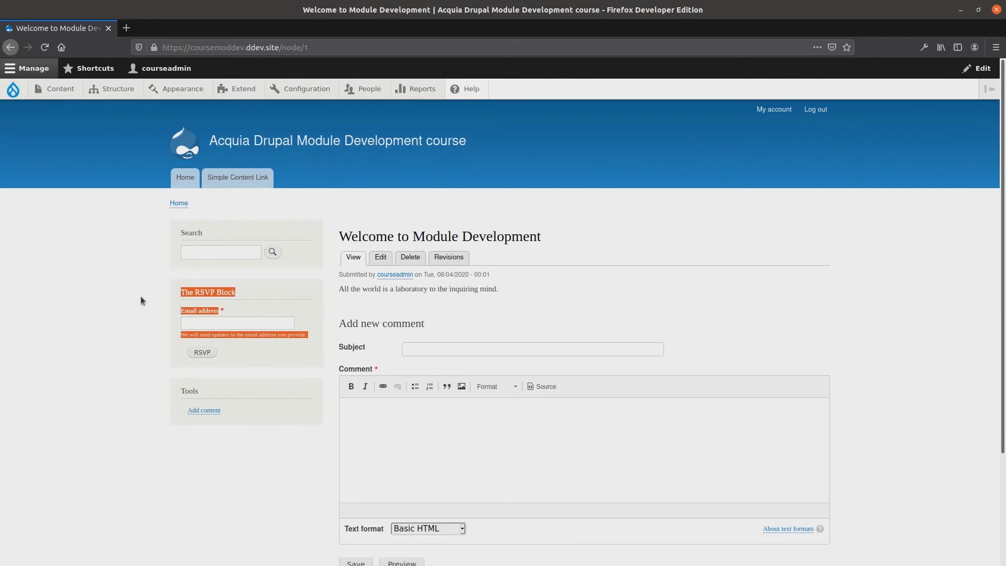
pyautogui.click(237, 321)
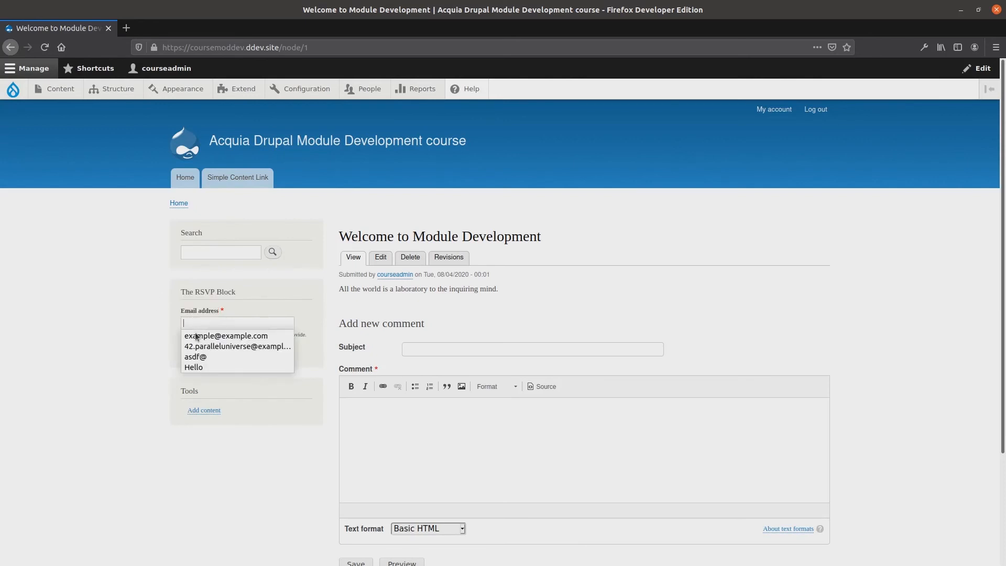
pyautogui.click(227, 335)
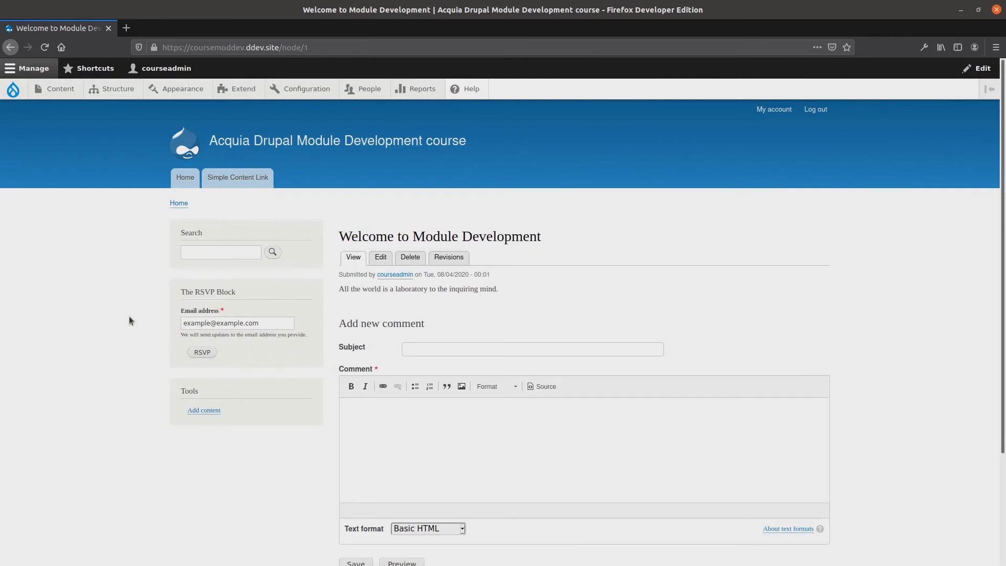
pyautogui.moveTo(134, 311)
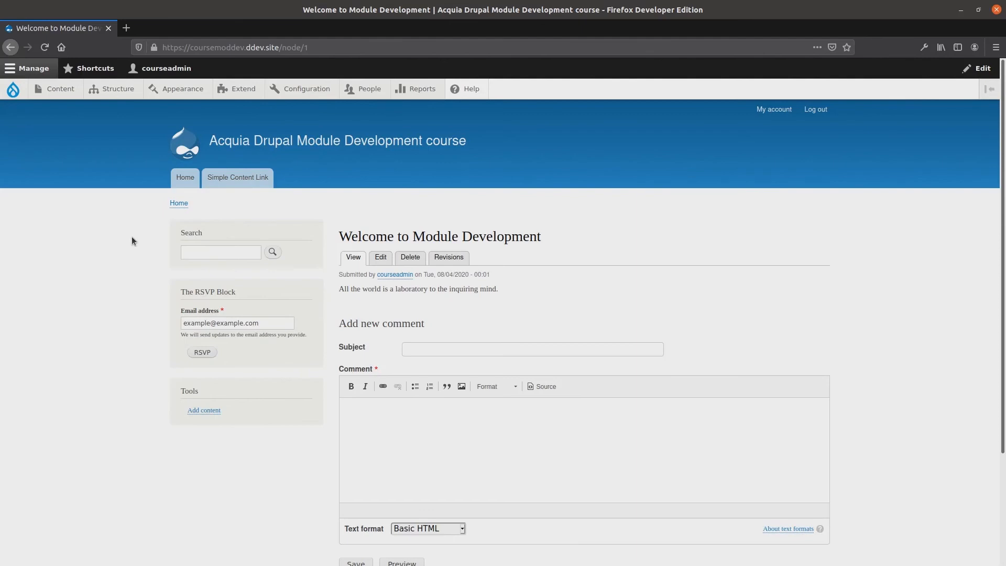
# Go to the module Uninstall list and filter it for 'rsv'
pyautogui.click(242, 88)
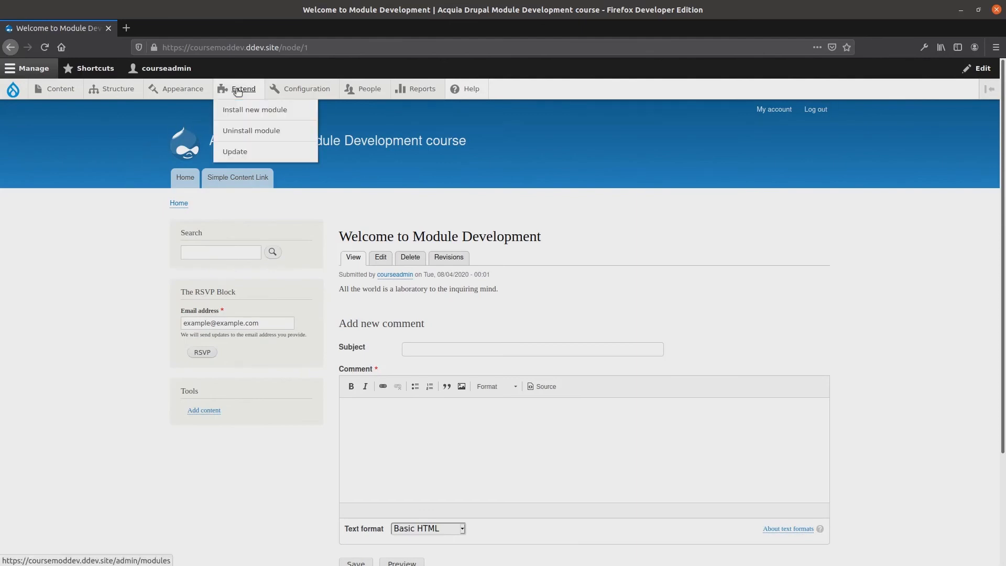
pyautogui.click(245, 88)
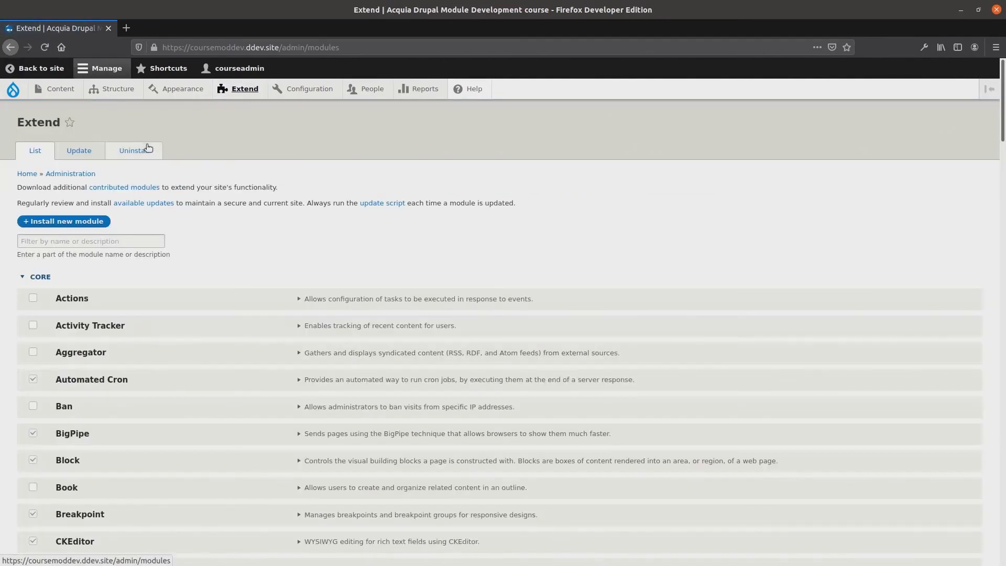
pyautogui.click(134, 150)
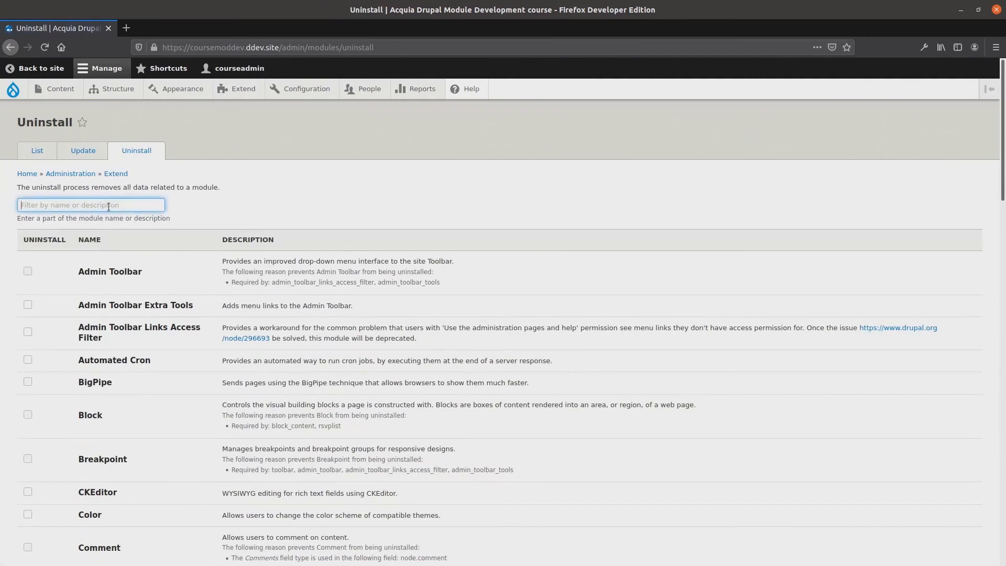
pyautogui.write('rsv')
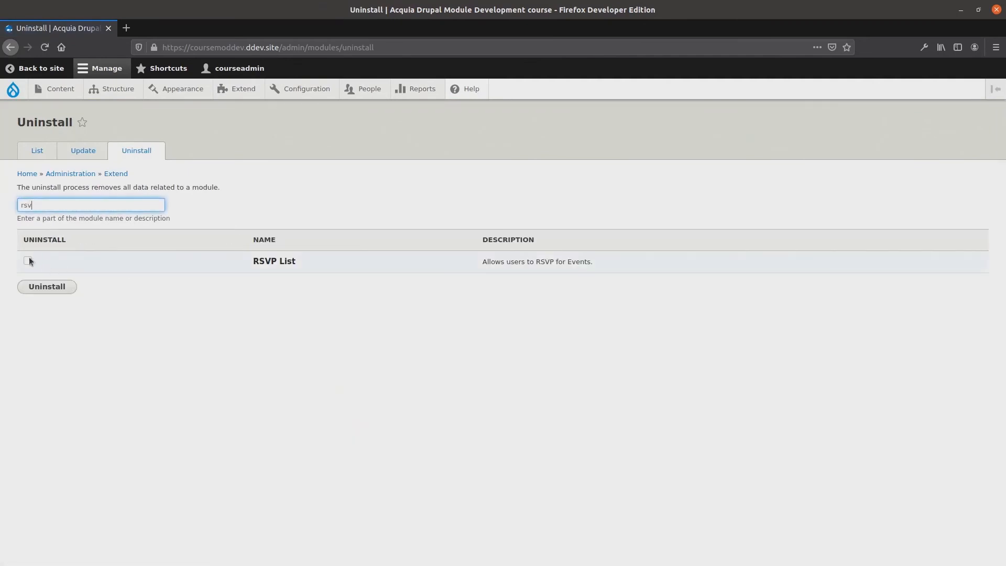
# Uninstall the RSVP List module, confirming deletion of The RSVP Block configuration
pyautogui.click(46, 286)
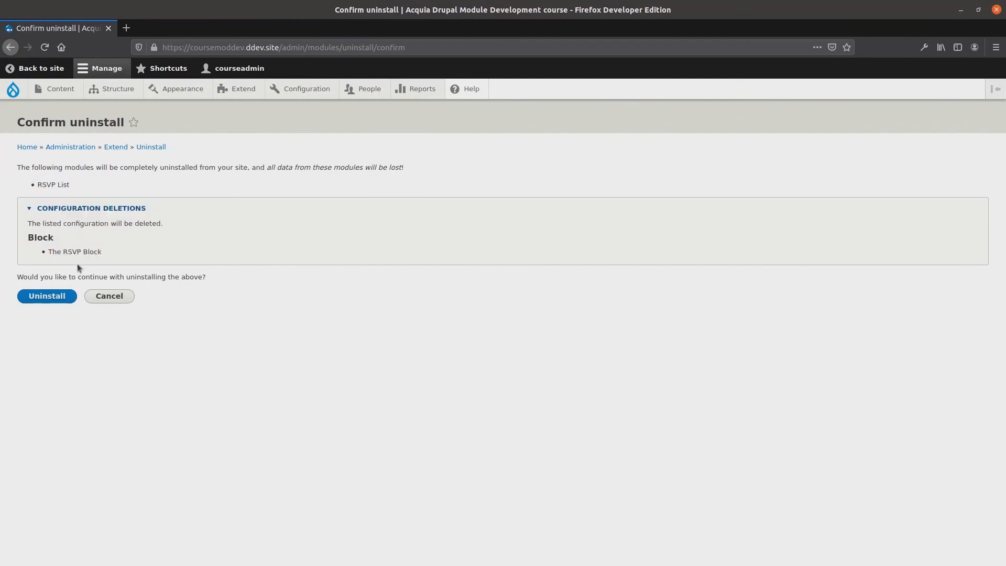
pyautogui.moveTo(64, 270)
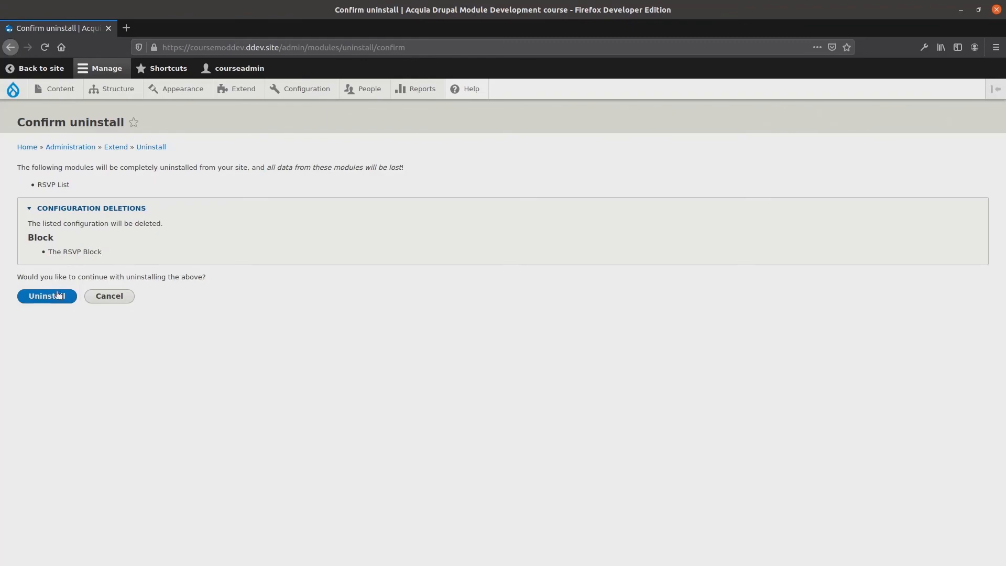
pyautogui.click(46, 296)
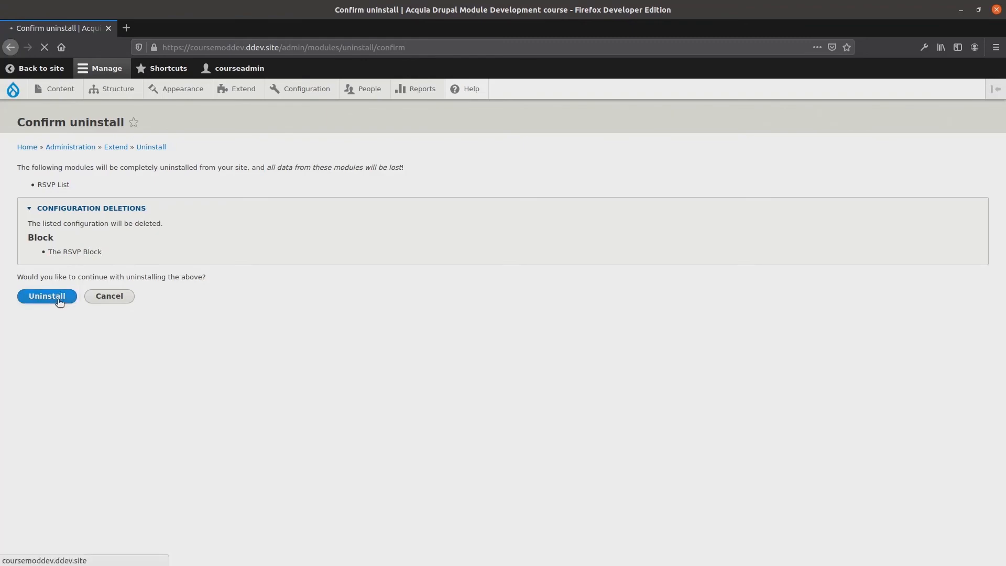
pyautogui.click(46, 296)
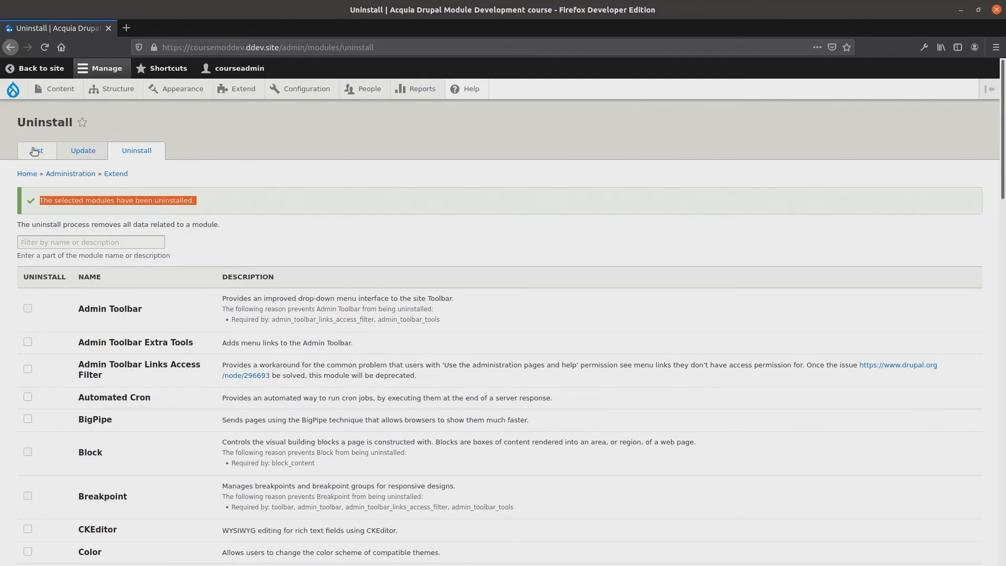
# Filter the module list for 'rs' and install the RSVP List module again
pyautogui.click(36, 150)
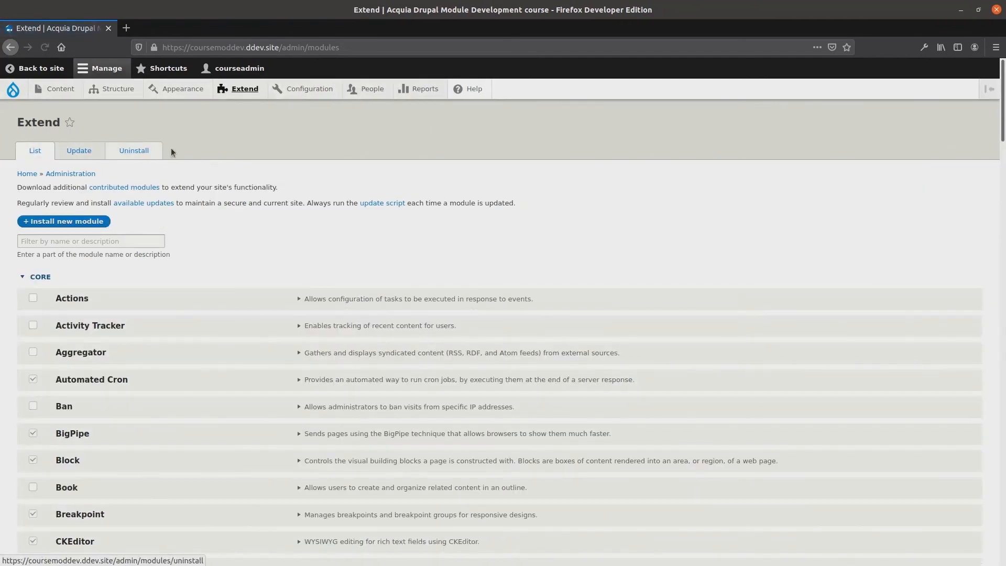
pyautogui.write('rsv')
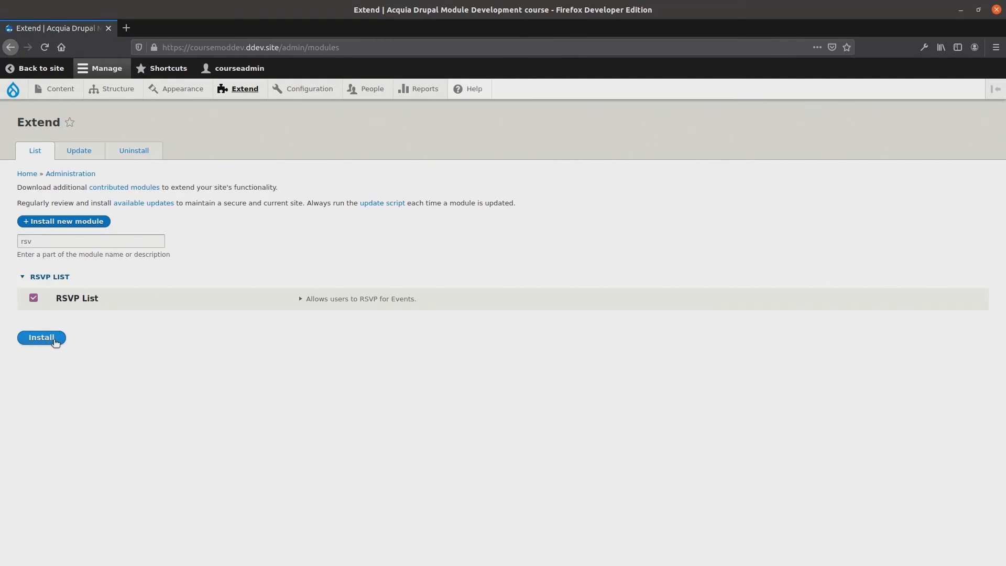
pyautogui.click(41, 336)
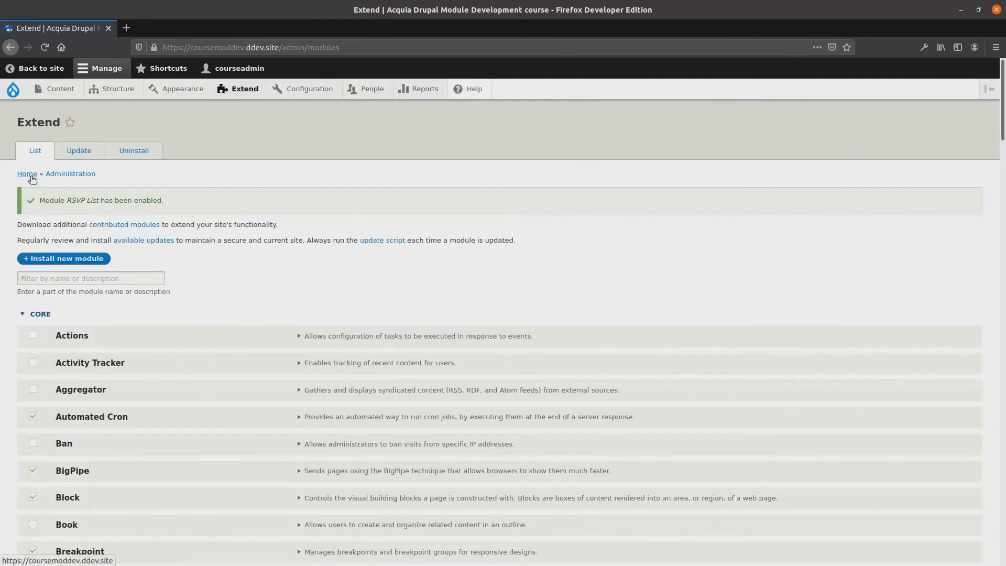
pyautogui.moveTo(39, 179)
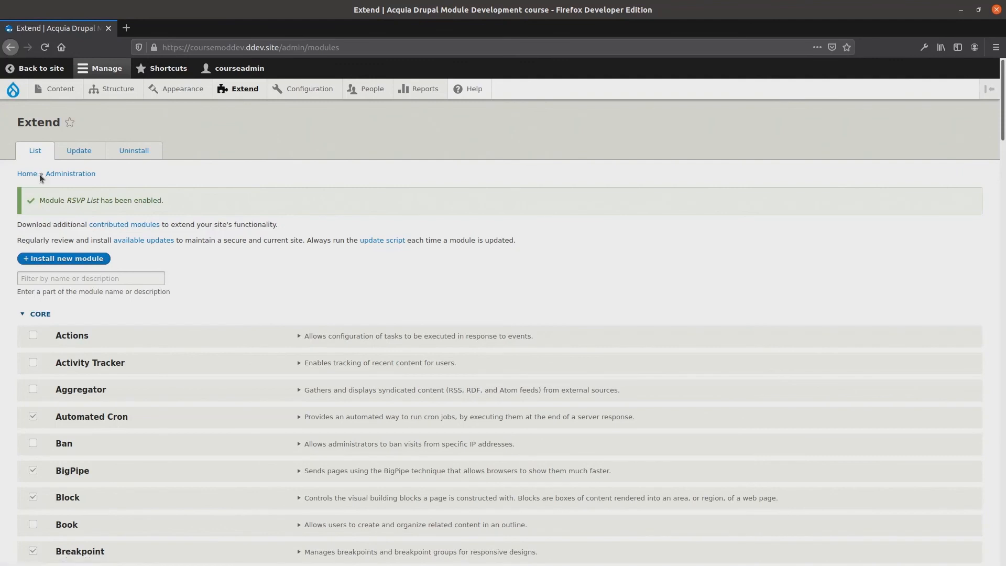
pyautogui.moveTo(27, 173)
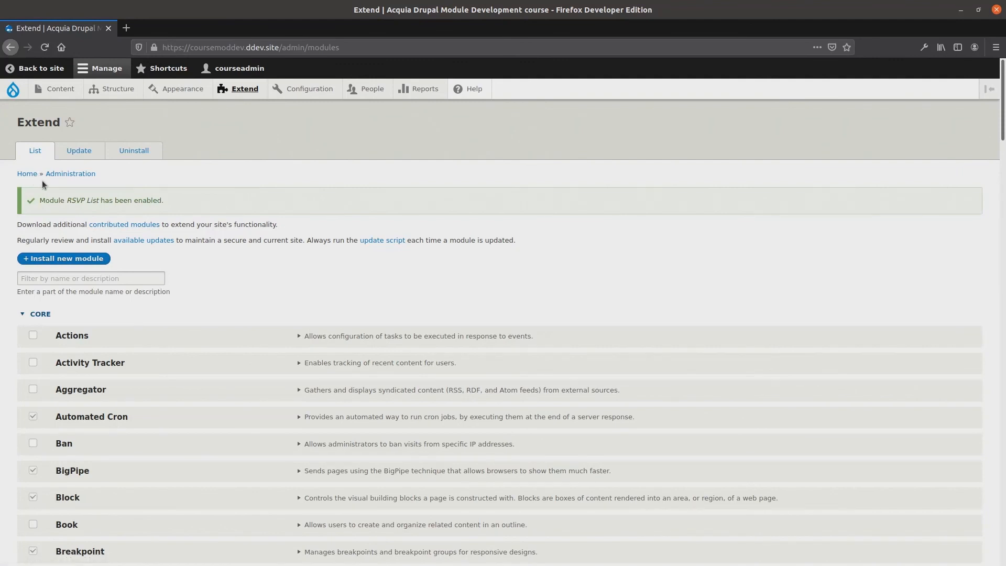
pyautogui.moveTo(54, 191)
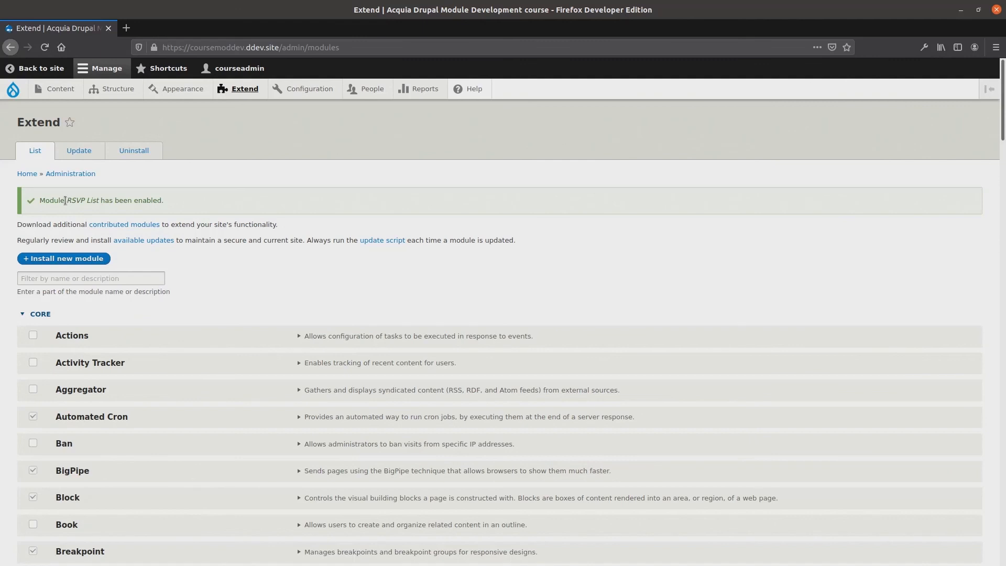
# Go to Block layout and start placing a block in the Sidebar first region
pyautogui.click(118, 88)
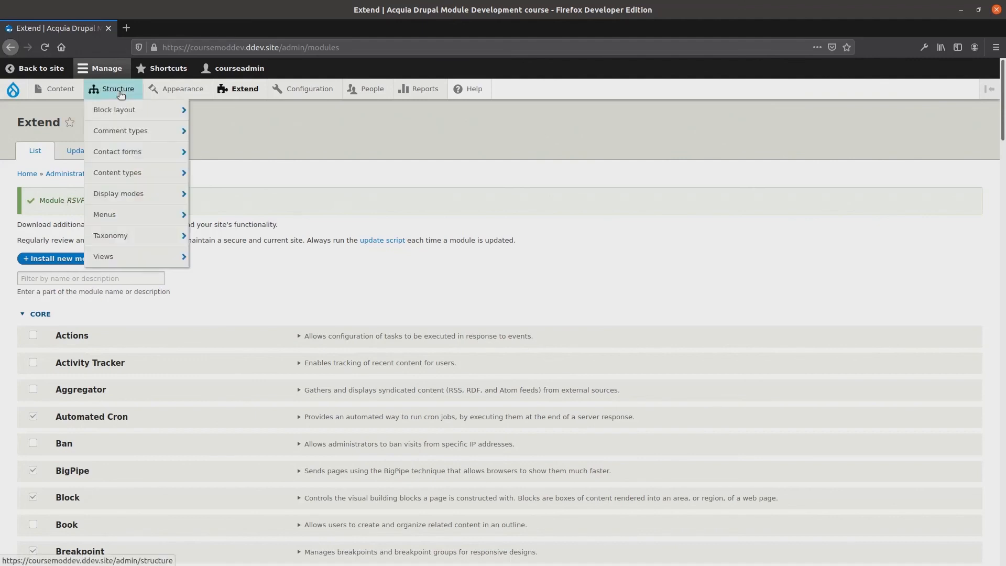
pyautogui.click(114, 109)
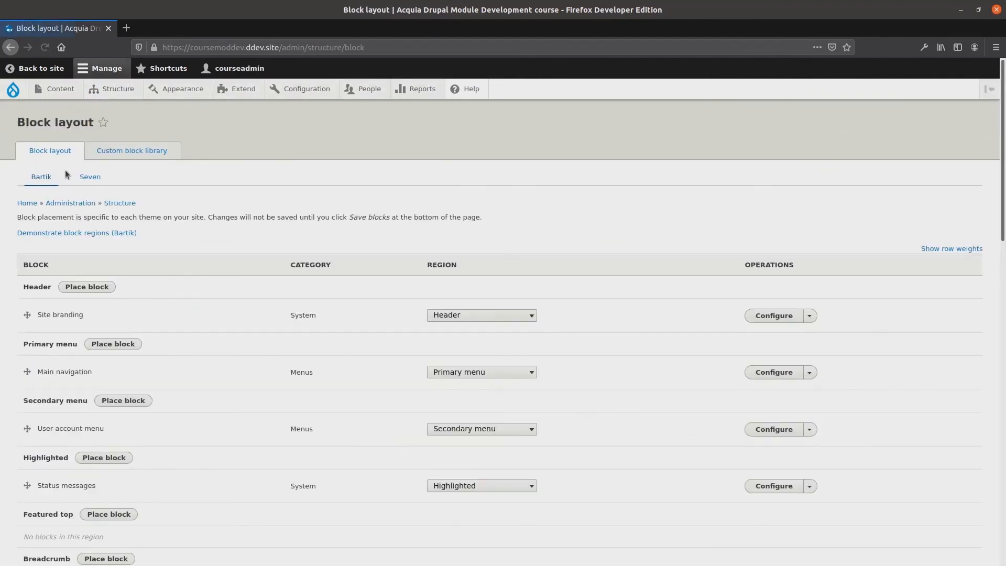
pyautogui.scroll(-3)
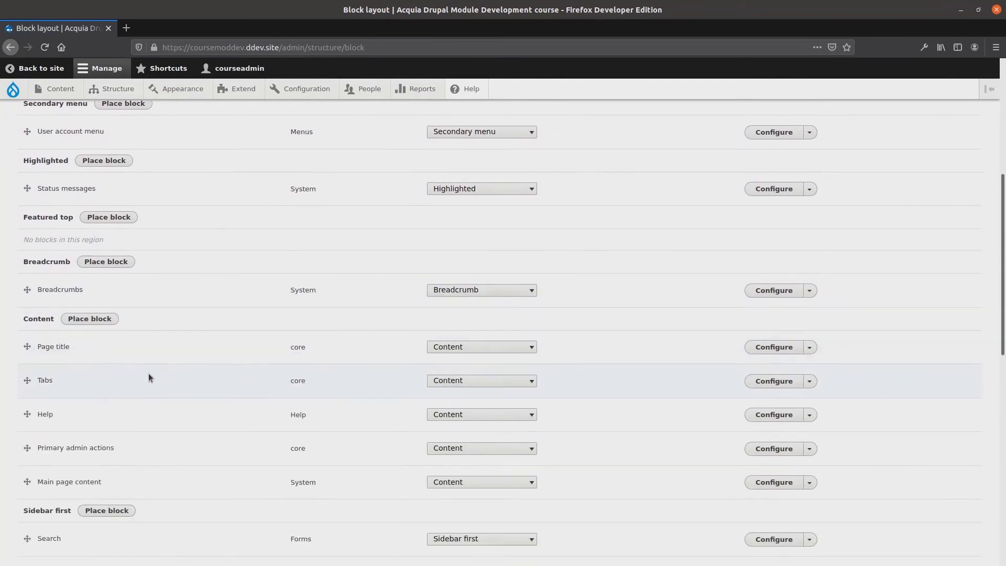
pyautogui.click(106, 329)
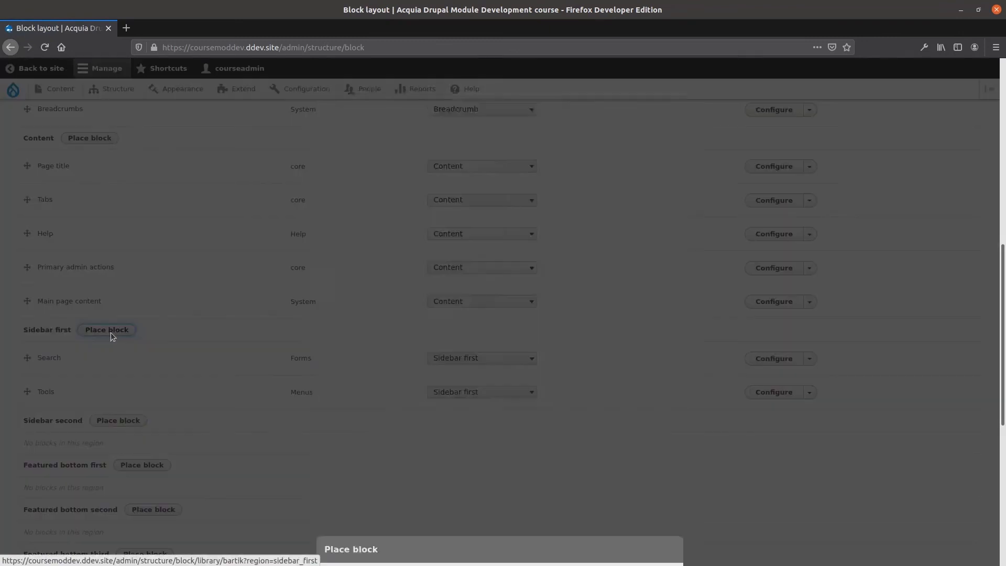
# Filter for 'rsv', place The RSVP Block in Sidebar first and save it
pyautogui.write('rsv')
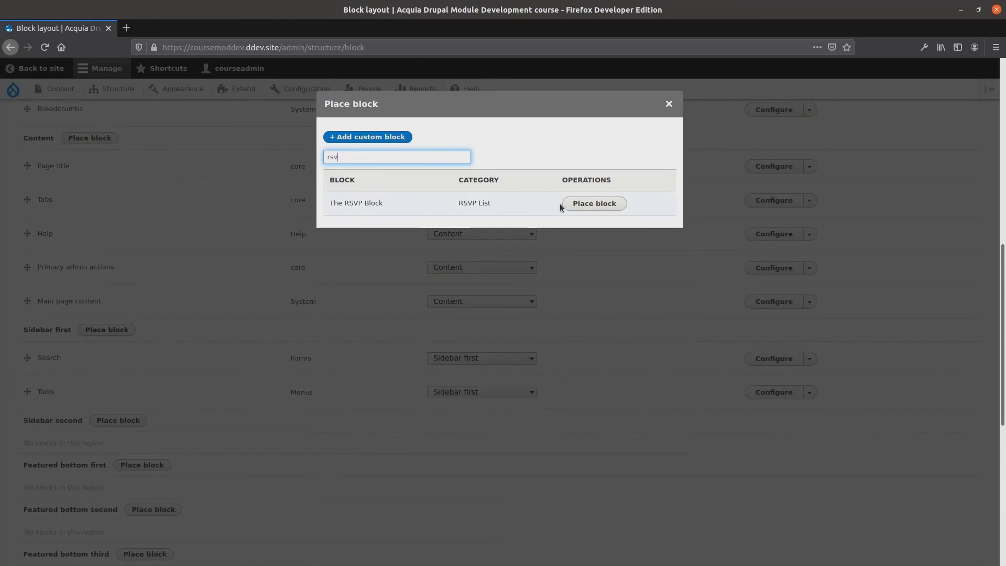
pyautogui.click(593, 203)
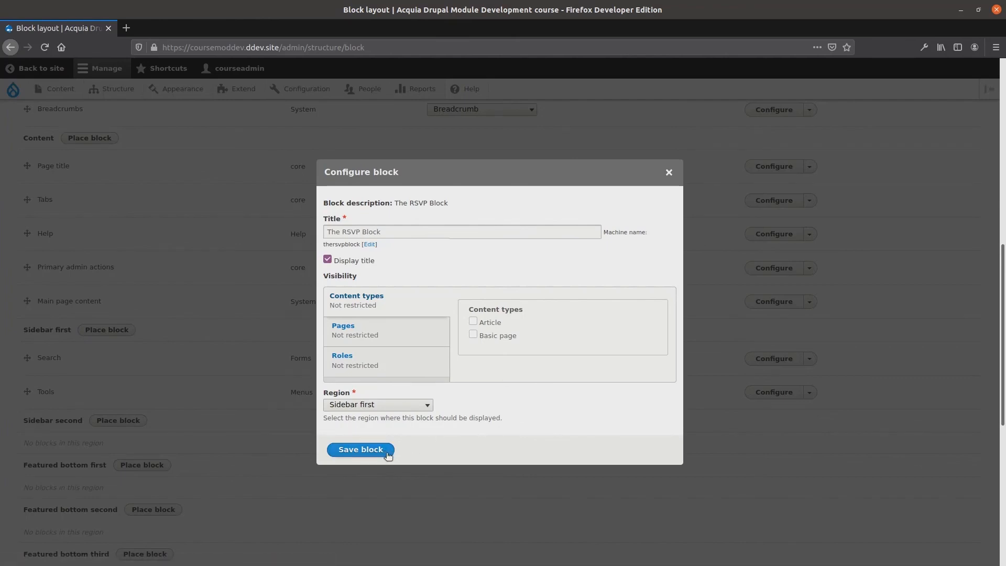
pyautogui.click(361, 450)
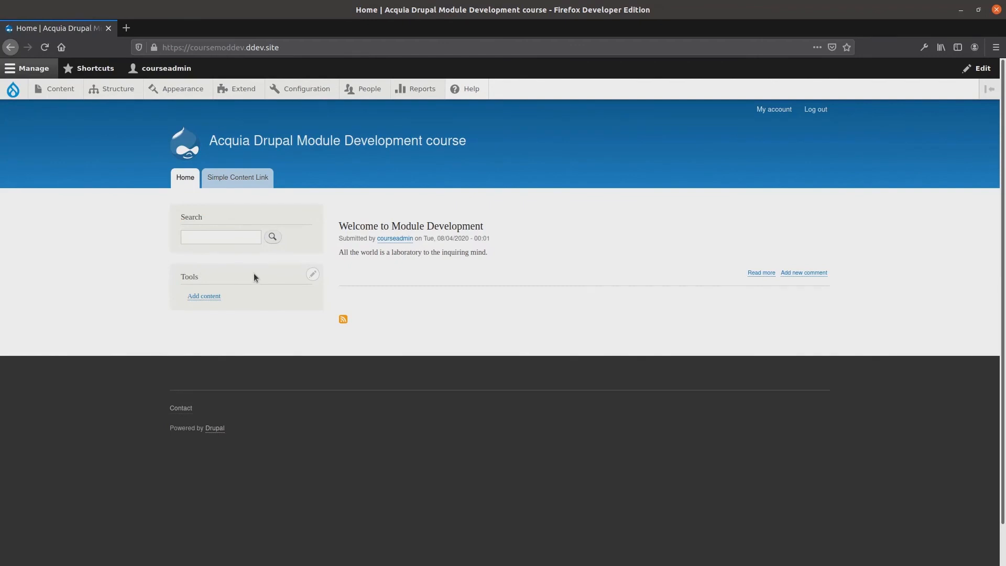
pyautogui.moveTo(375, 225)
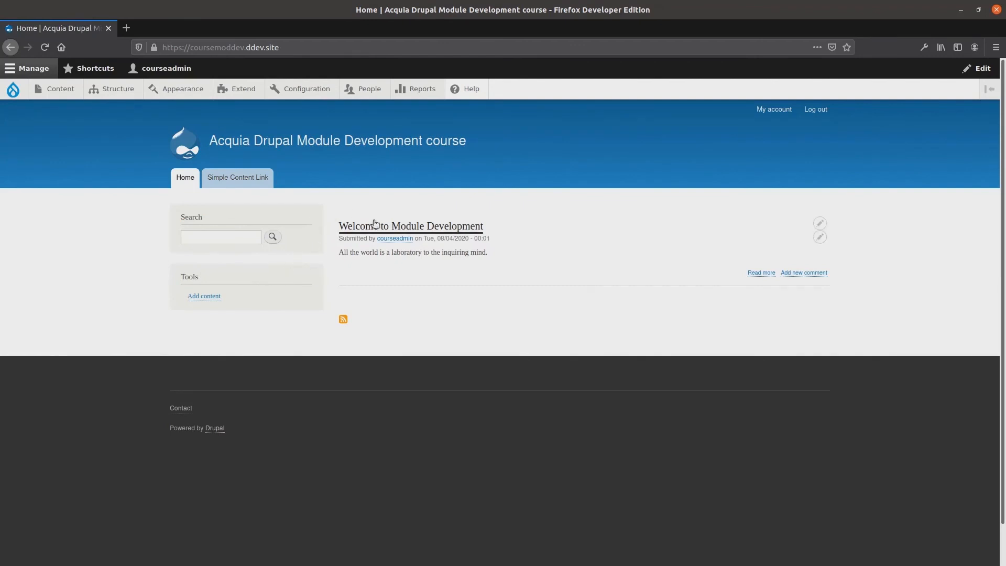
# Open the Welcome to Module Development article showing The RSVP Block in its sidebar
pyautogui.click(410, 227)
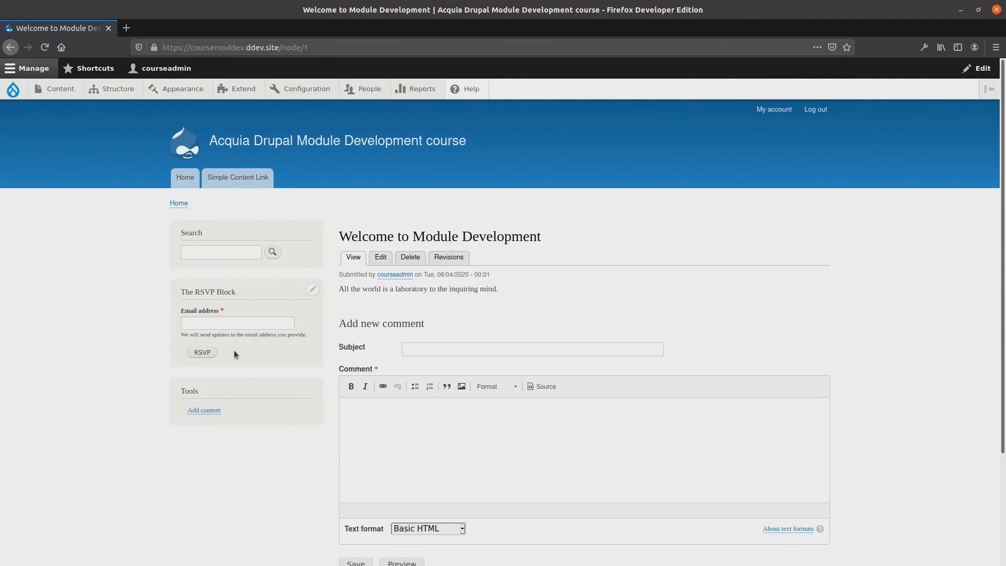
pyautogui.moveTo(153, 307)
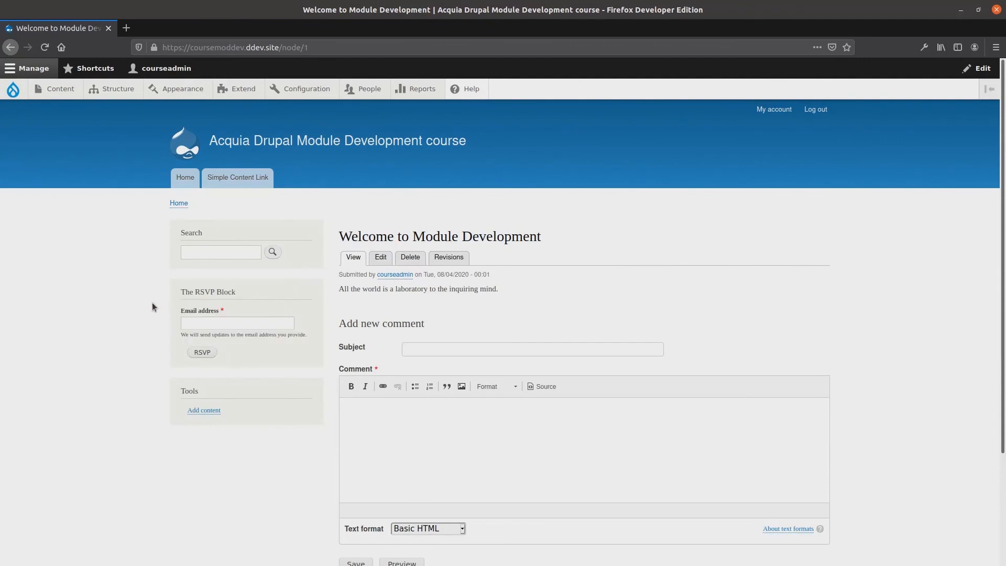